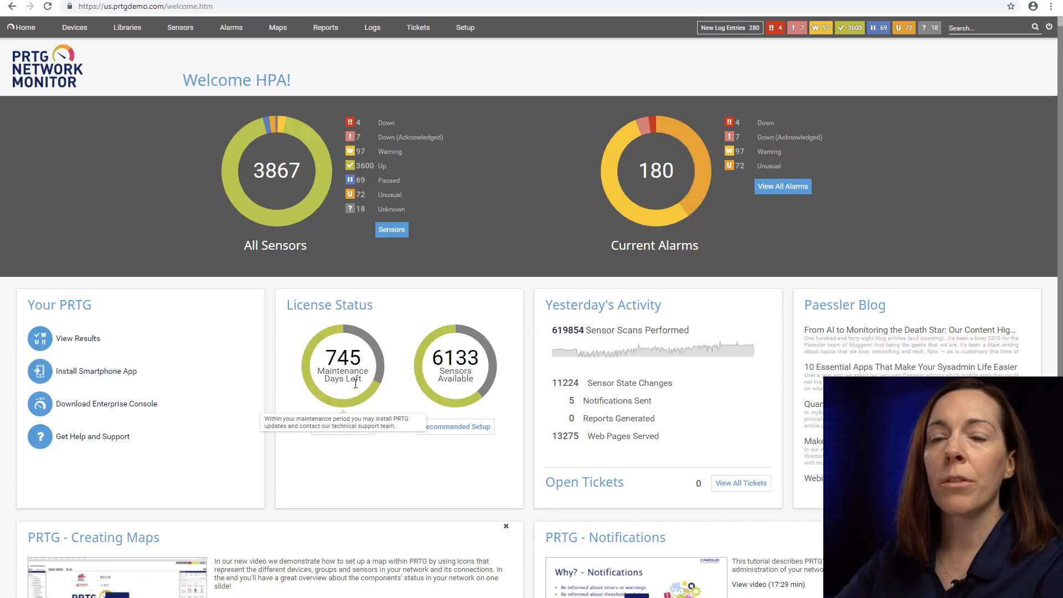
mouse_move(140, 317)
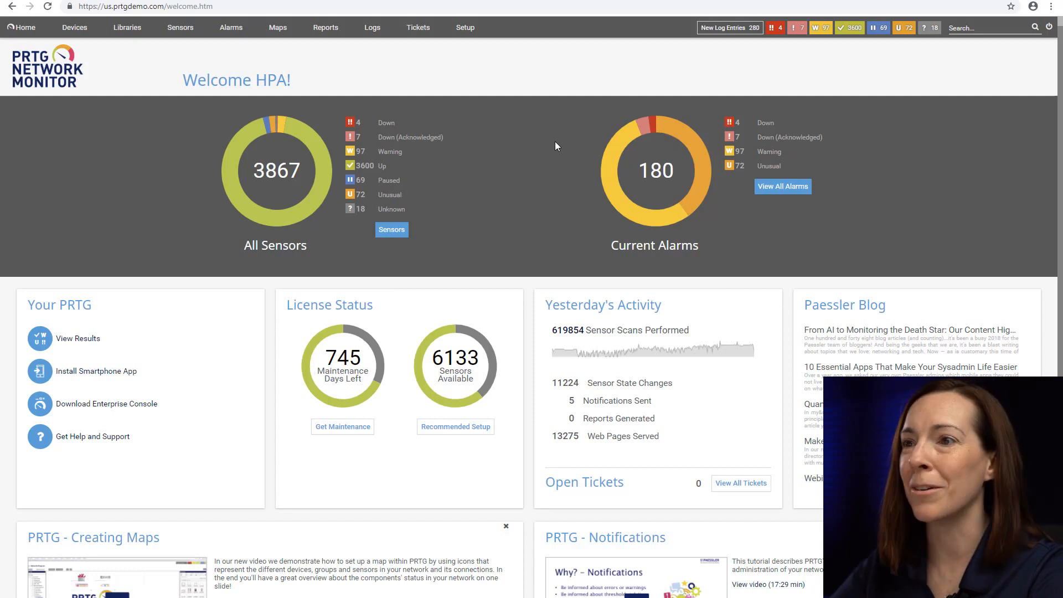
Show the device tree collapsed to the HQ, Data Center and Branch Office probes.
click(74, 27)
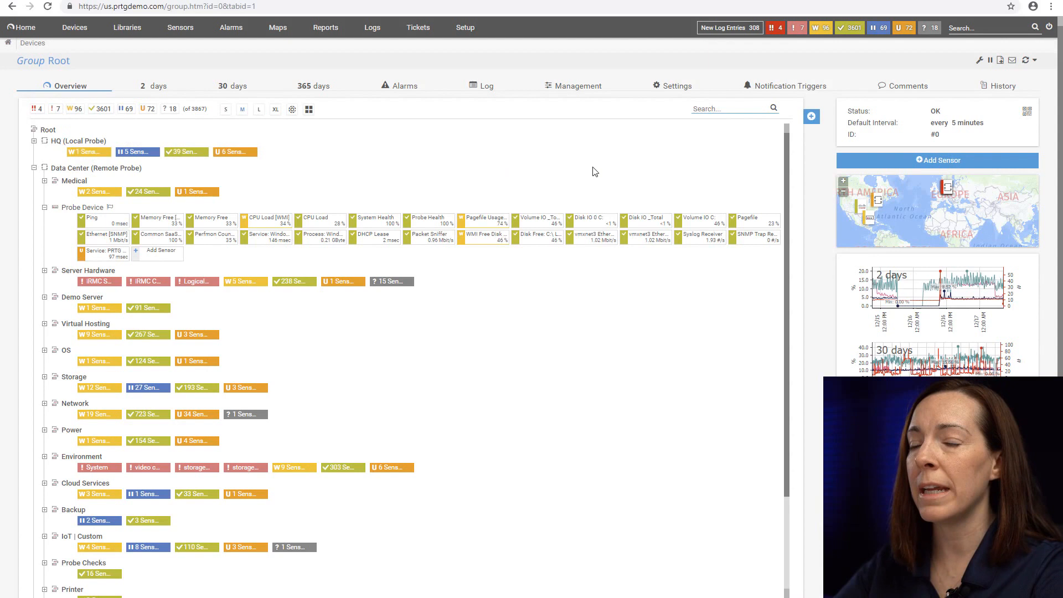
mouse_move(615, 473)
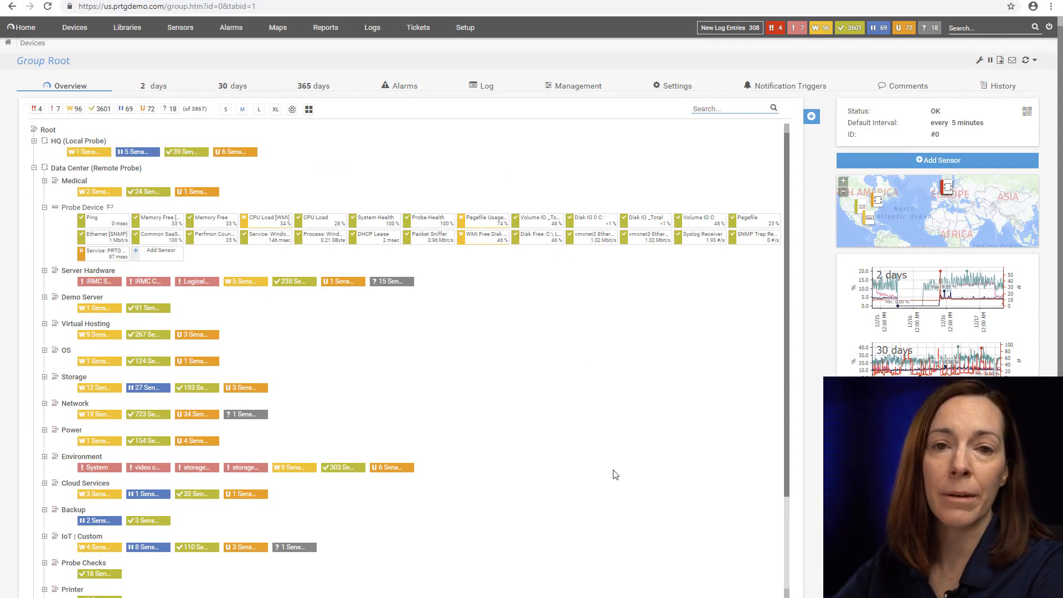
mouse_move(613, 467)
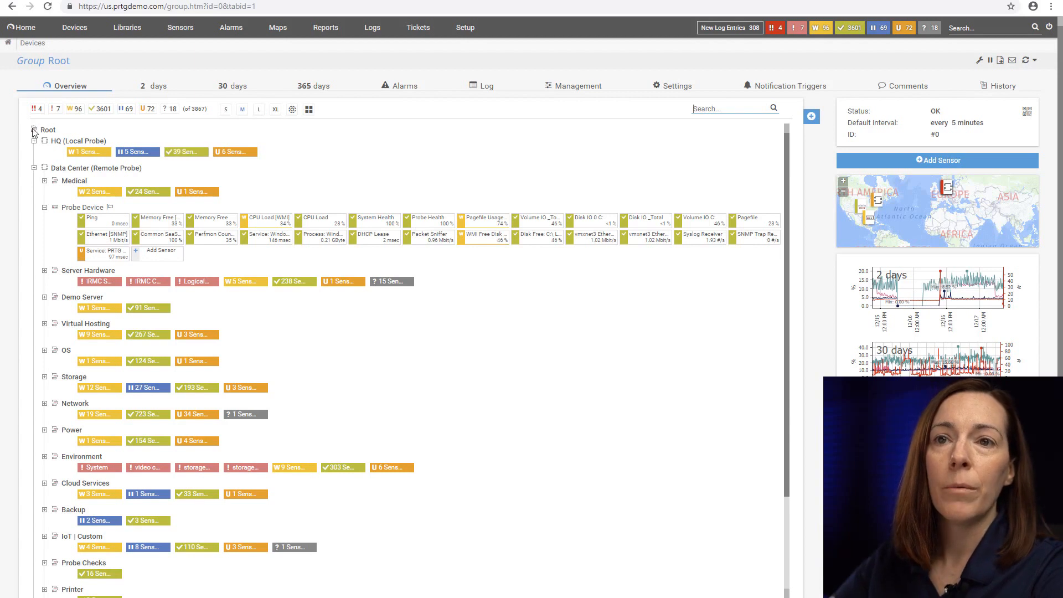
click(33, 129)
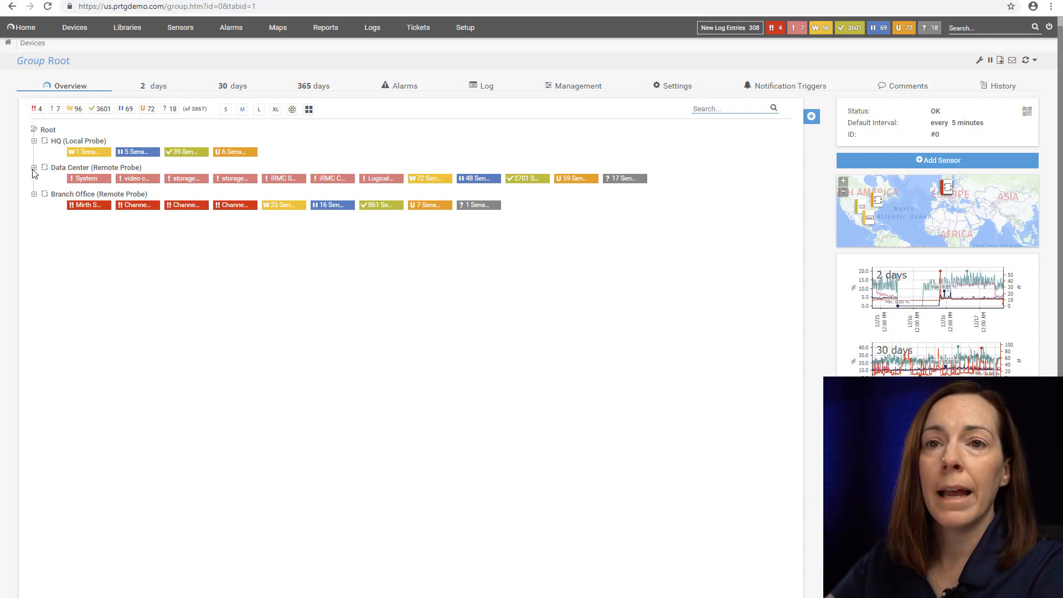
Expand the Data Center probe and its Network group, scrolling down toward Meraki Traffic.
click(33, 167)
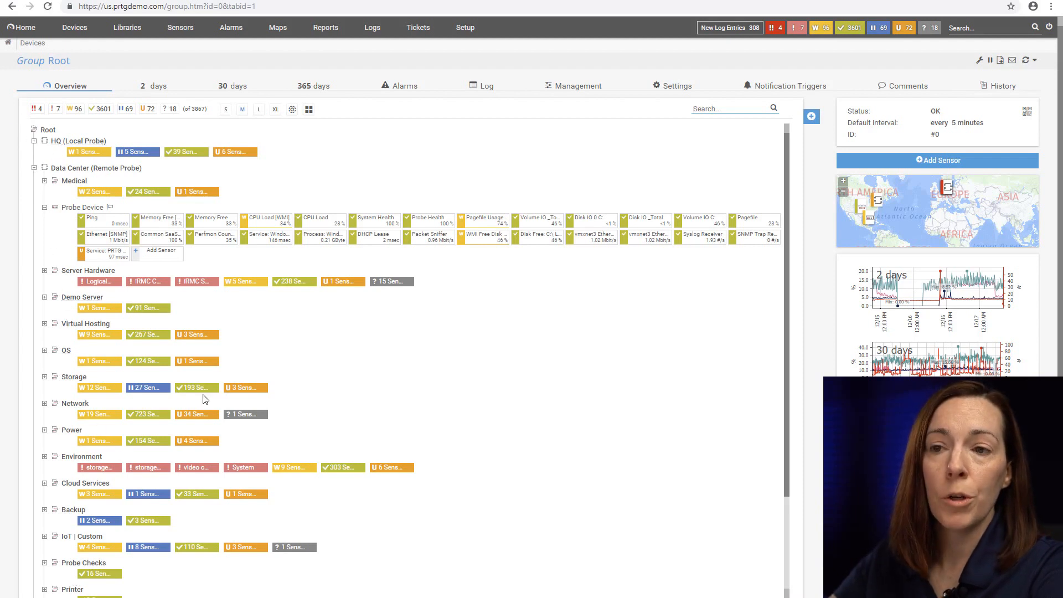
scroll(down, 3)
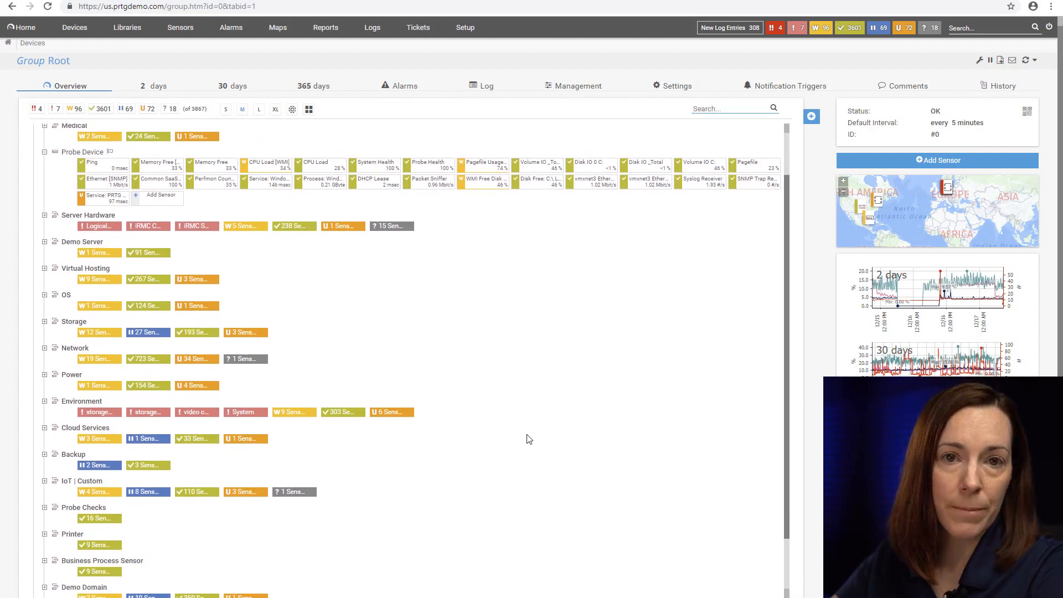
mouse_move(522, 443)
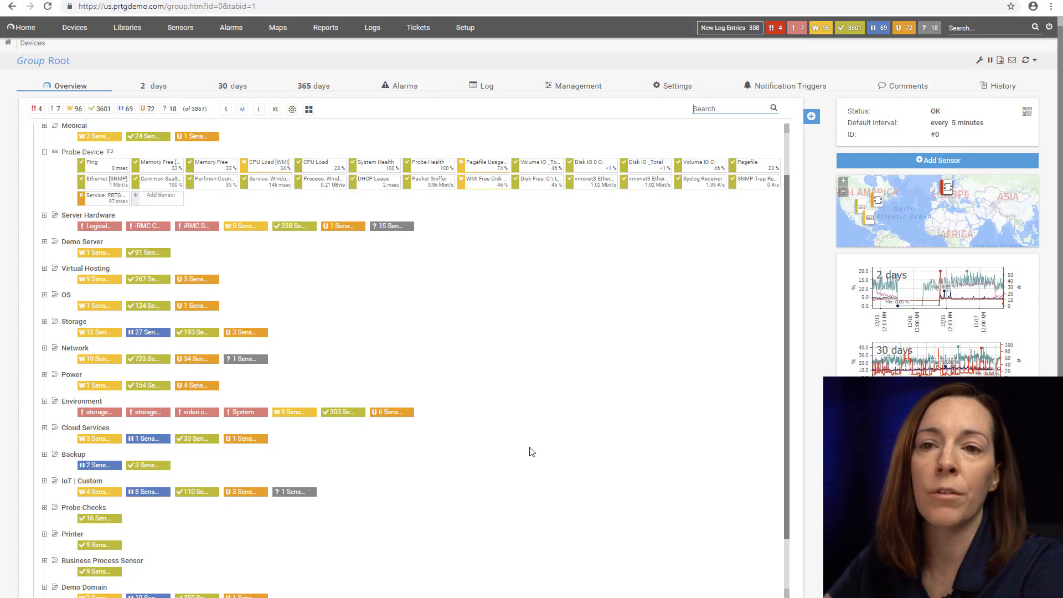
mouse_move(532, 447)
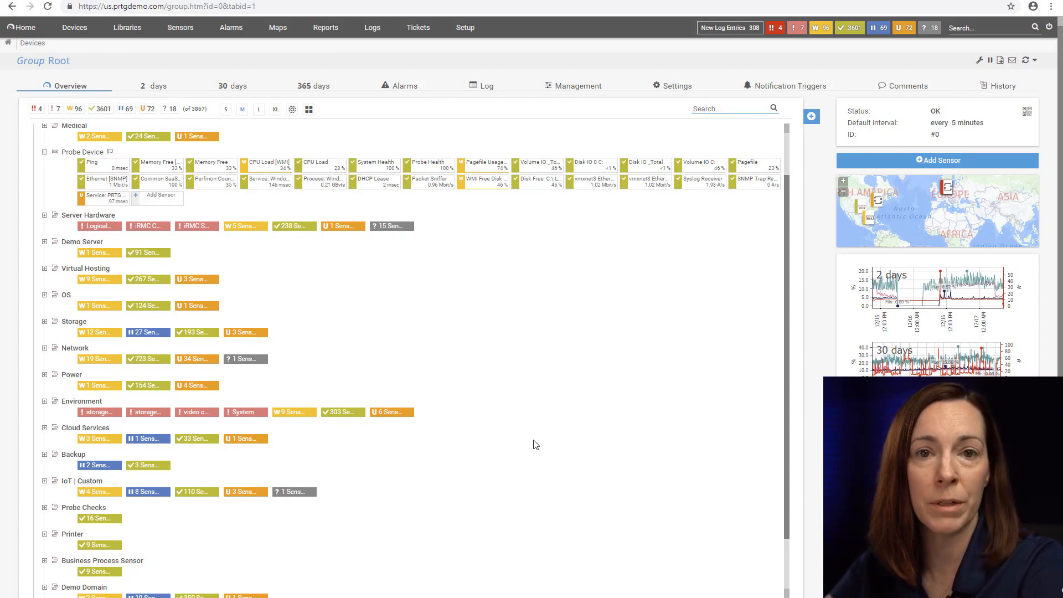
mouse_move(542, 453)
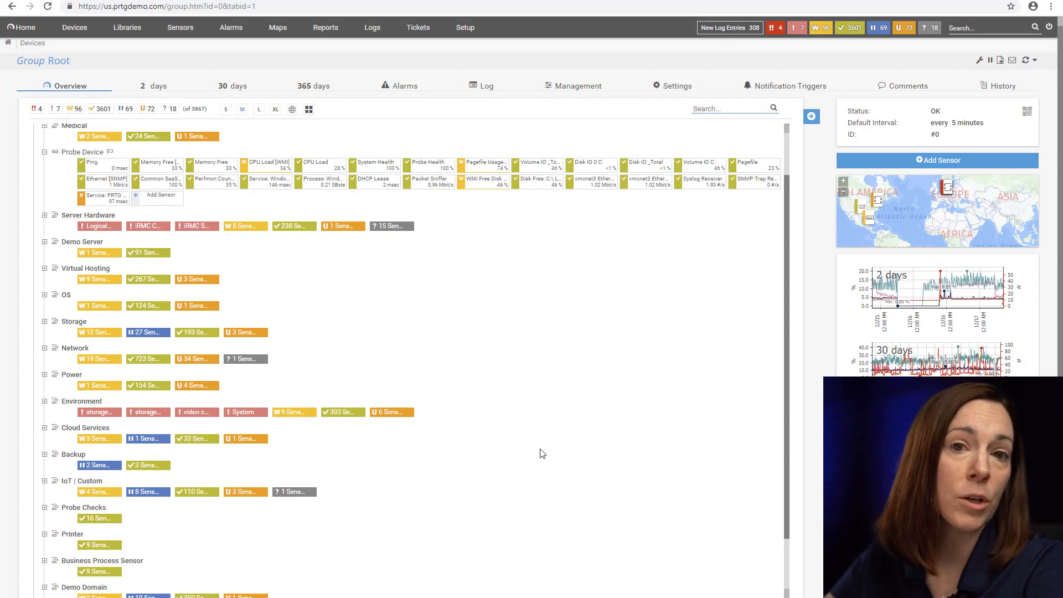
mouse_move(78, 373)
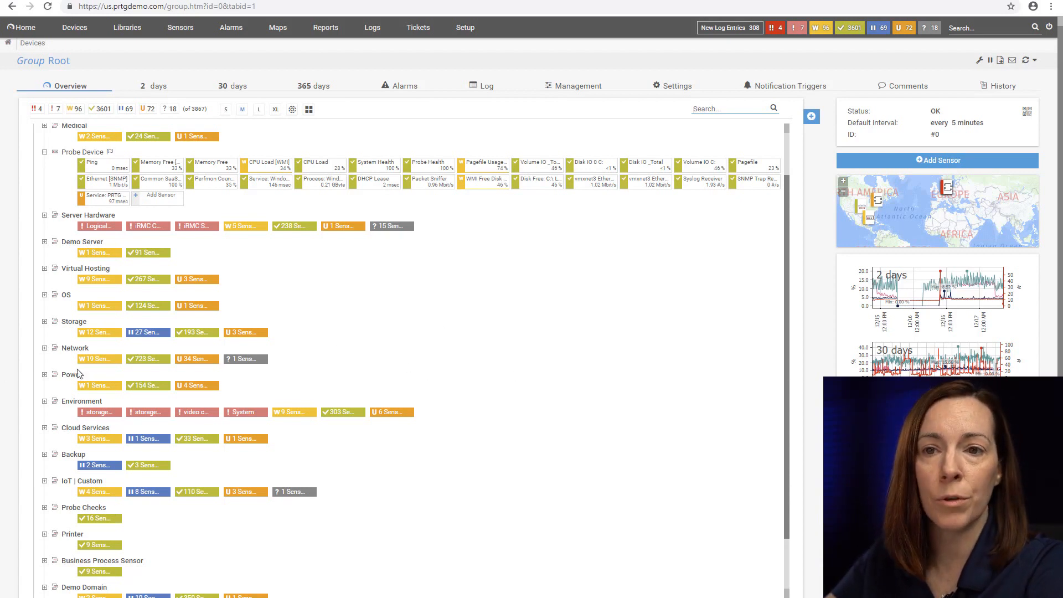
click(55, 348)
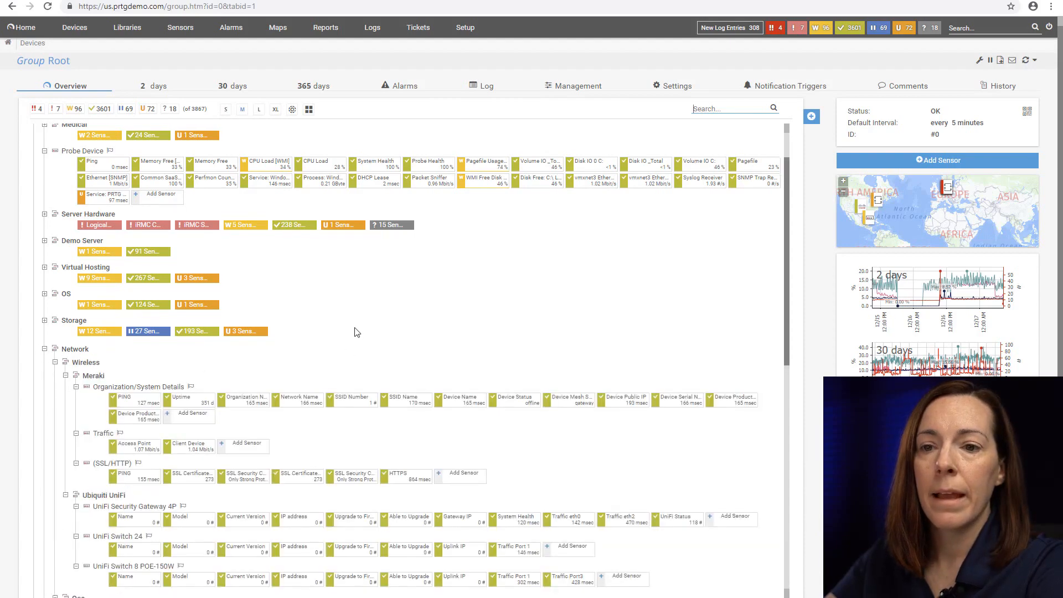
scroll(down, 3)
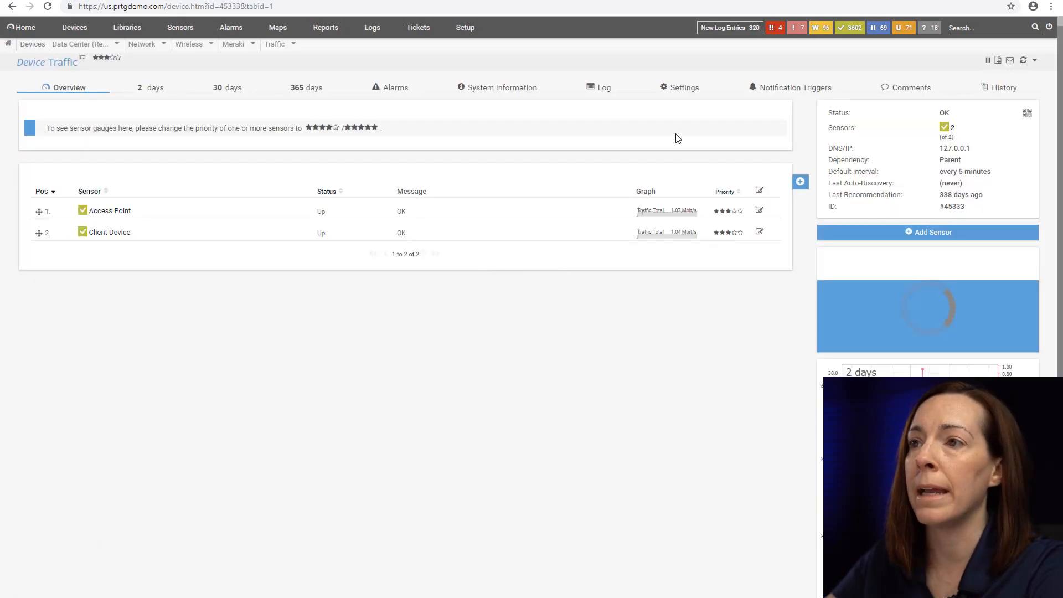
View the Traffic device's settings, then open its Access Point sensor details.
click(684, 87)
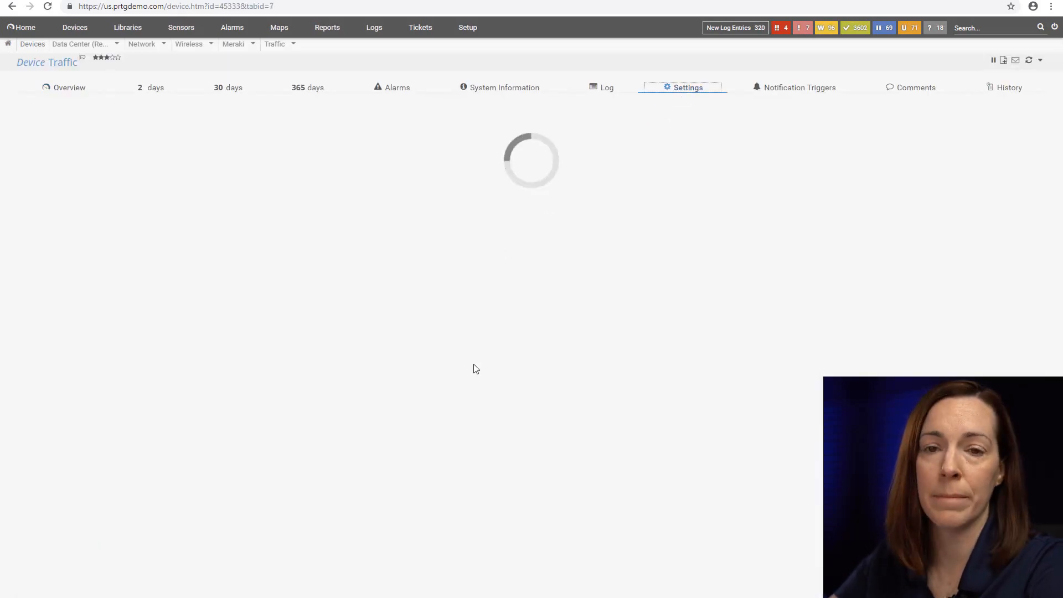
mouse_move(385, 377)
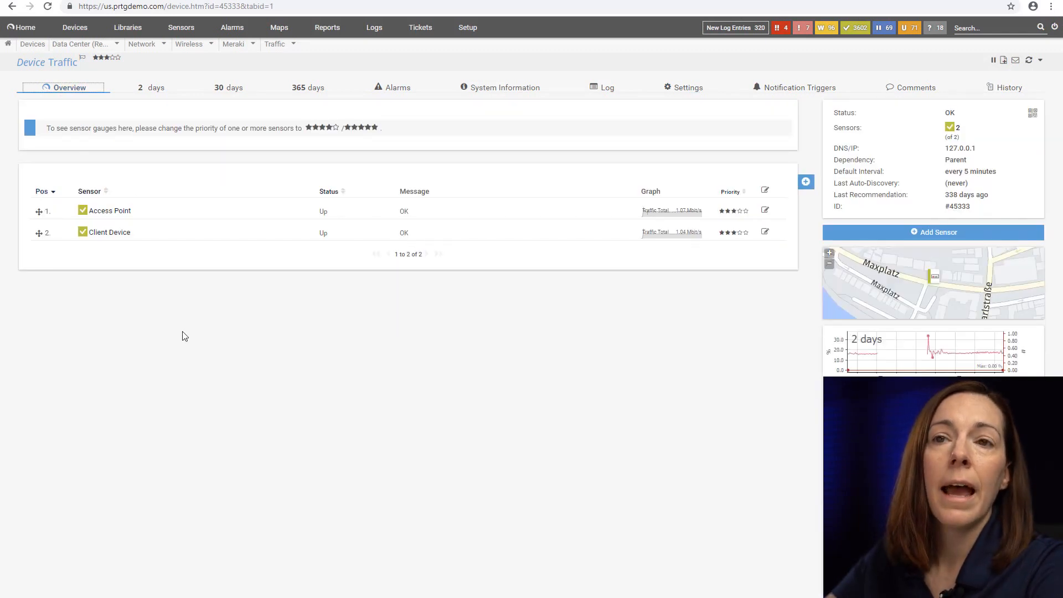
mouse_move(86, 274)
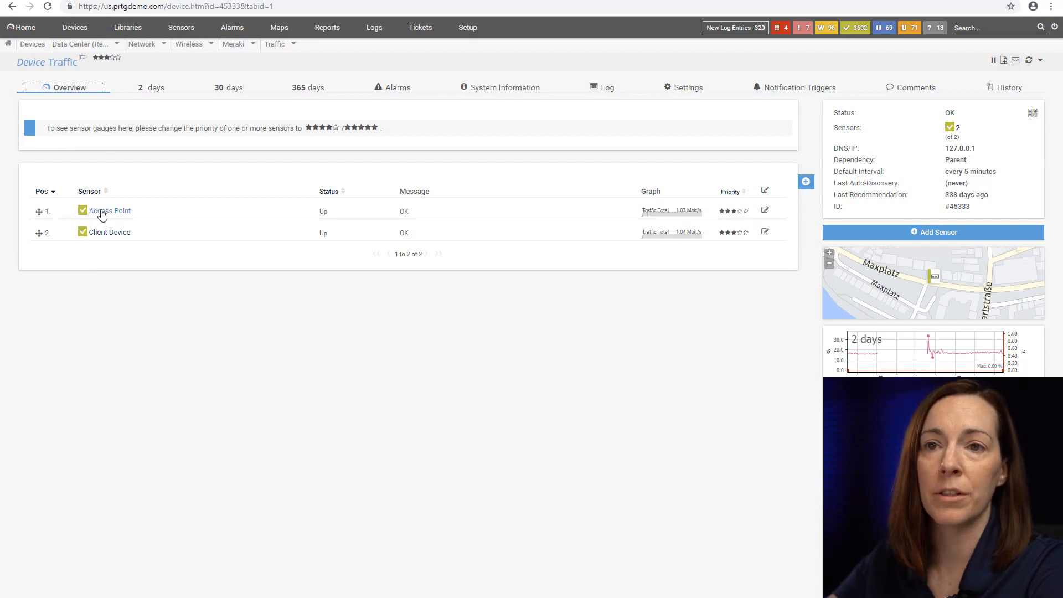
click(109, 210)
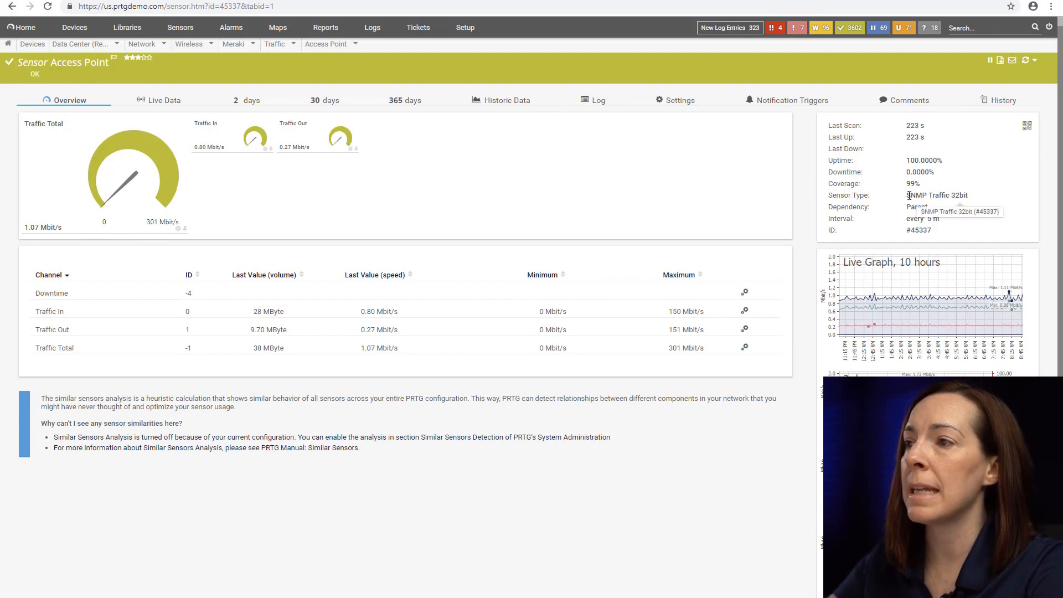
Select the Access Point sensor's type value, SNMP Traffic 32bit.
double_click(936, 196)
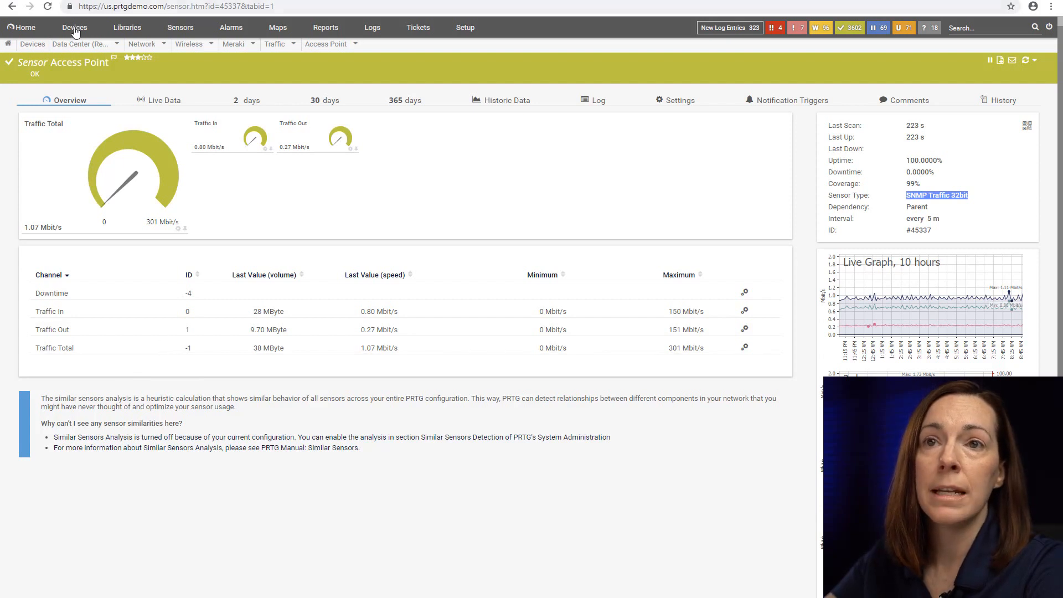
Return to Devices, expand the Switch group and select the SG200-26 Ping sensor.
click(75, 27)
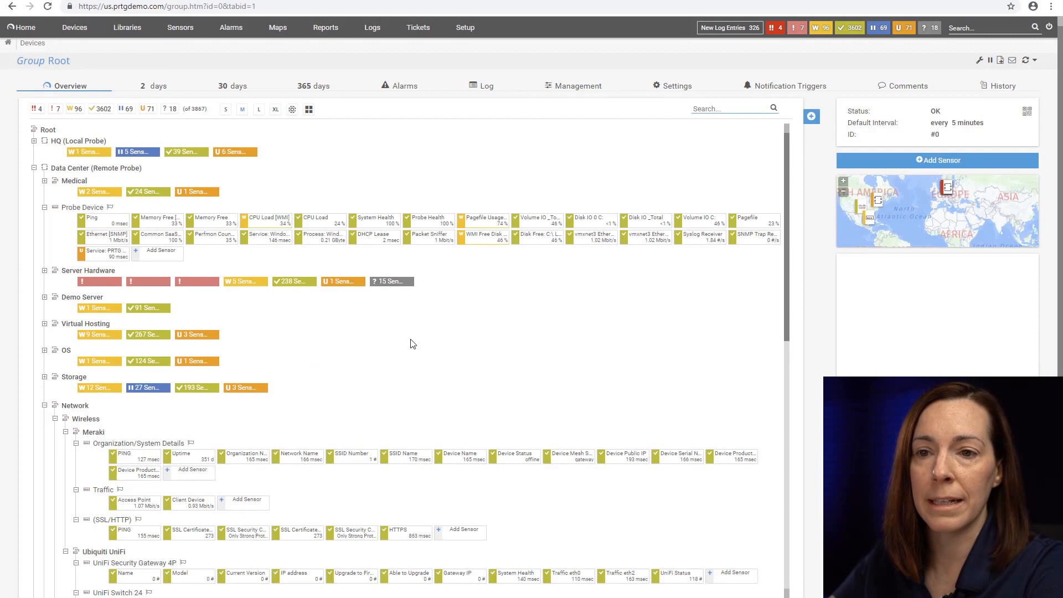
scroll(down, 3)
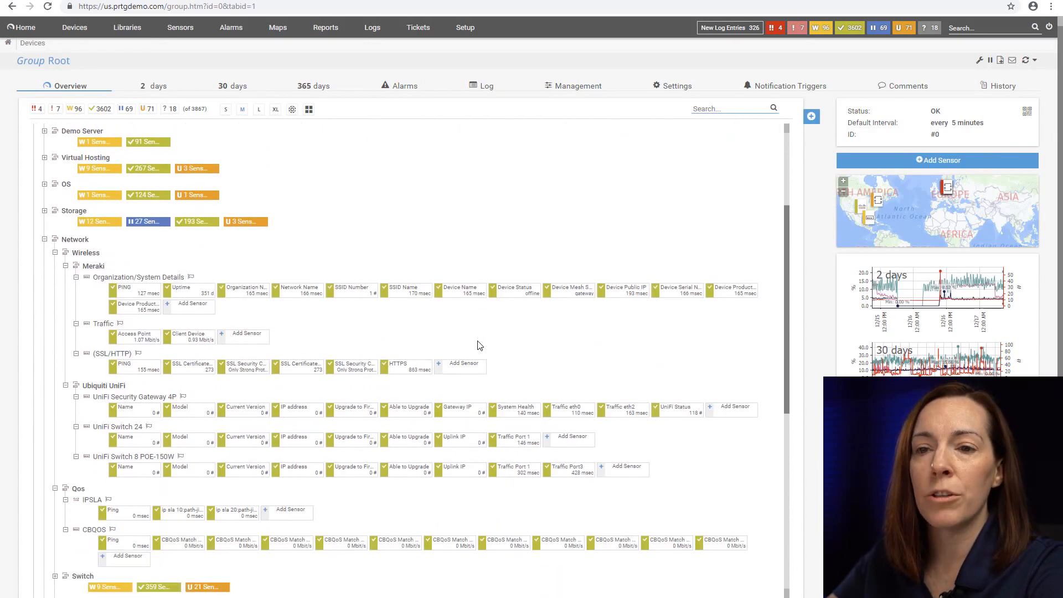
scroll(down, 3)
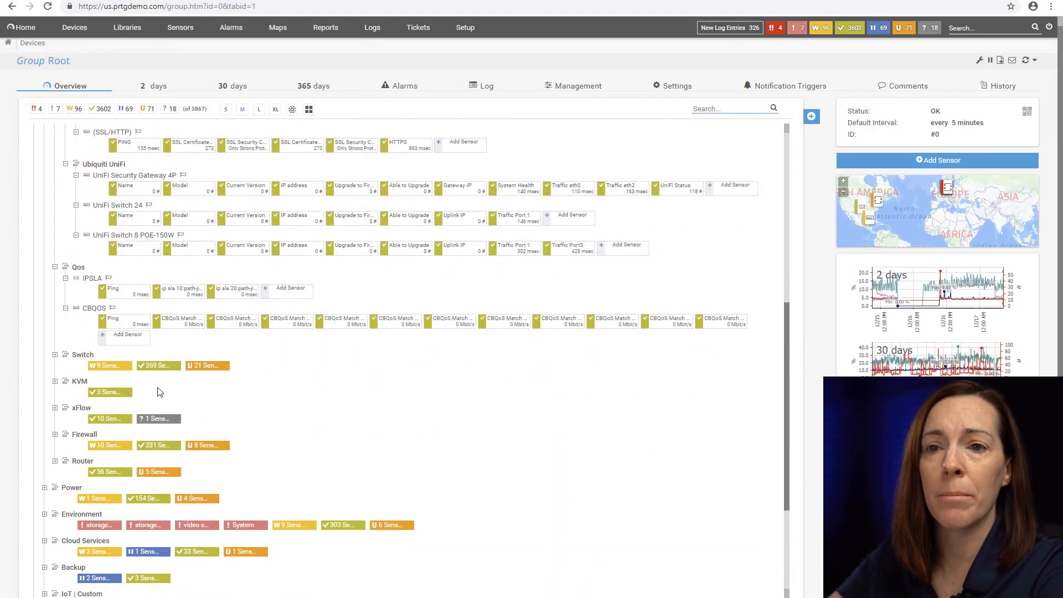
click(55, 356)
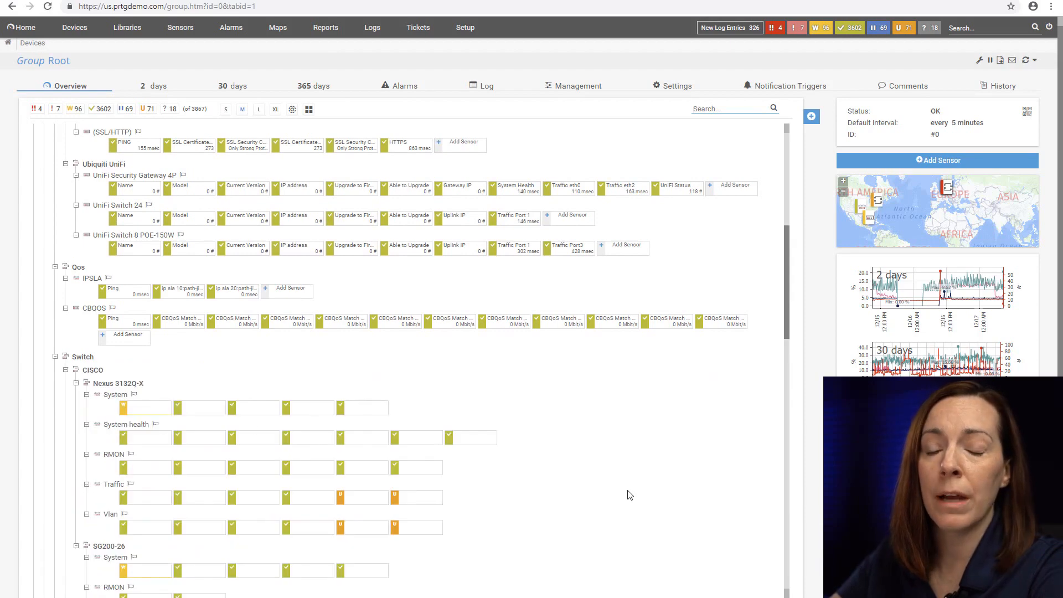
scroll(down, 3)
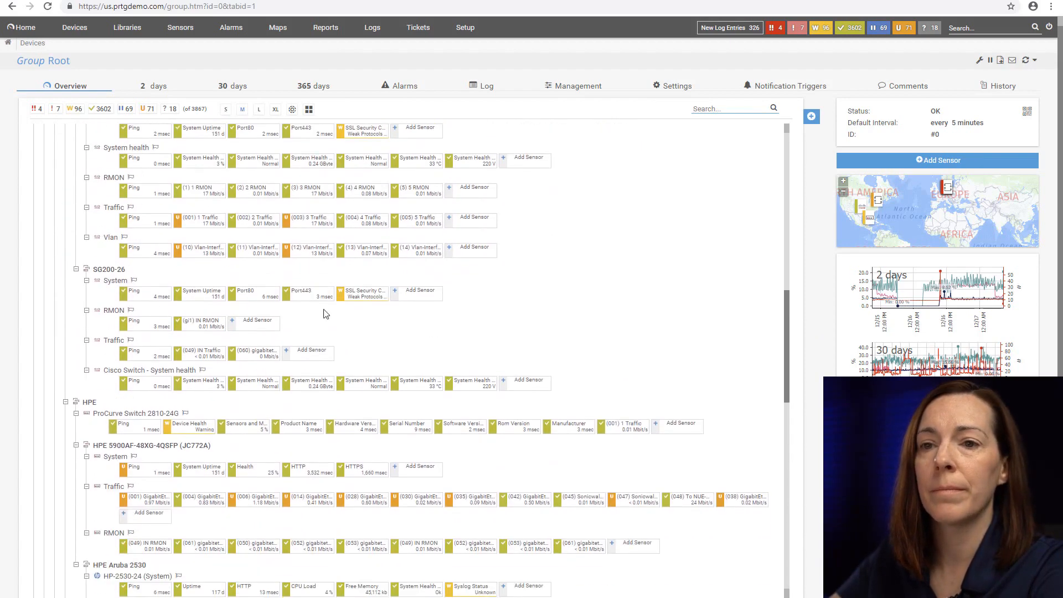
click(133, 352)
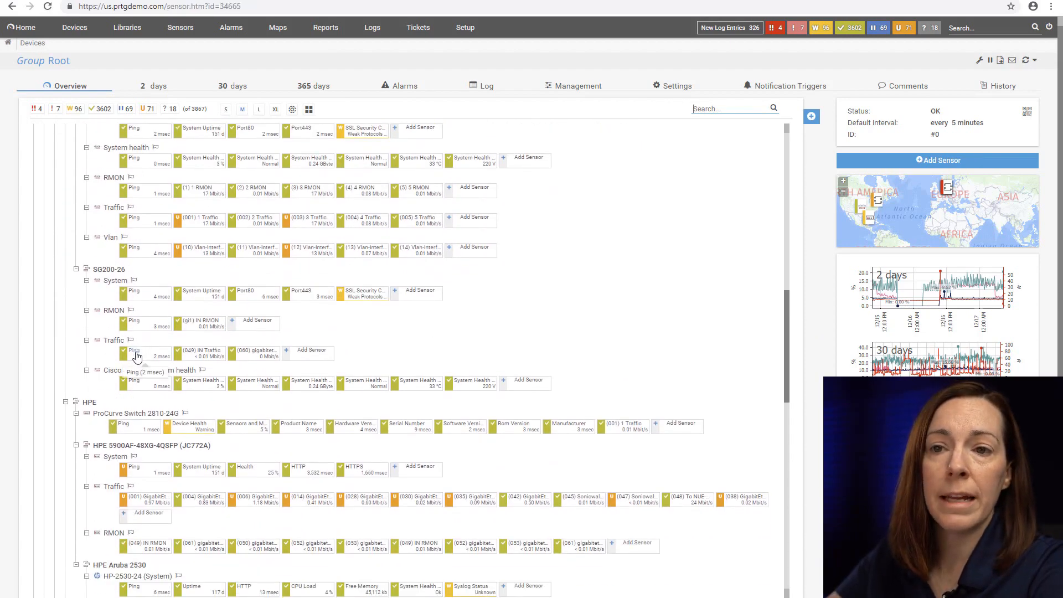
Open the SG200-26 Ping sensor page showing 2 msec ping and 0% packet loss.
click(134, 353)
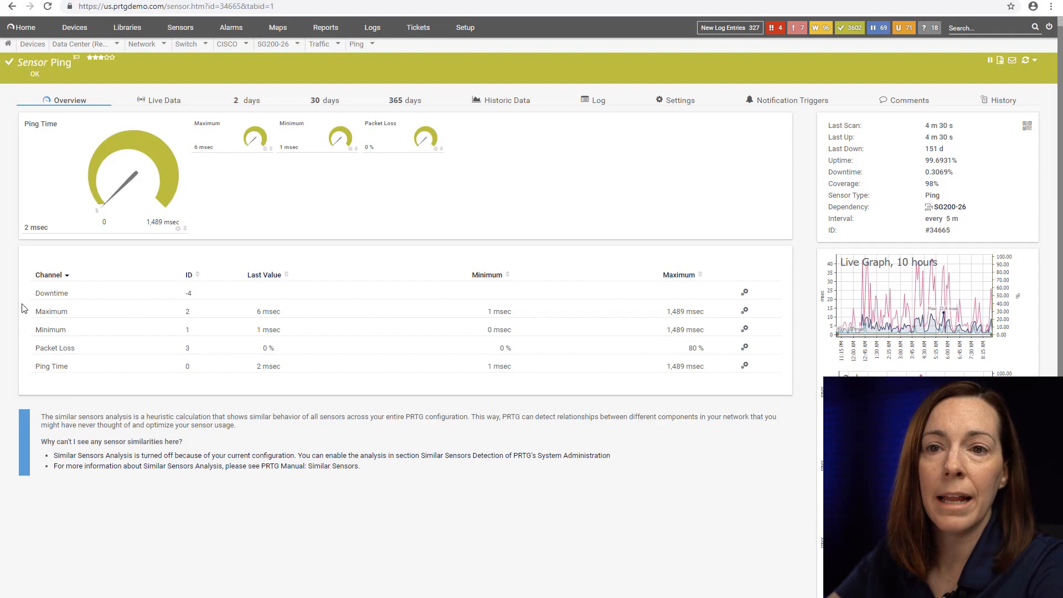
mouse_move(24, 332)
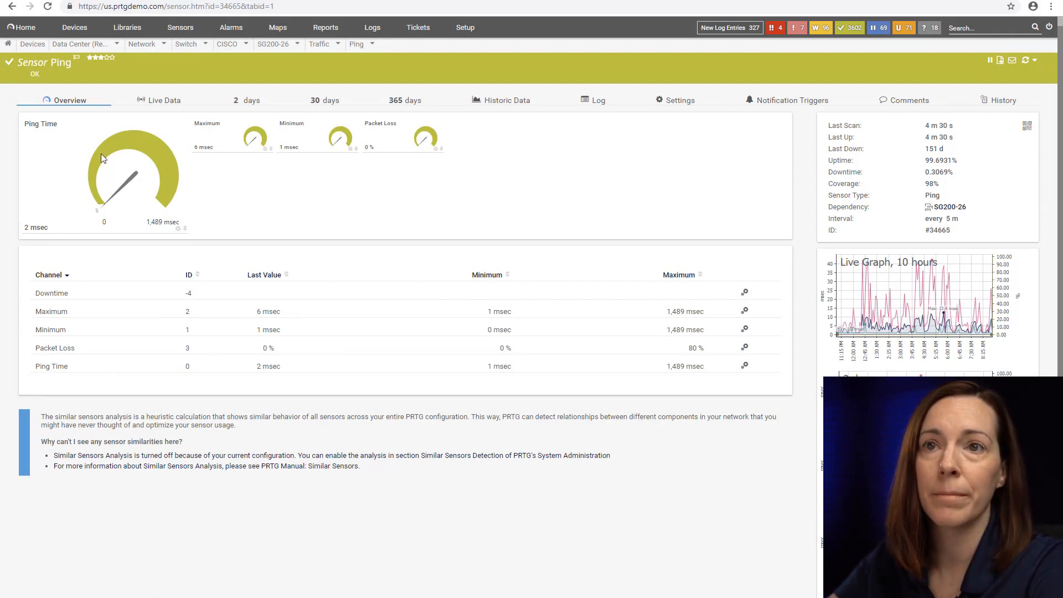
mouse_move(366, 134)
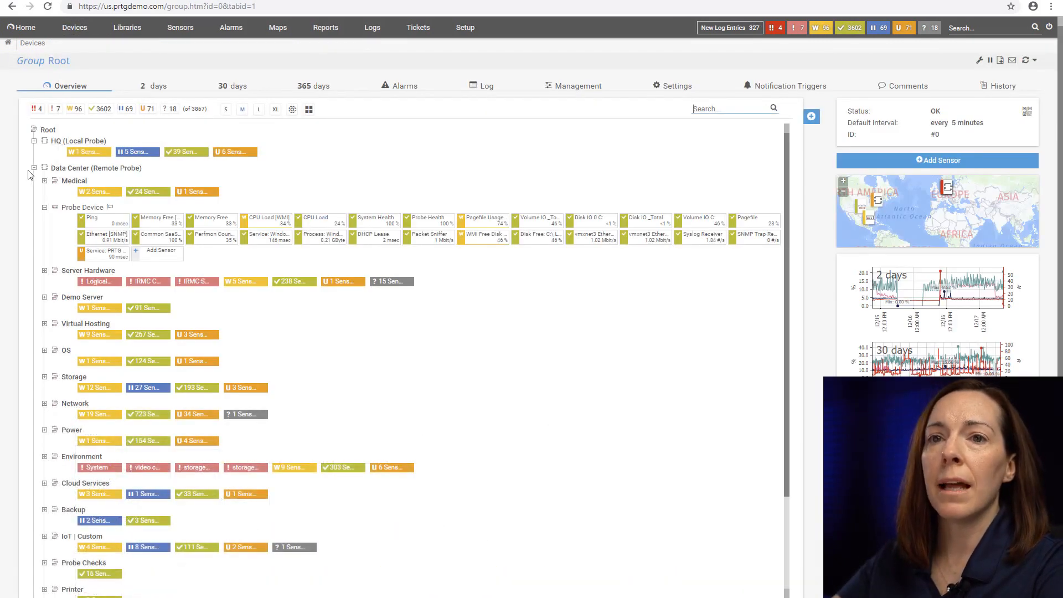
Collapse the Data Center probe and open Group Root's Settings tab.
click(43, 167)
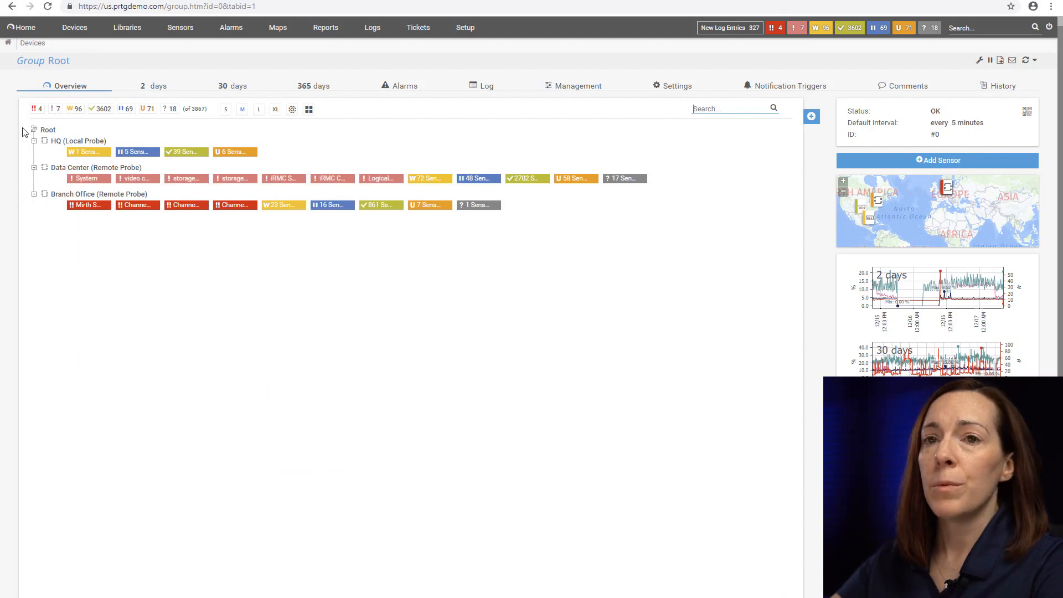
mouse_move(676, 85)
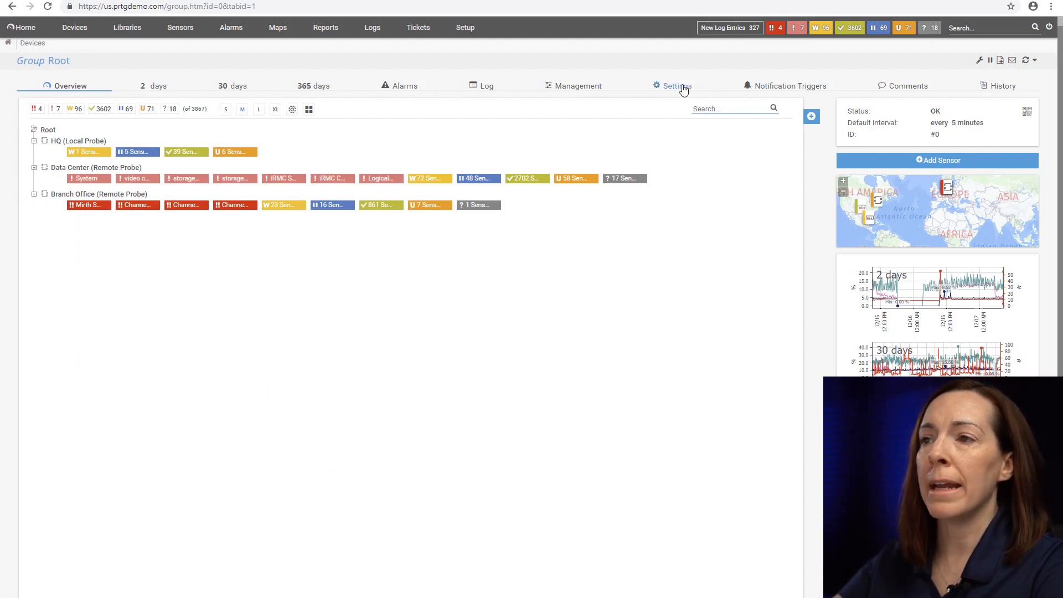
click(671, 86)
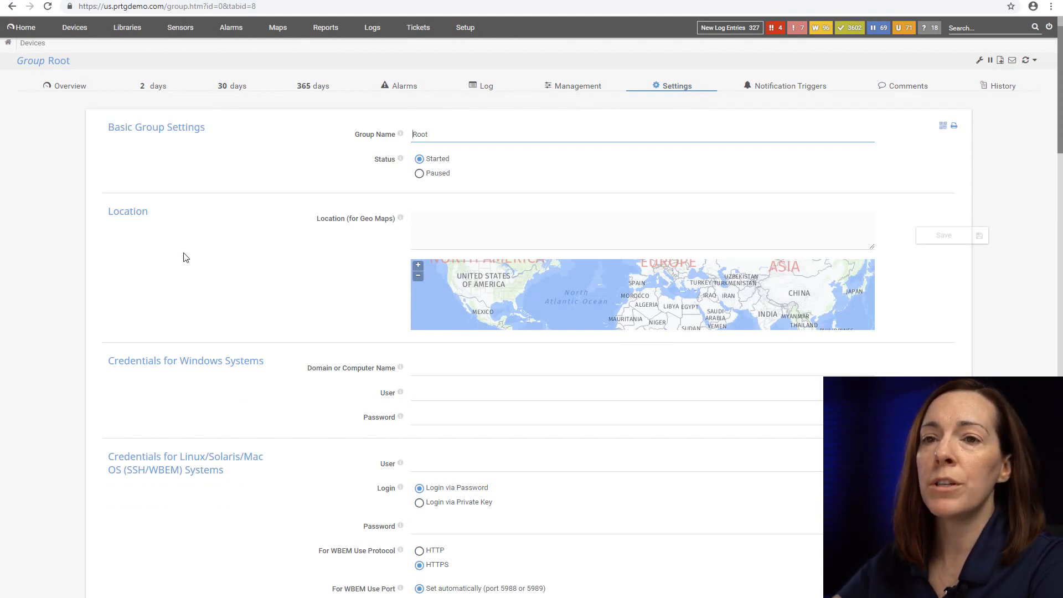
Scroll through Root's settings to Advanced Network Analysis, then return to the Devices overview.
scroll(down, 3)
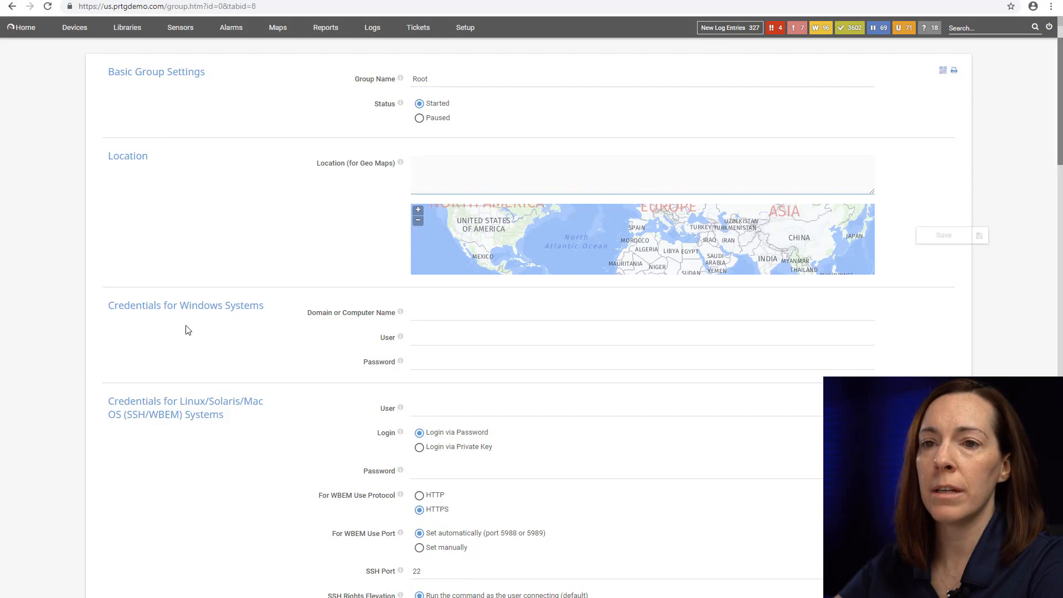
scroll(down, 3)
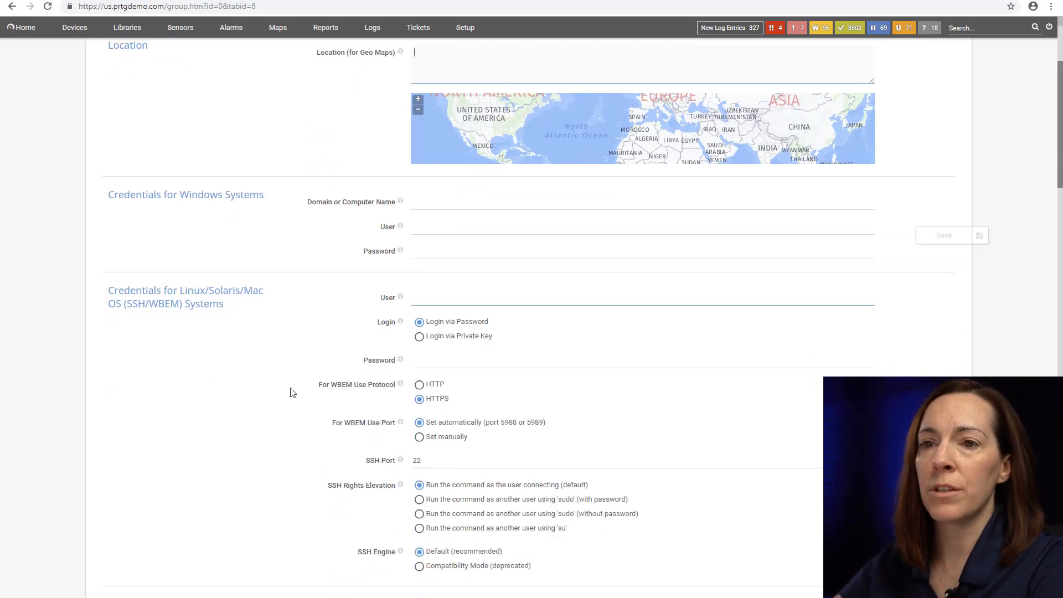
scroll(down, 3)
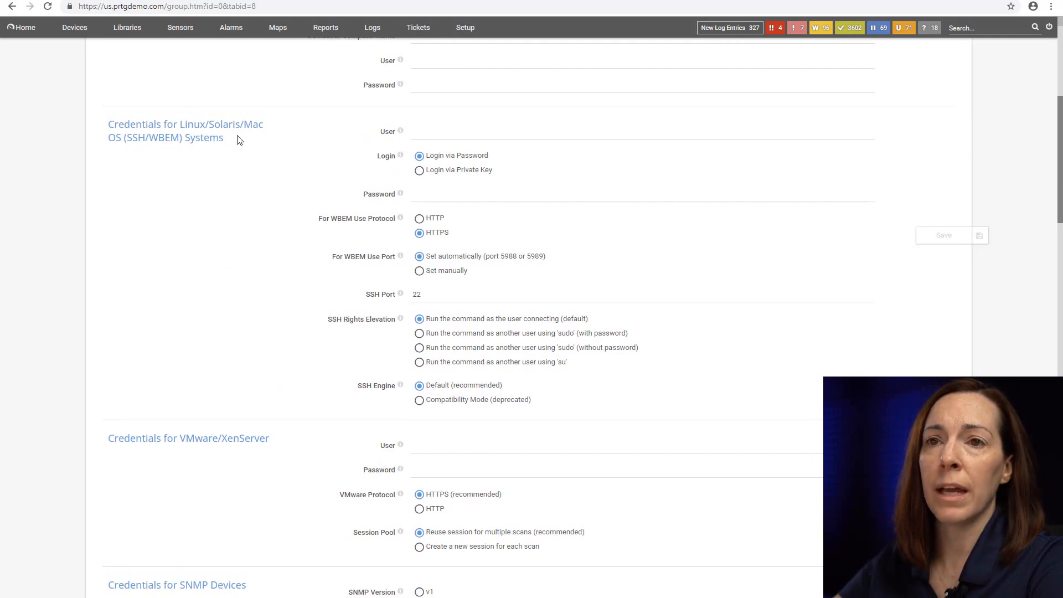
scroll(down, 3)
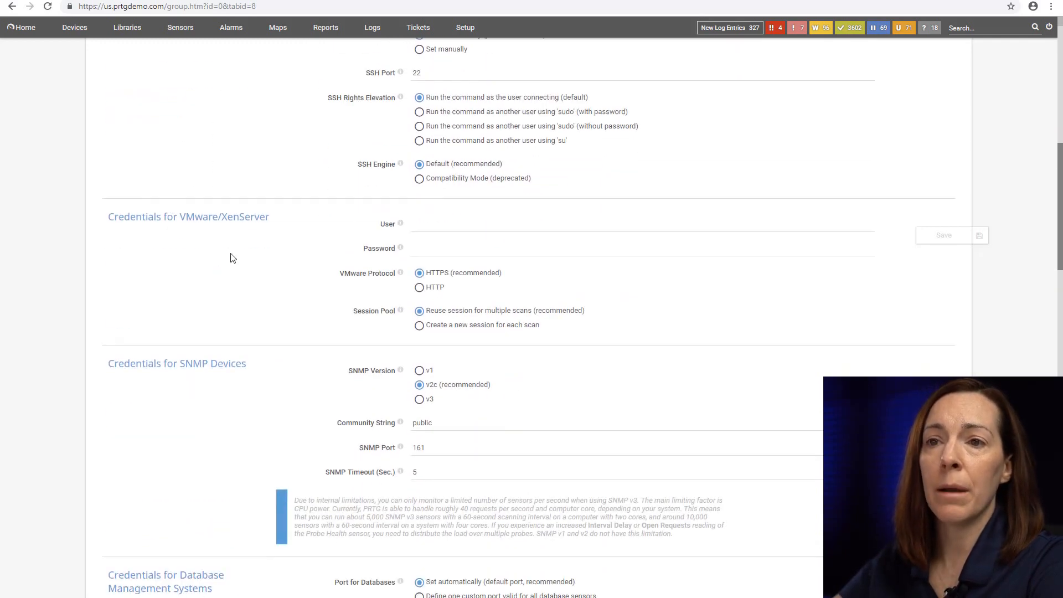
scroll(down, 3)
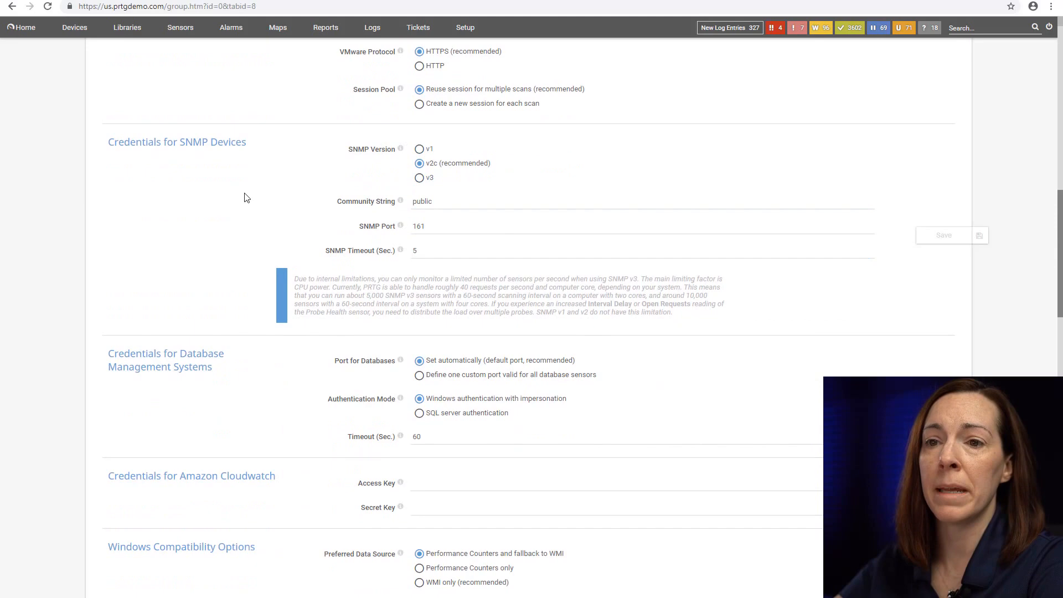
mouse_move(92, 241)
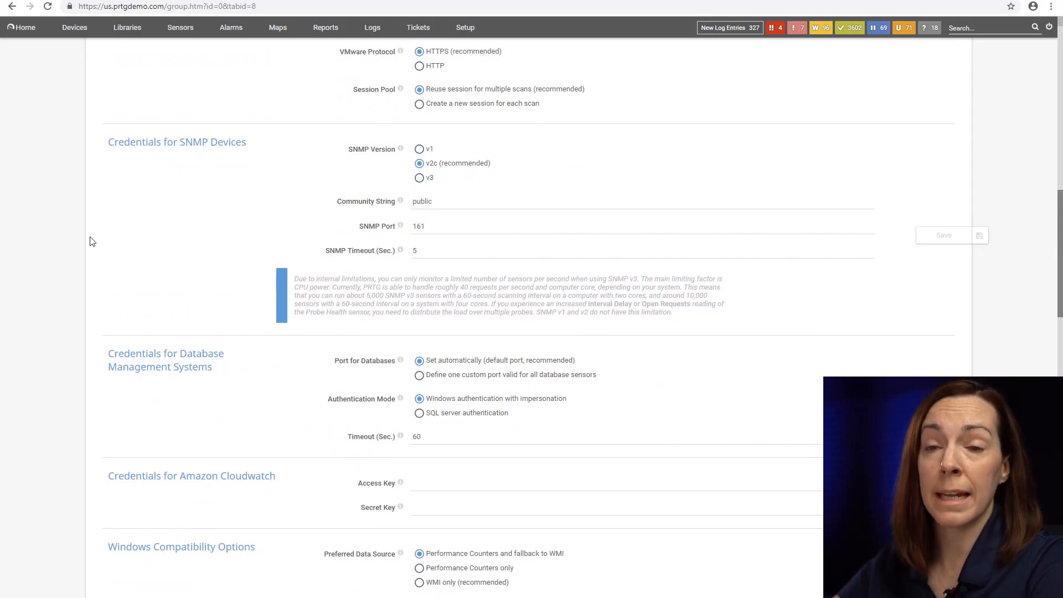
scroll(down, 3)
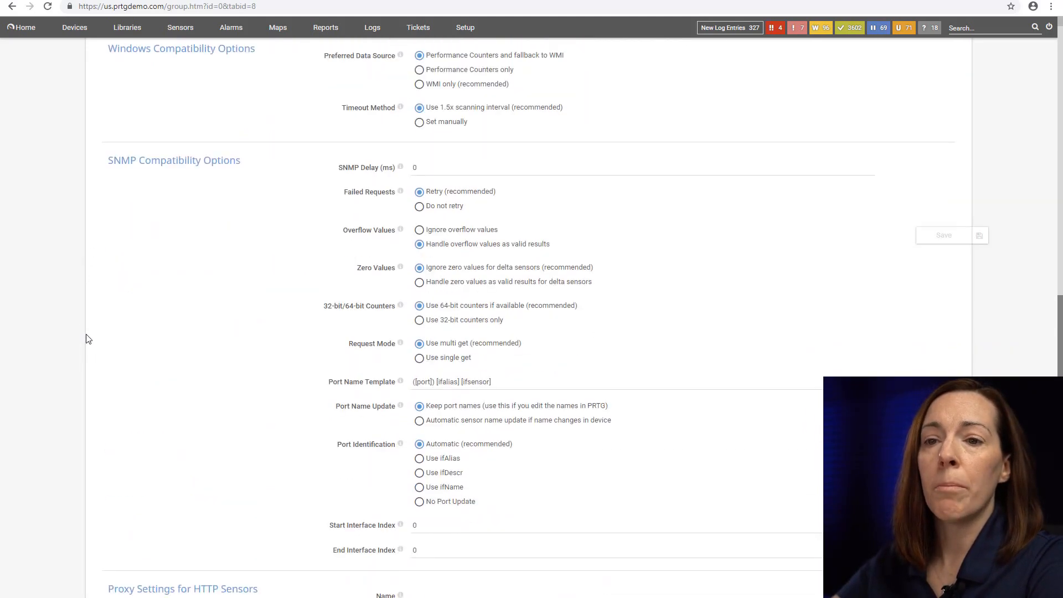
scroll(down, 3)
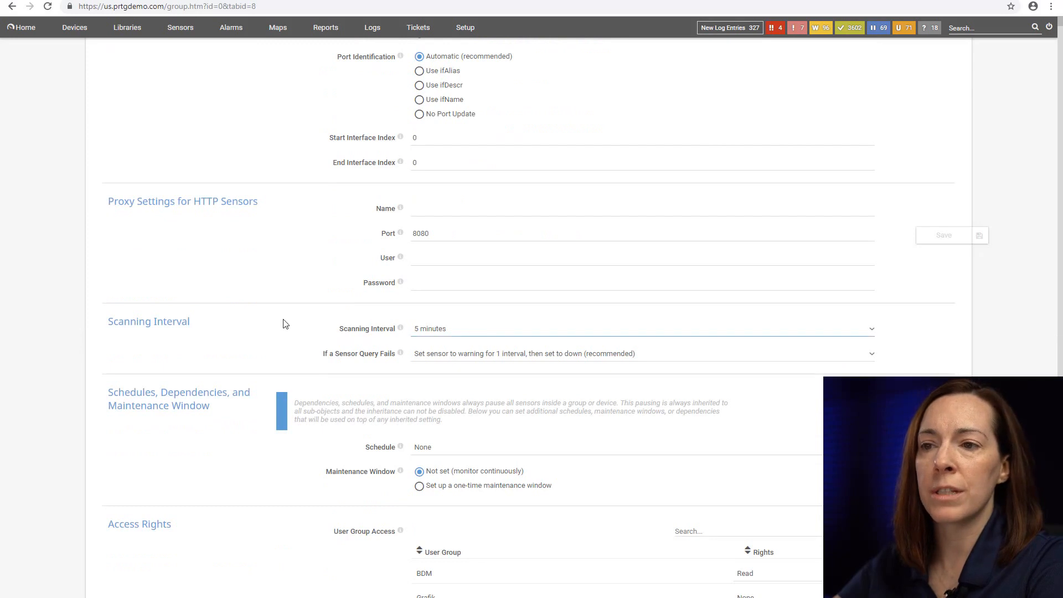
scroll(down, 3)
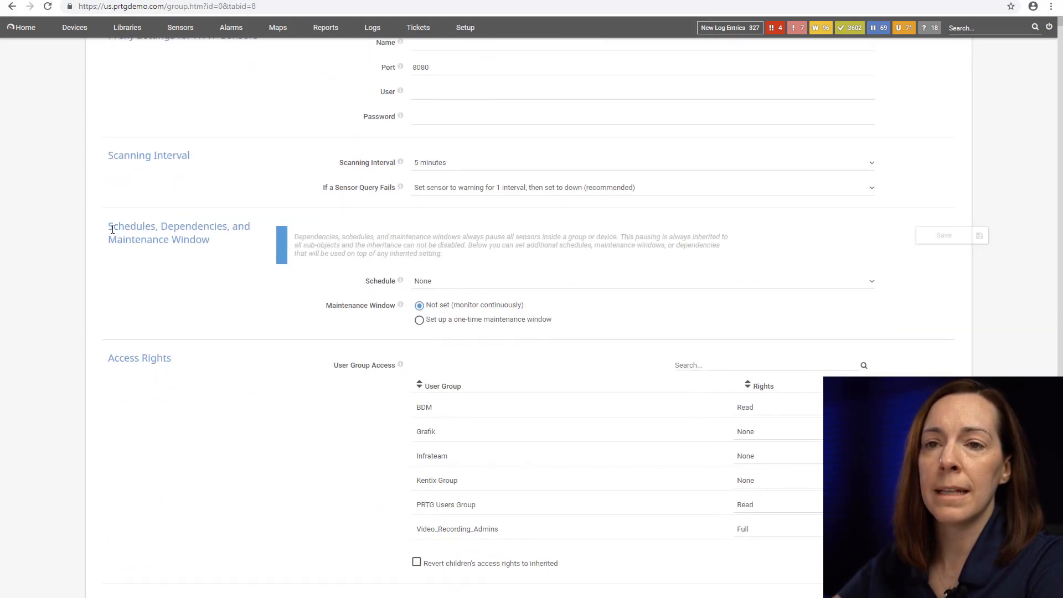
scroll(down, 3)
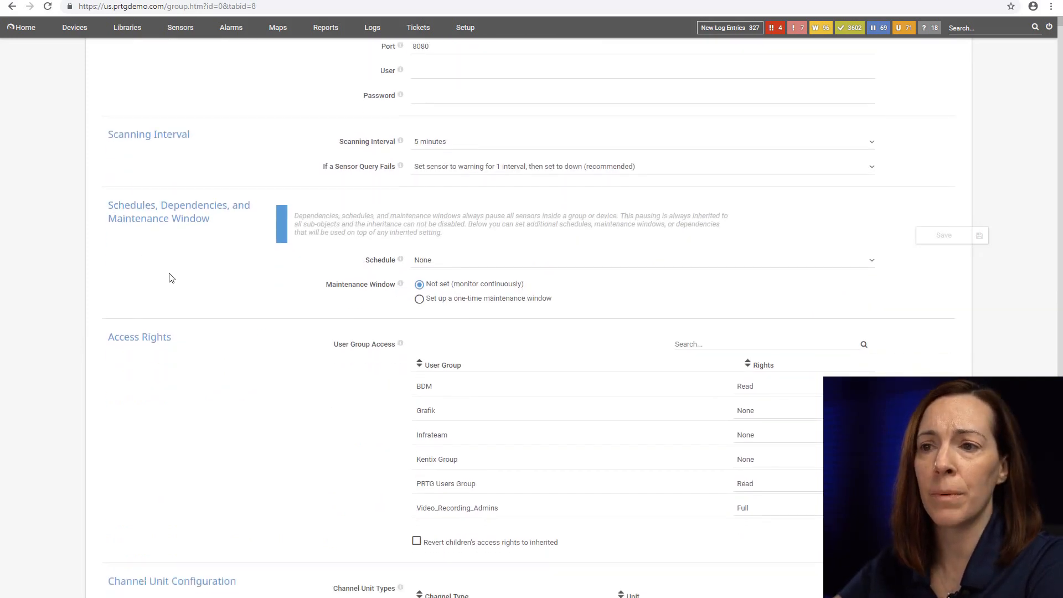
scroll(down, 3)
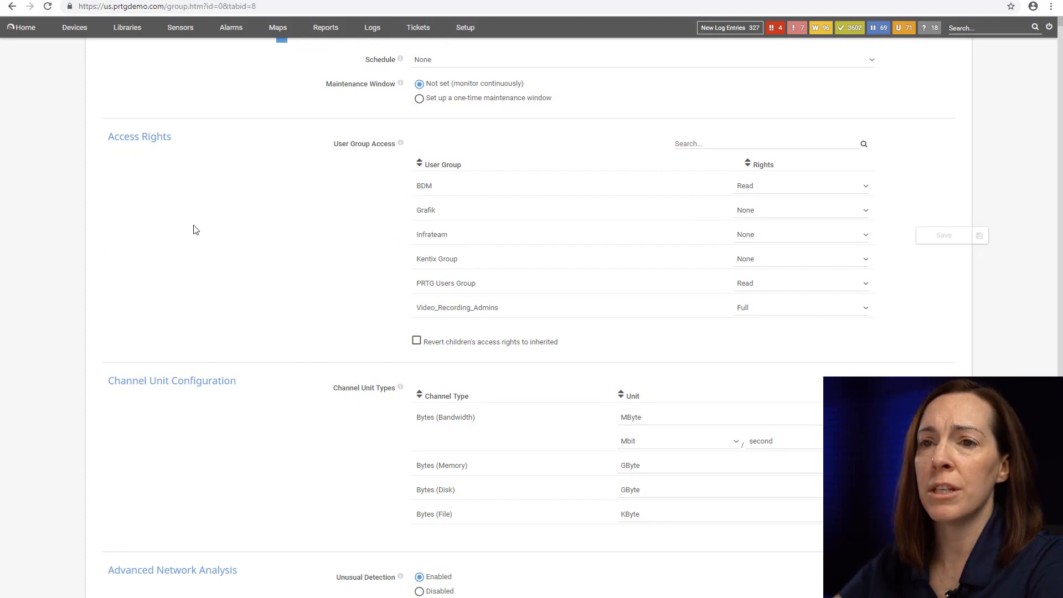
scroll(down, 3)
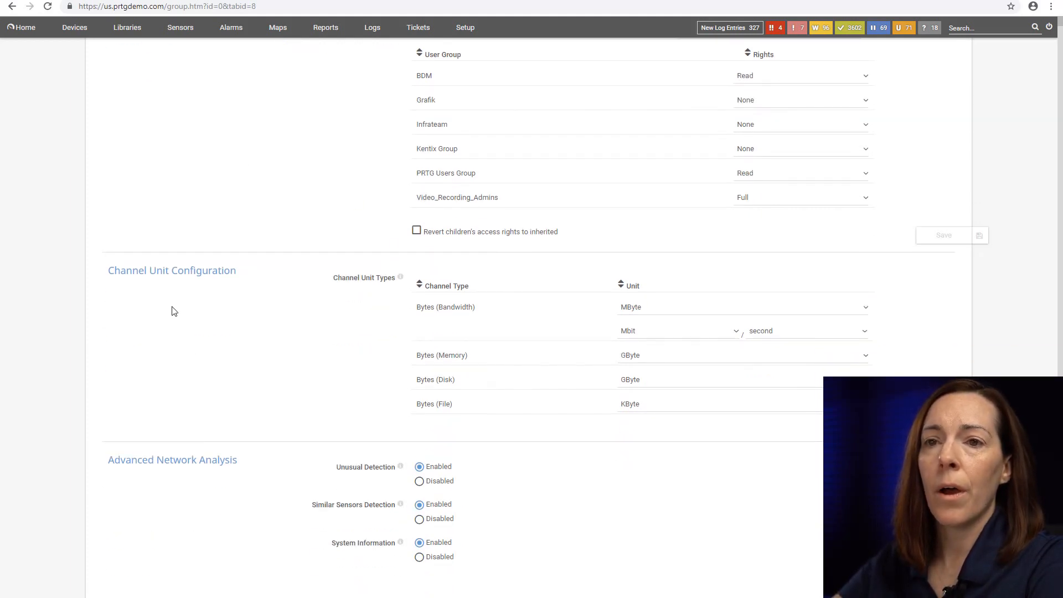
mouse_move(244, 400)
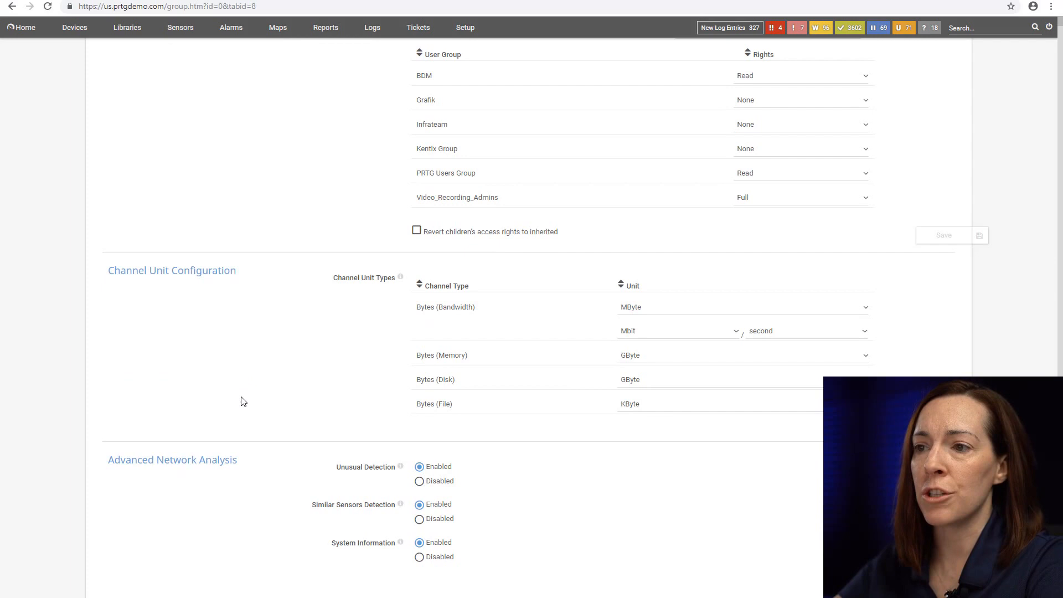
mouse_move(285, 334)
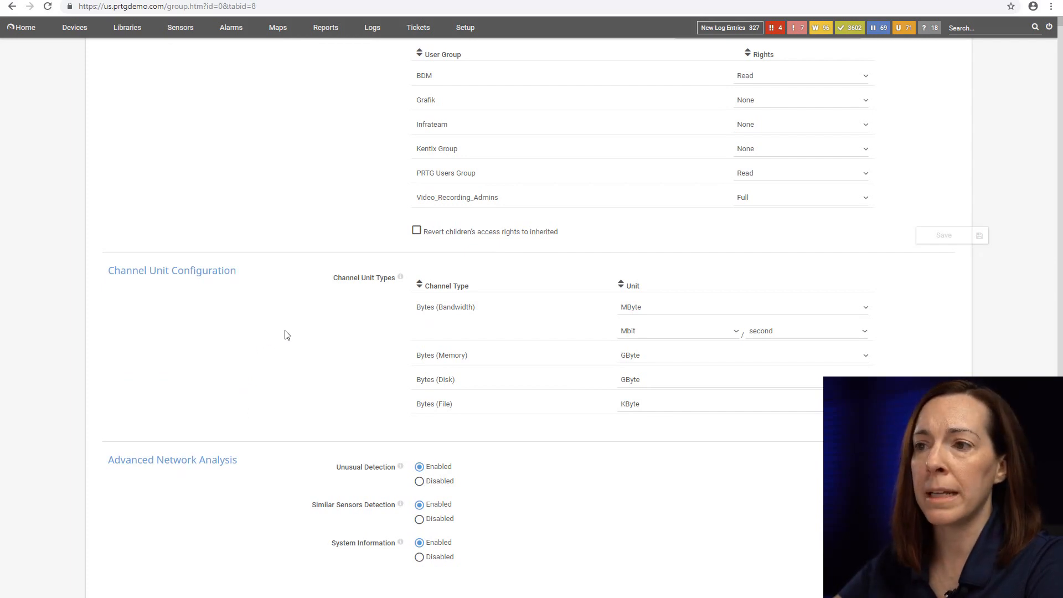
mouse_move(61, 158)
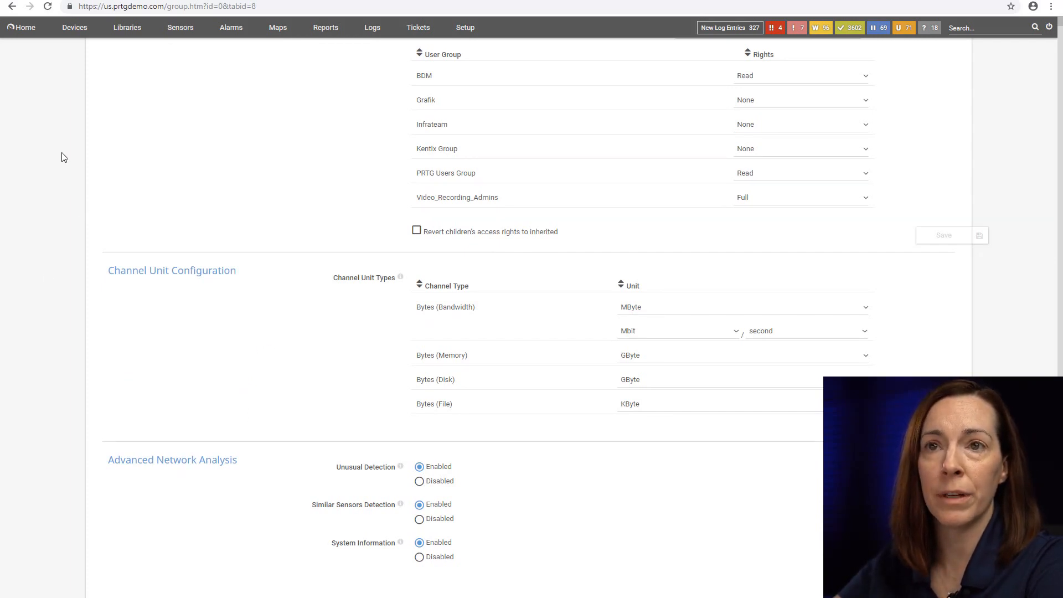
click(74, 27)
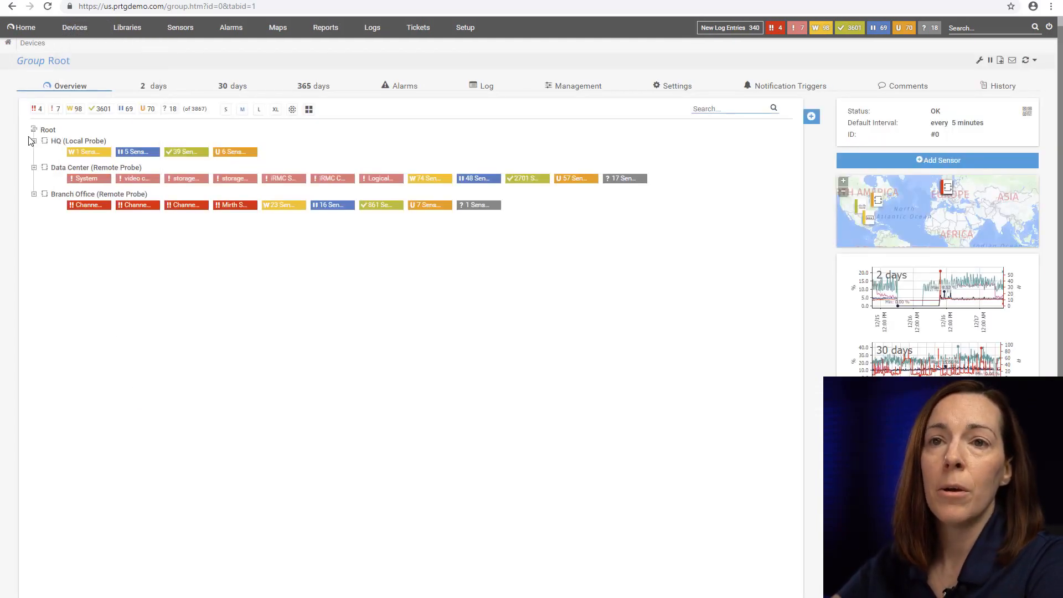
Expand HQ and Sigfox, view the Sigfox group's settings, then choose Devices > All.
click(33, 141)
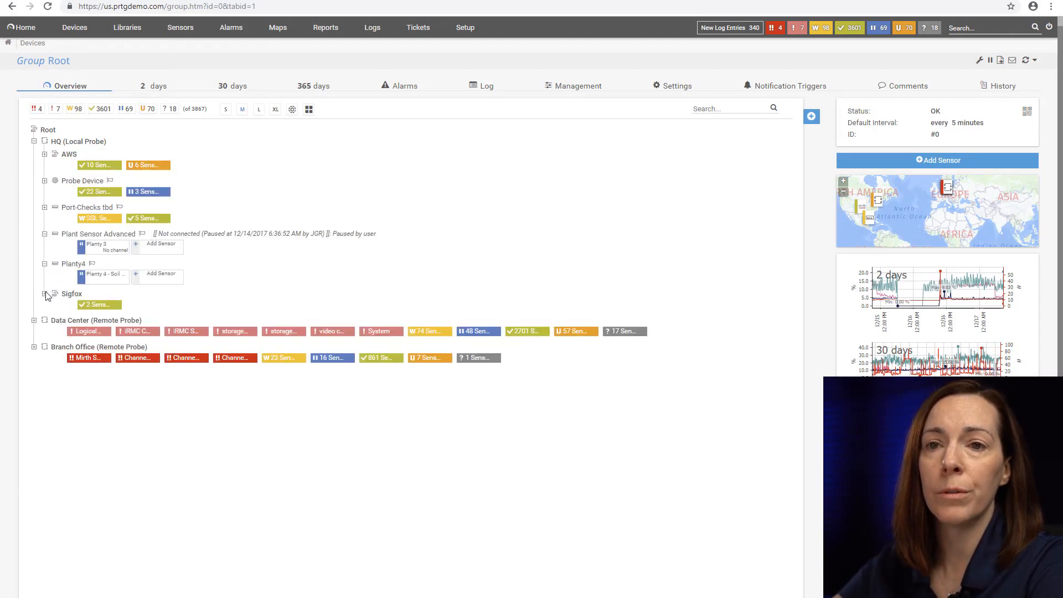
click(43, 294)
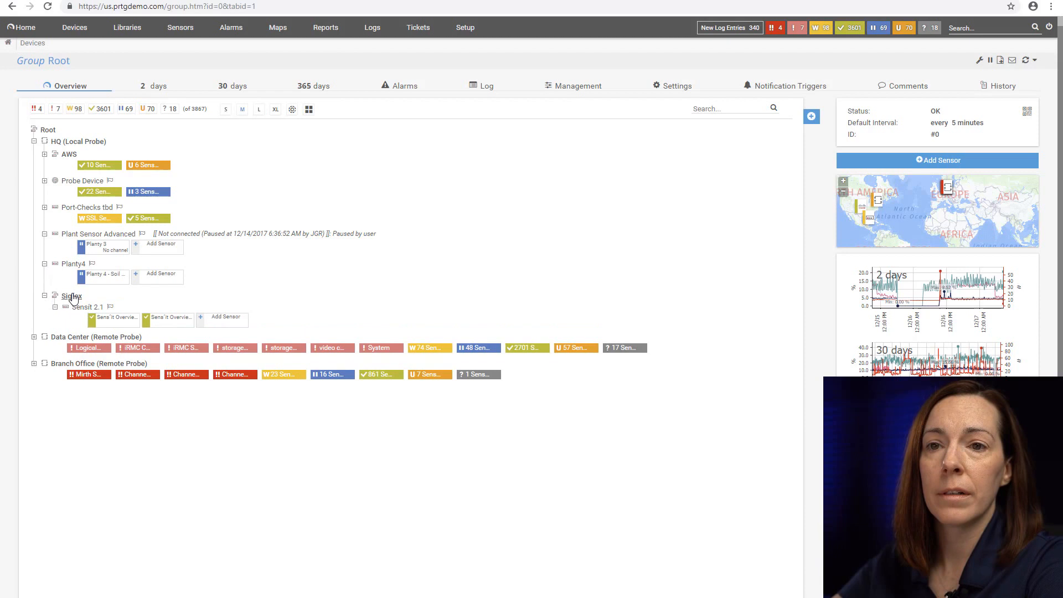
click(71, 297)
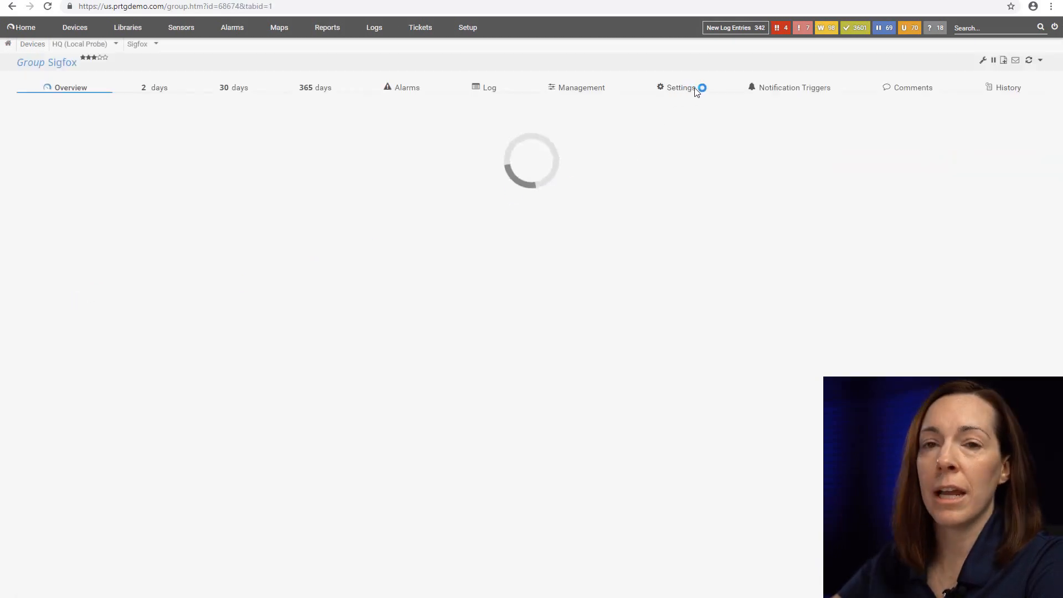
click(679, 86)
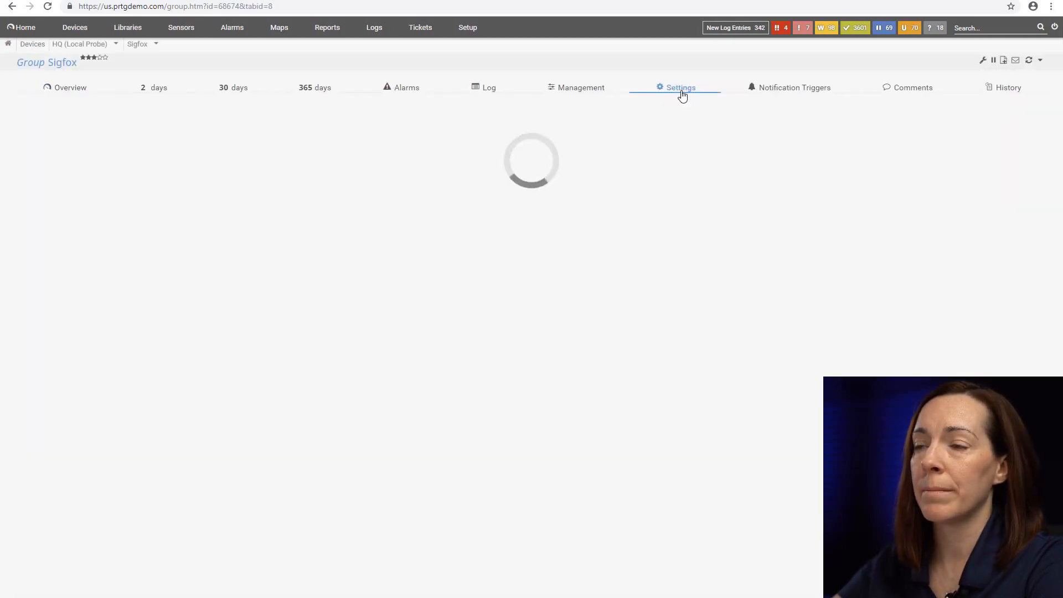
click(679, 87)
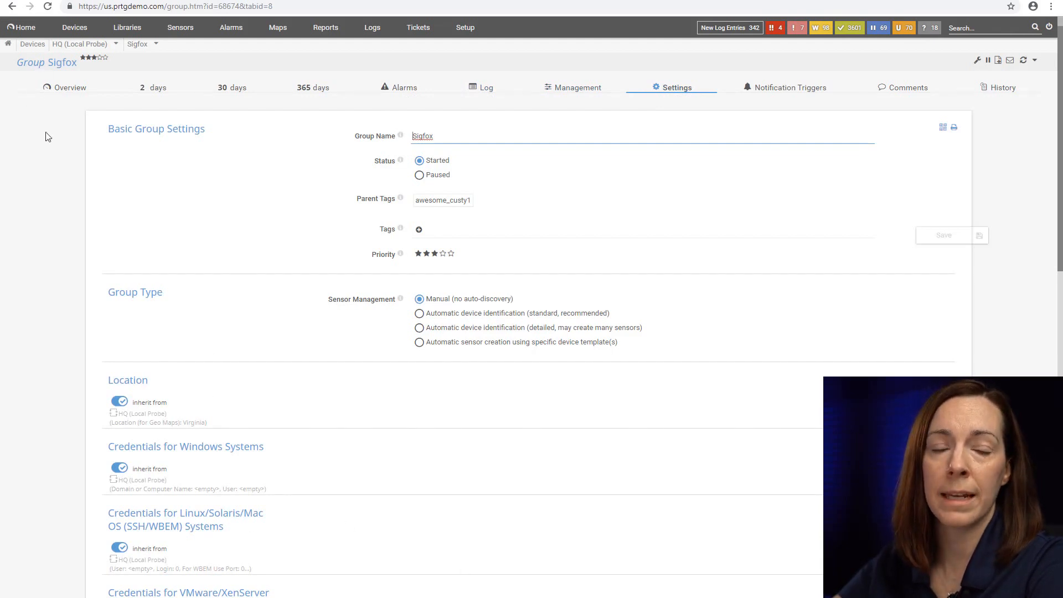
click(74, 28)
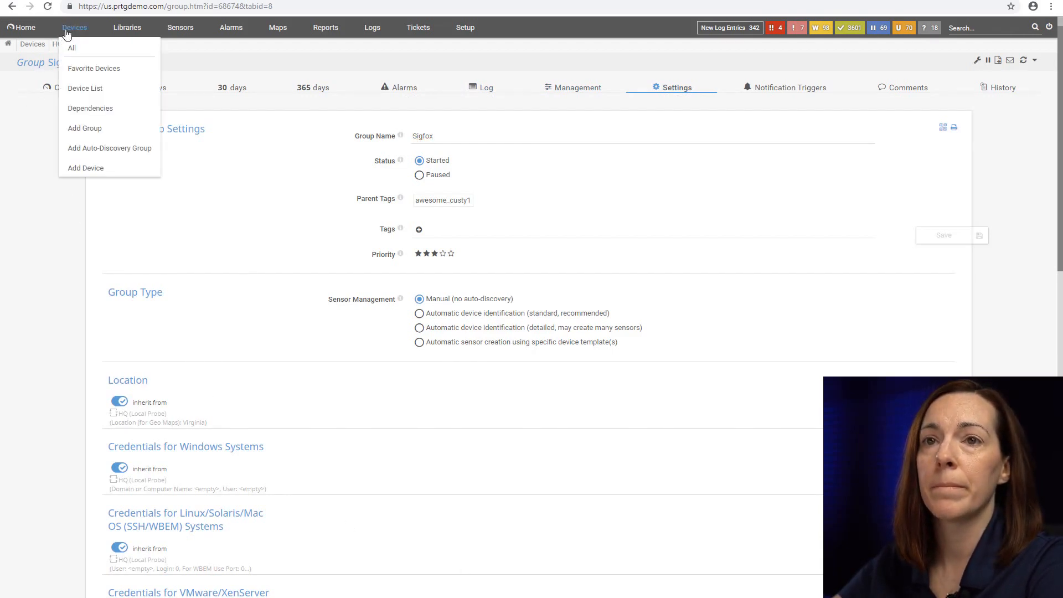
click(71, 48)
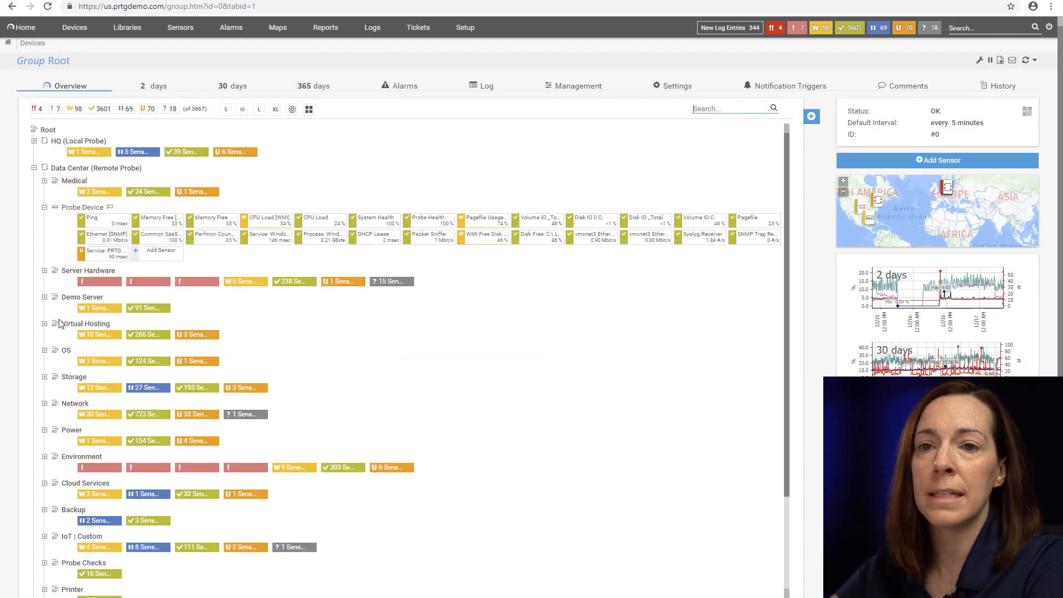
Browse Virtual Hosting's 2 days and Management tabs, then return to the Root device tree.
click(86, 323)
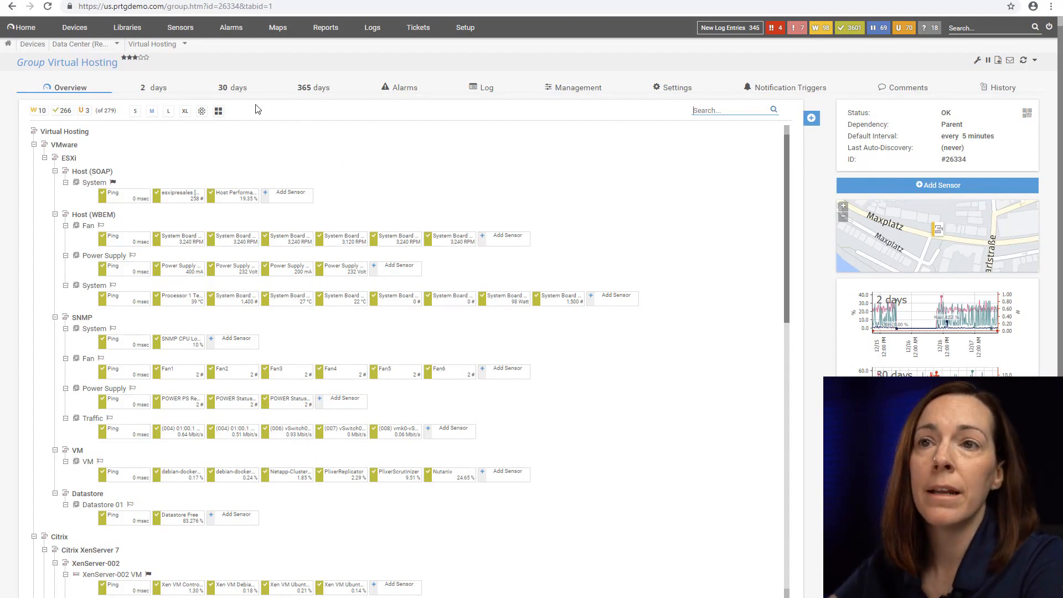
click(155, 87)
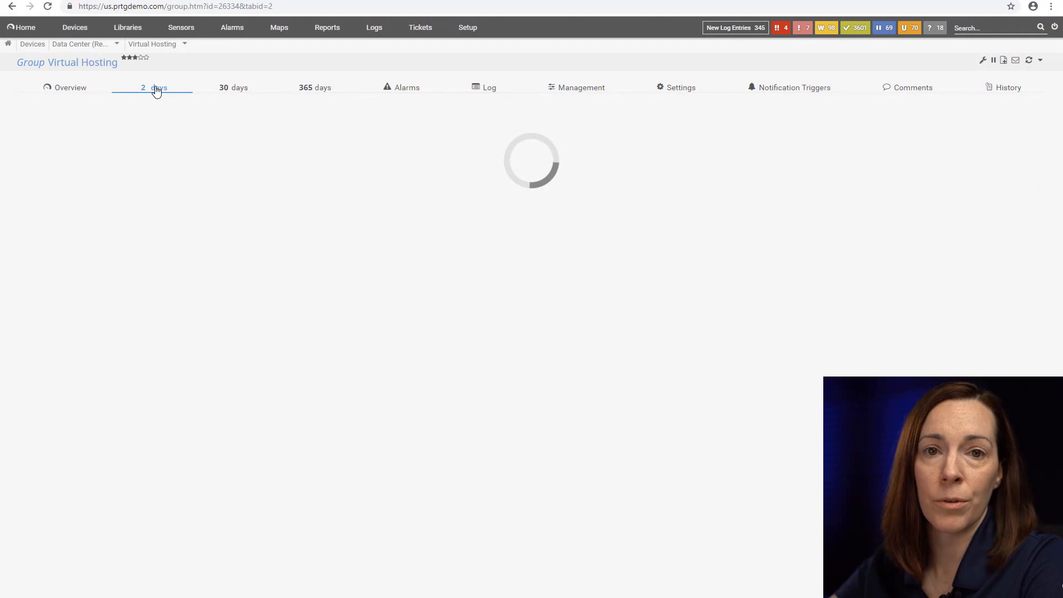
click(156, 87)
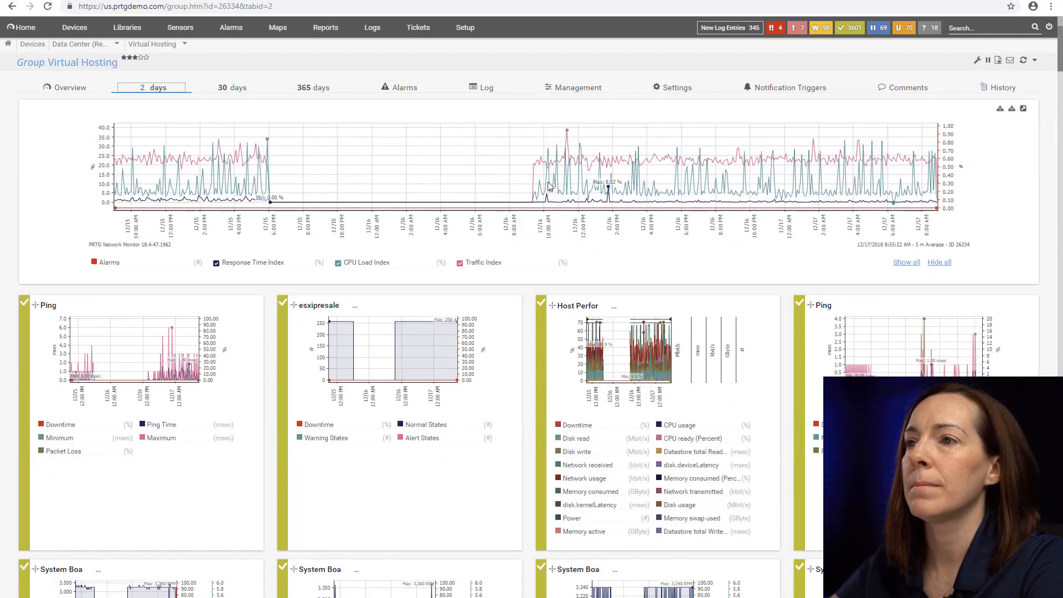
click(574, 87)
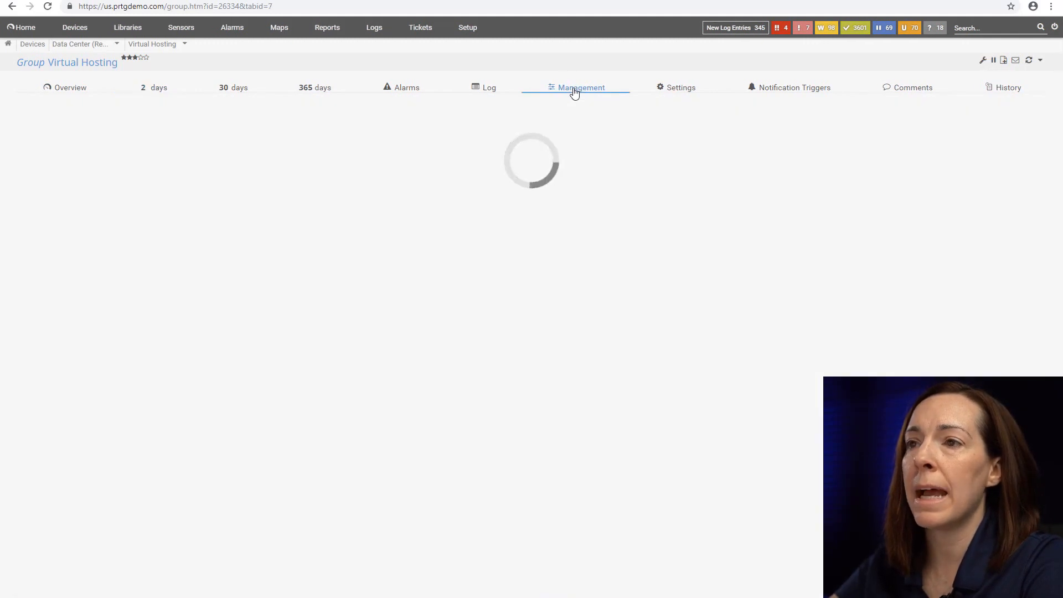
click(580, 87)
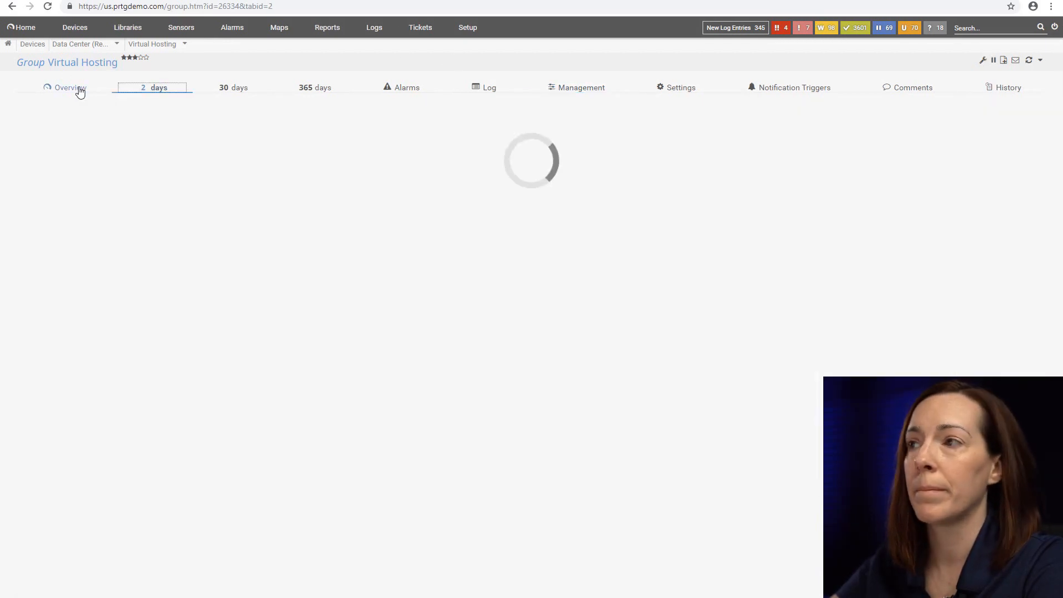
click(70, 87)
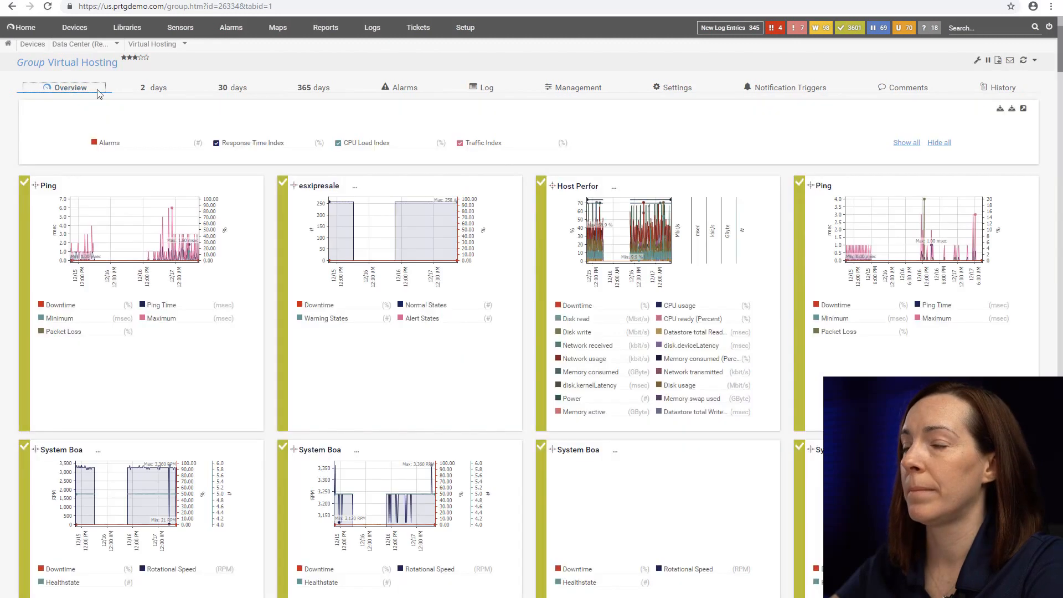
click(74, 27)
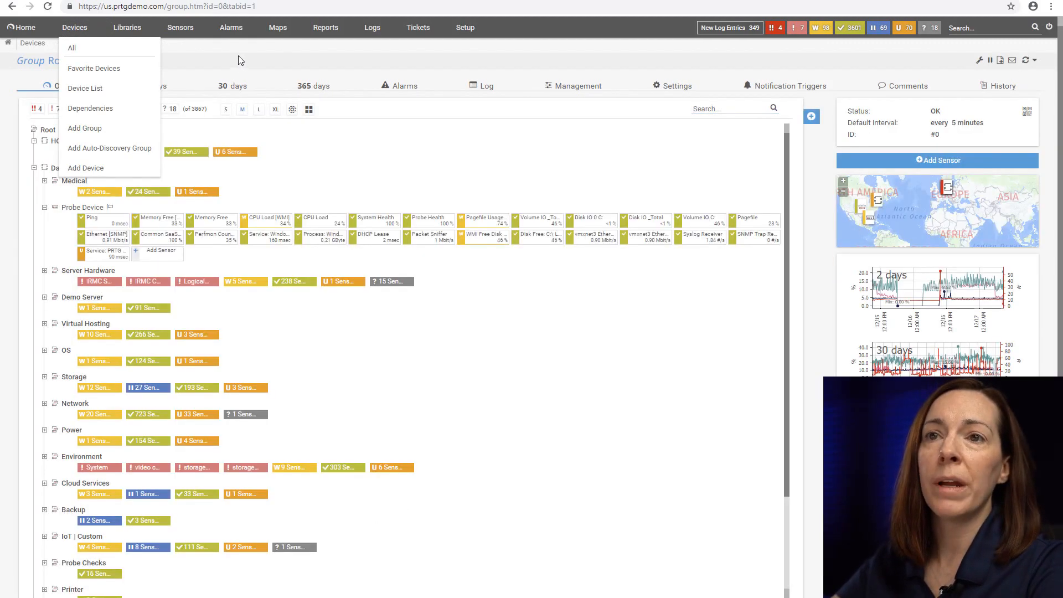
Preview the All diskspace sensors library from Libraries > All, then return to the libraries list.
click(127, 27)
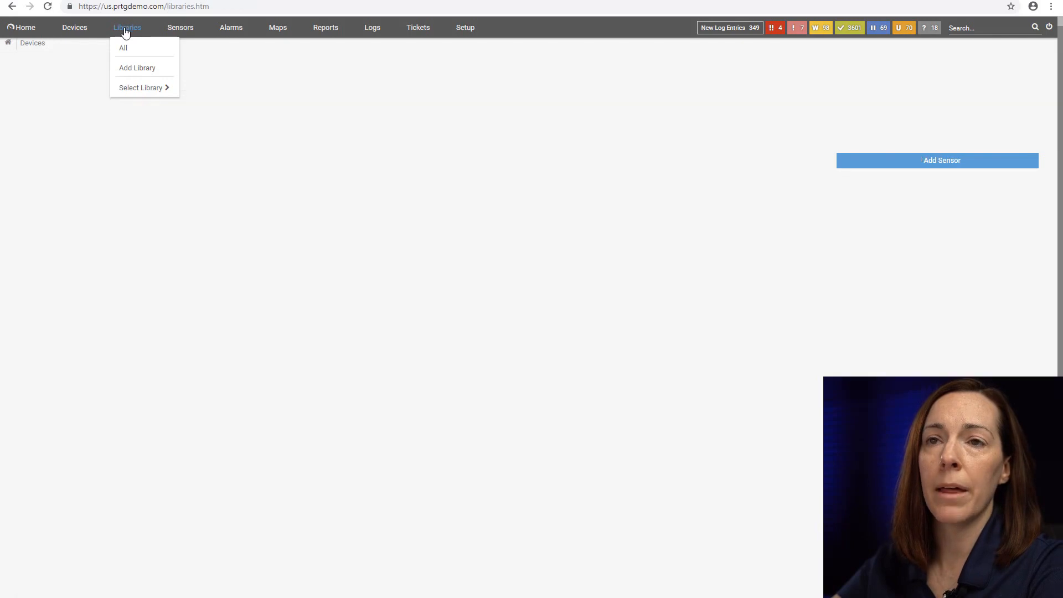
click(123, 48)
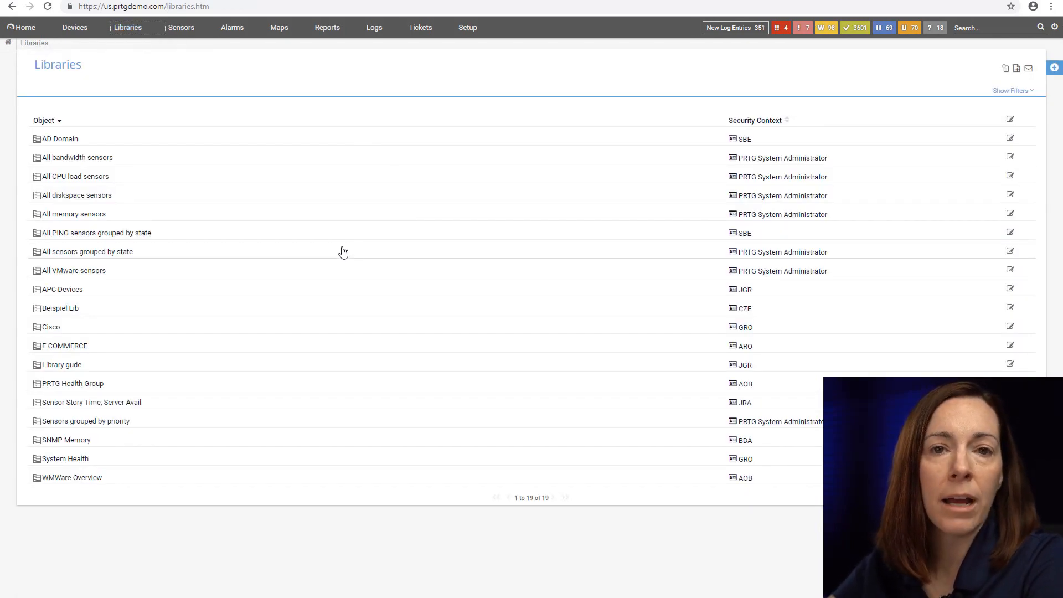
mouse_move(330, 304)
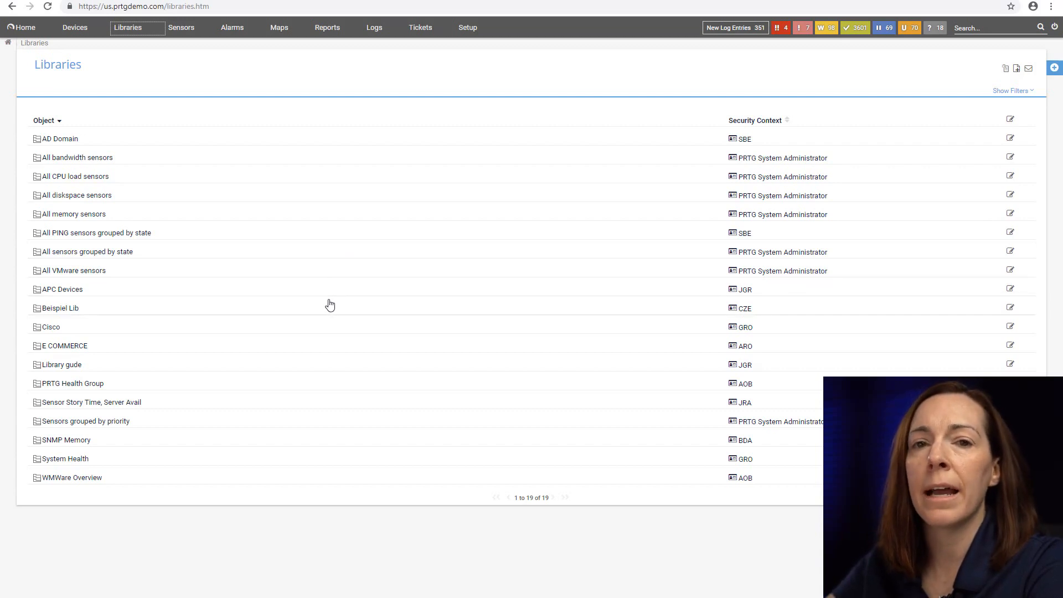
mouse_move(338, 319)
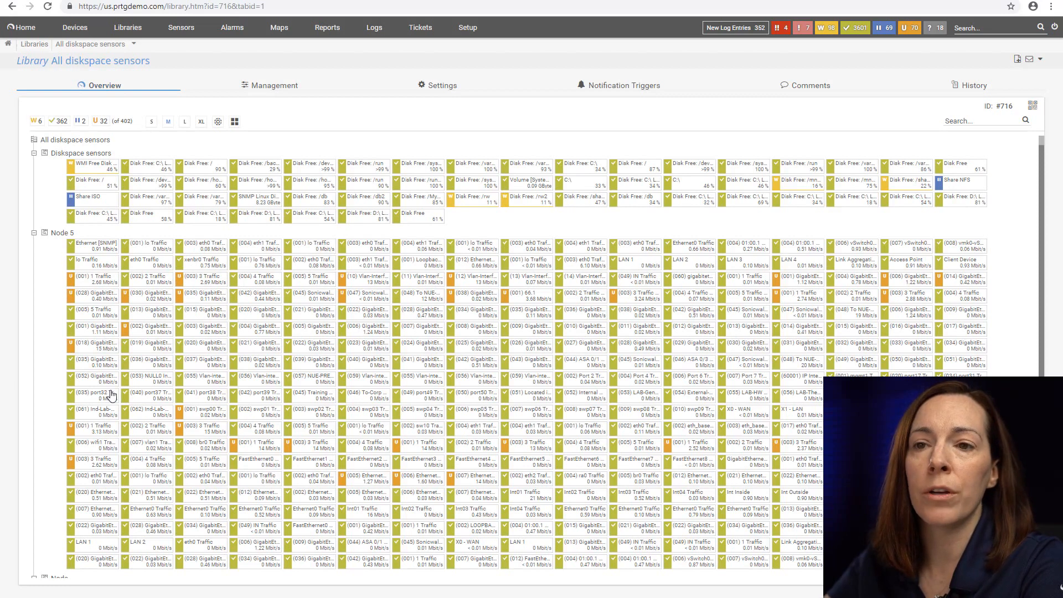
mouse_move(638, 187)
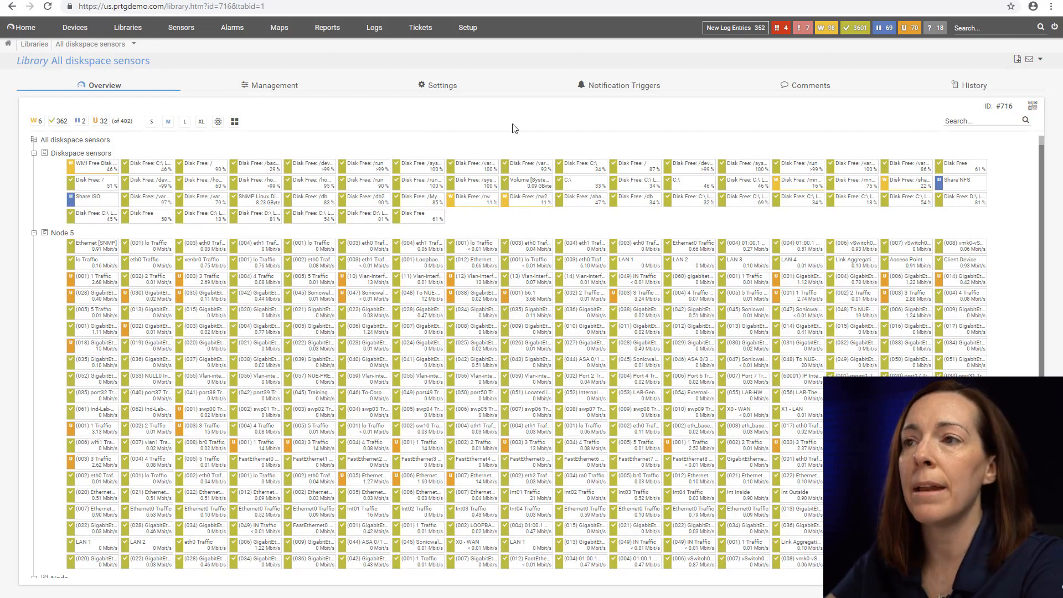
mouse_move(466, 497)
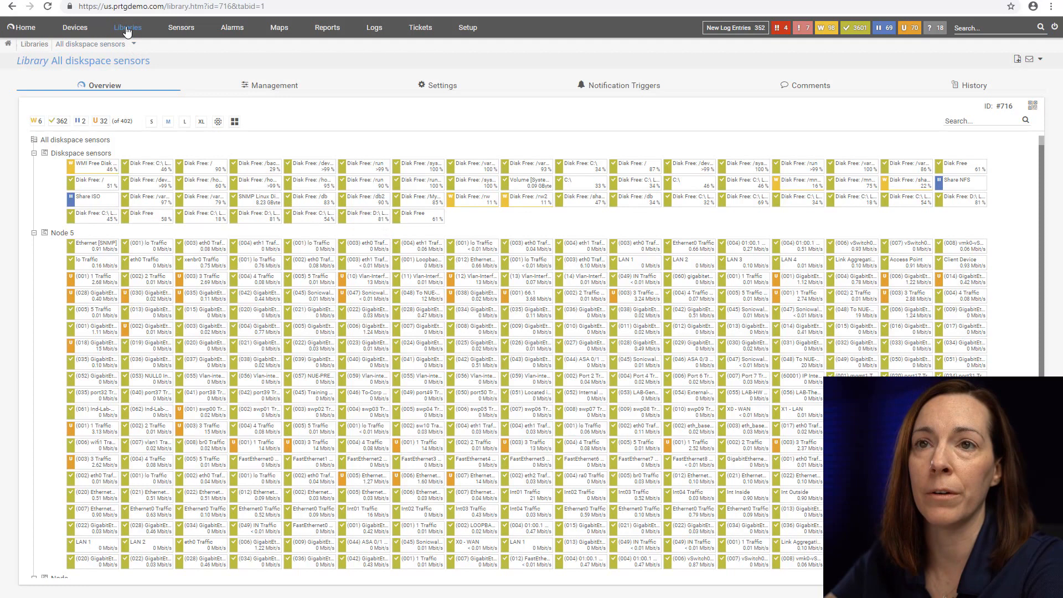
click(128, 27)
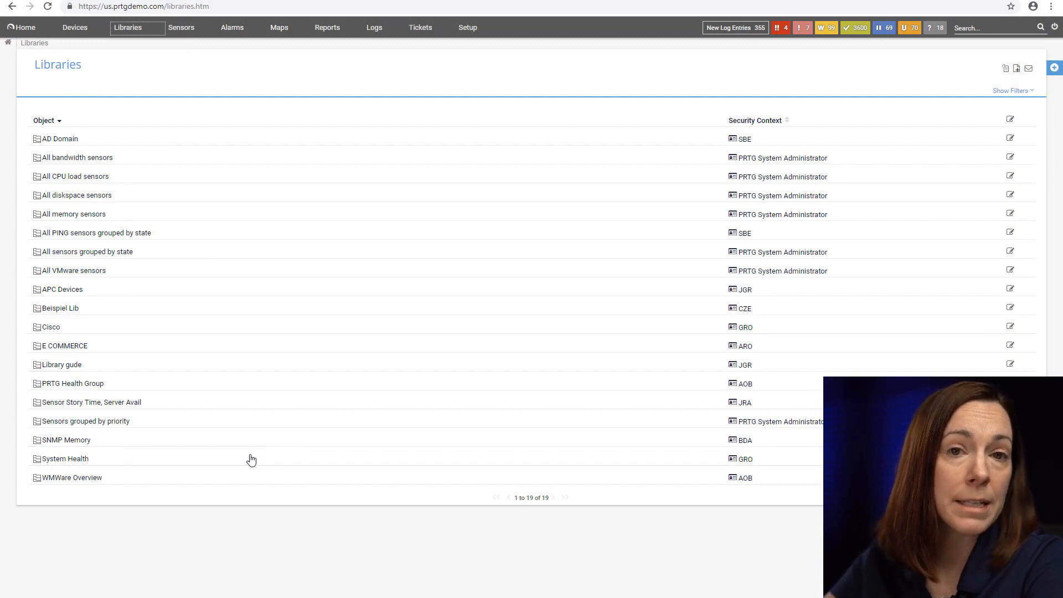
mouse_move(194, 559)
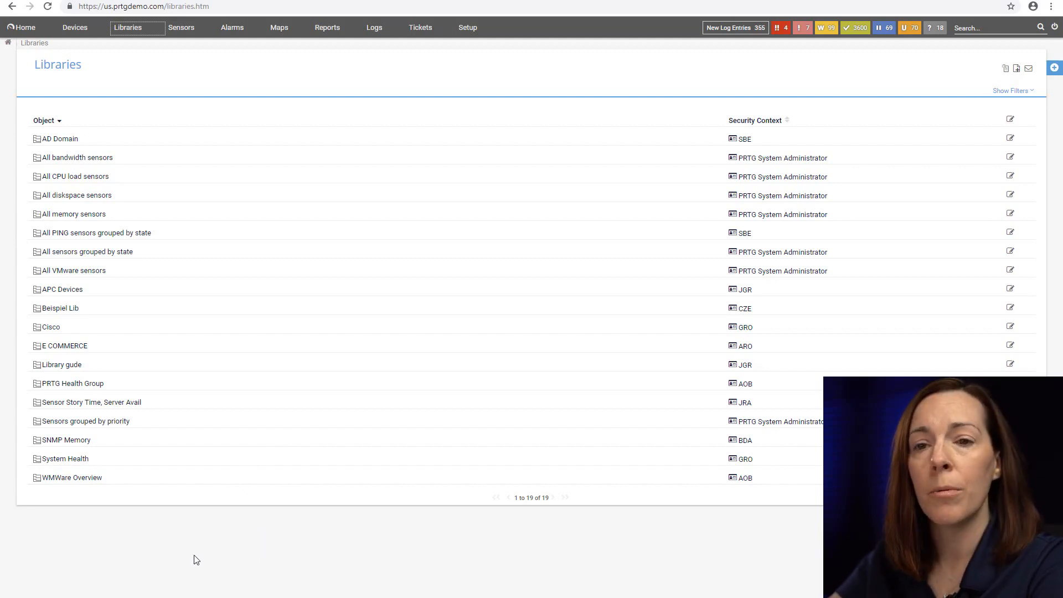
mouse_move(181, 27)
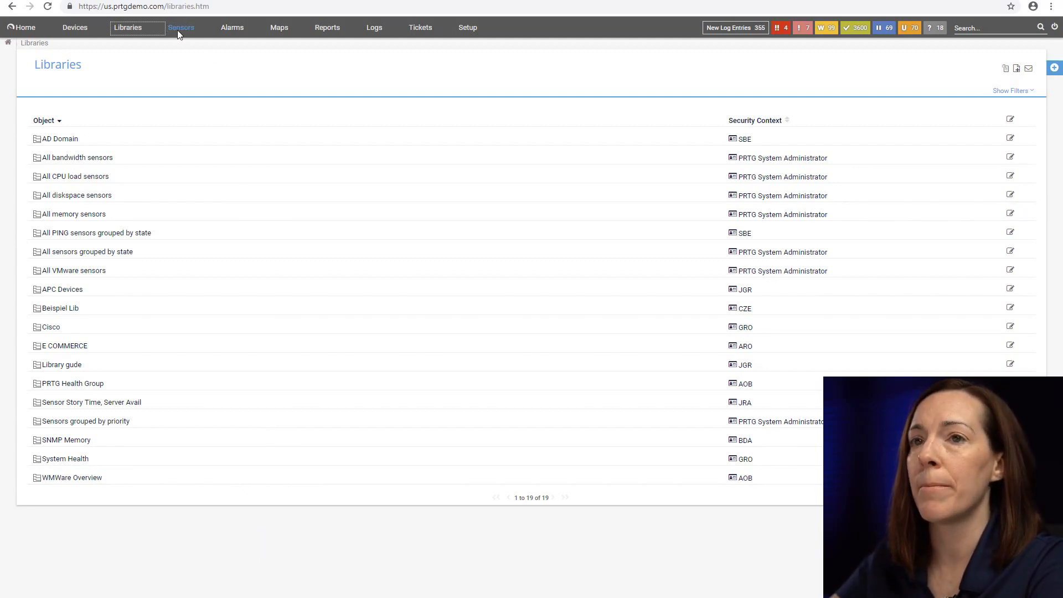
Browse favorite sensors and Linux-tagged sensors, then bring up the Maps list.
click(181, 27)
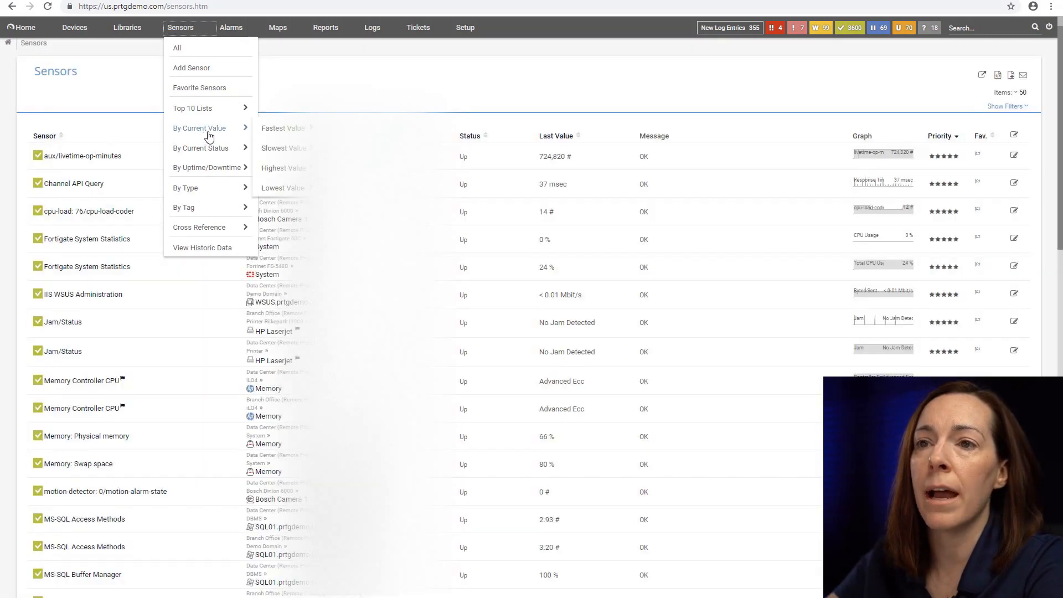
mouse_move(199, 88)
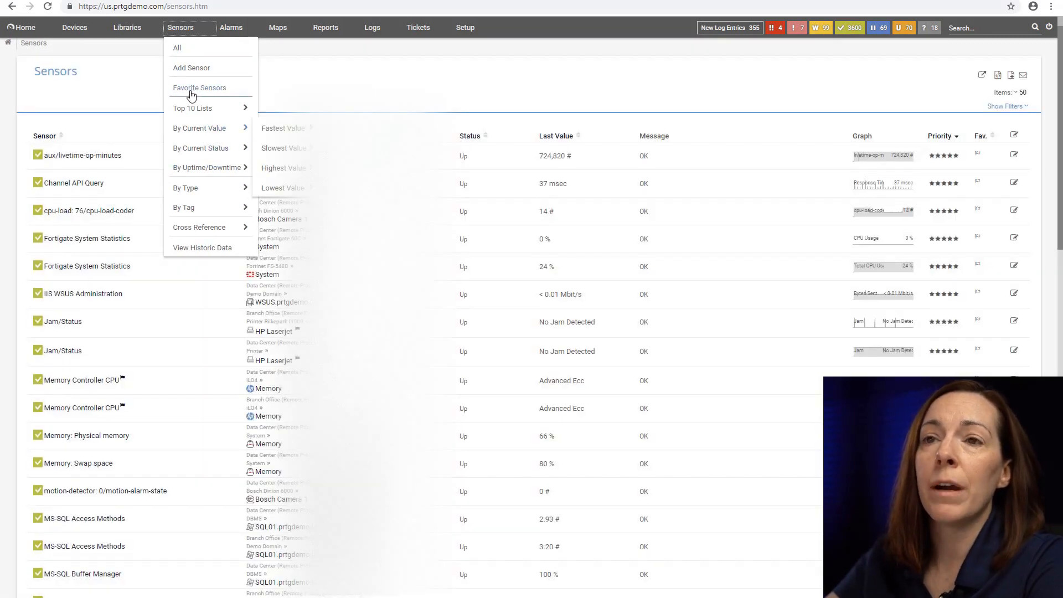
click(199, 88)
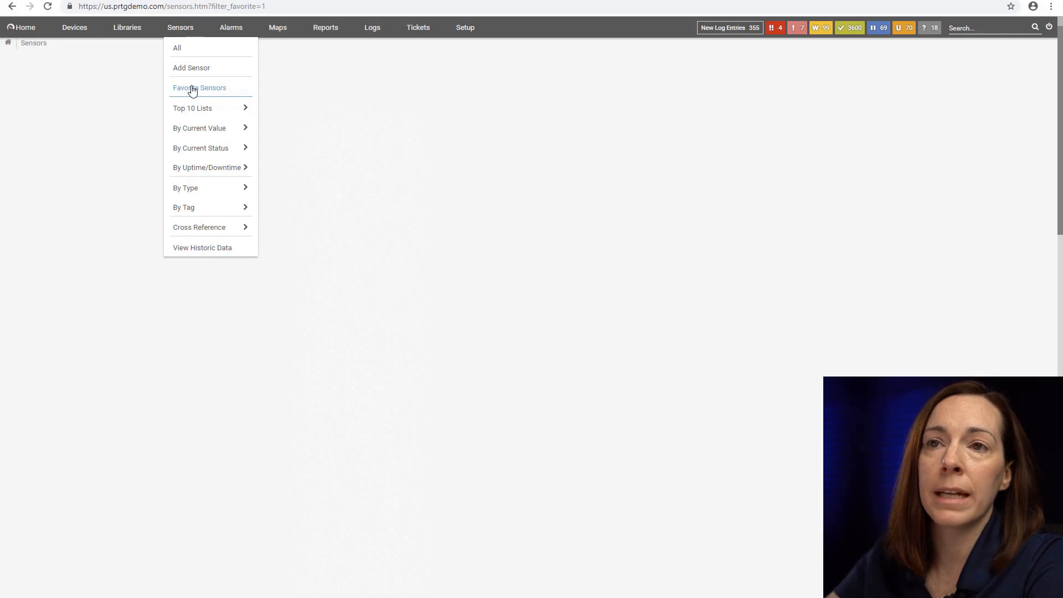
click(199, 88)
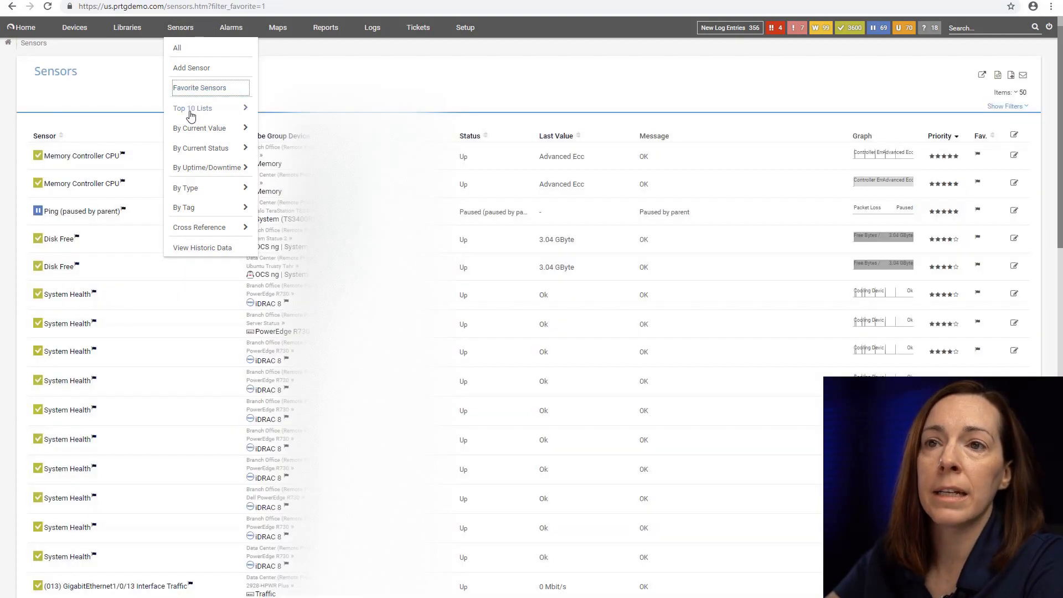
mouse_move(192, 108)
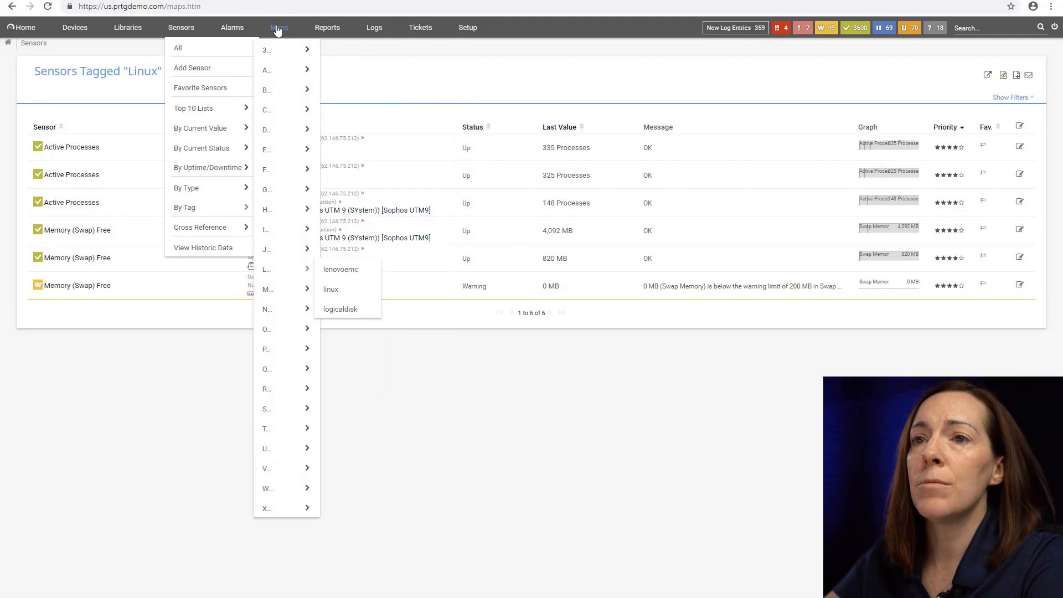
click(277, 28)
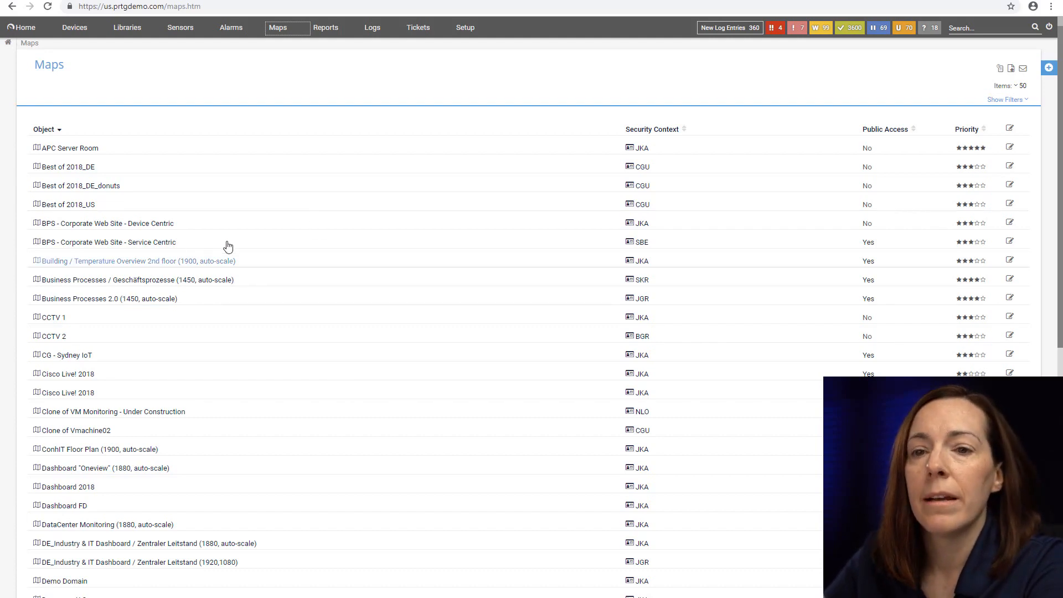
Scroll the maps list and open Dashboard 2018 in View Map.
scroll(down, 3)
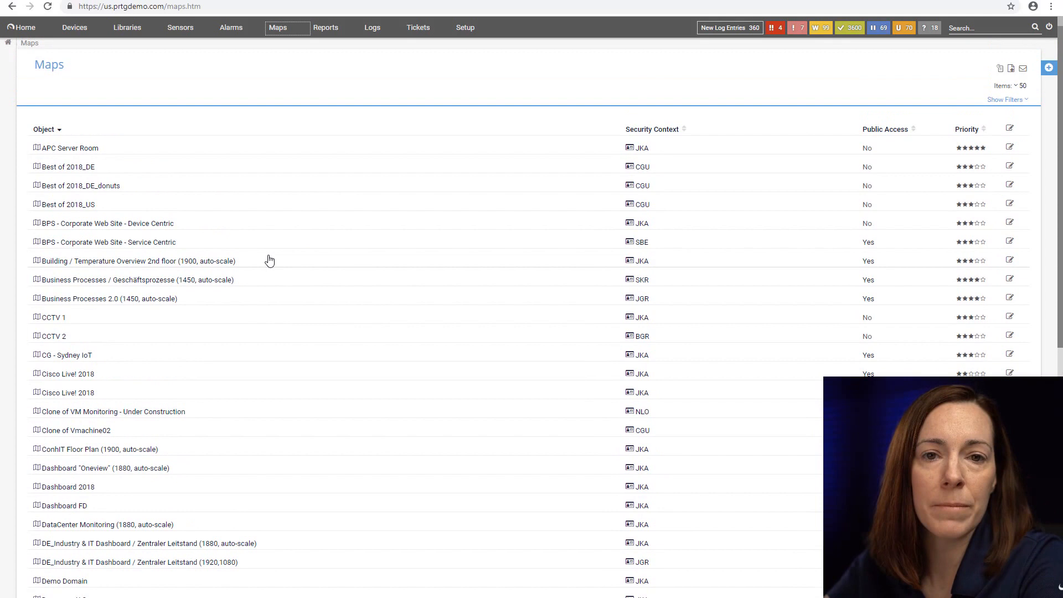
scroll(down, 3)
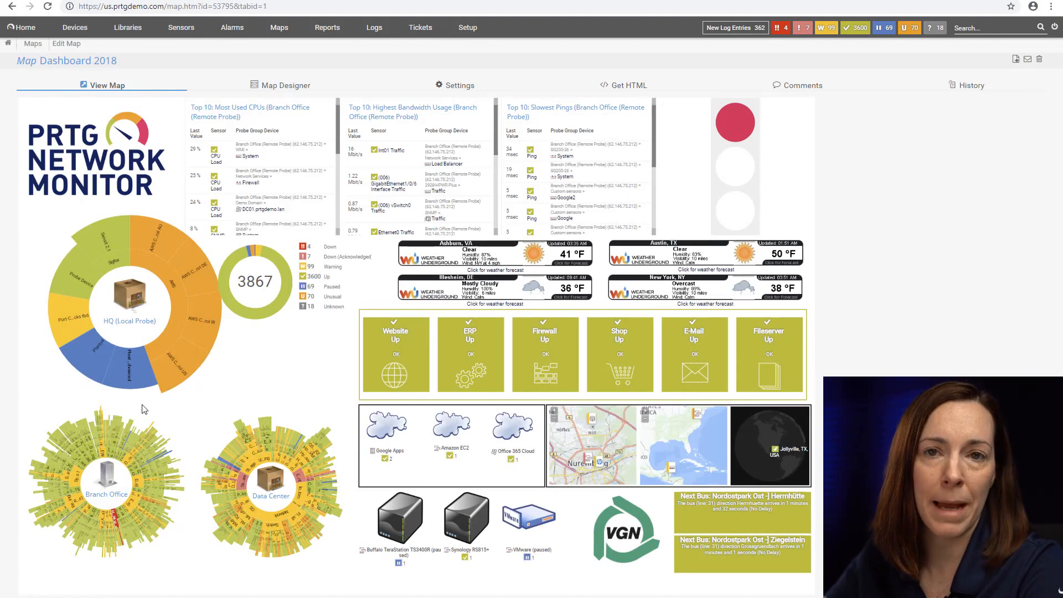
mouse_move(181, 402)
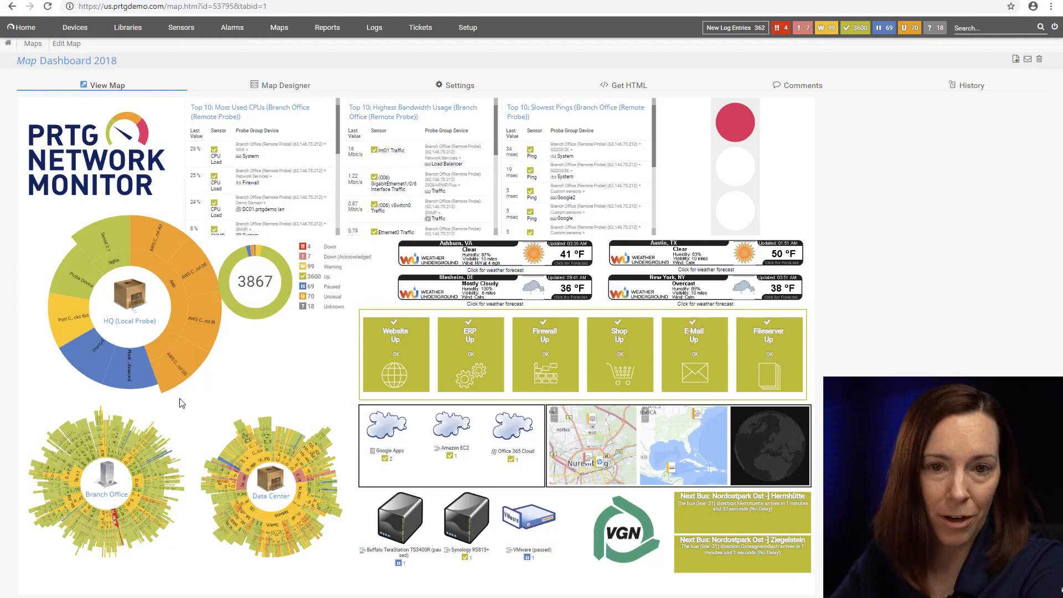
click(285, 85)
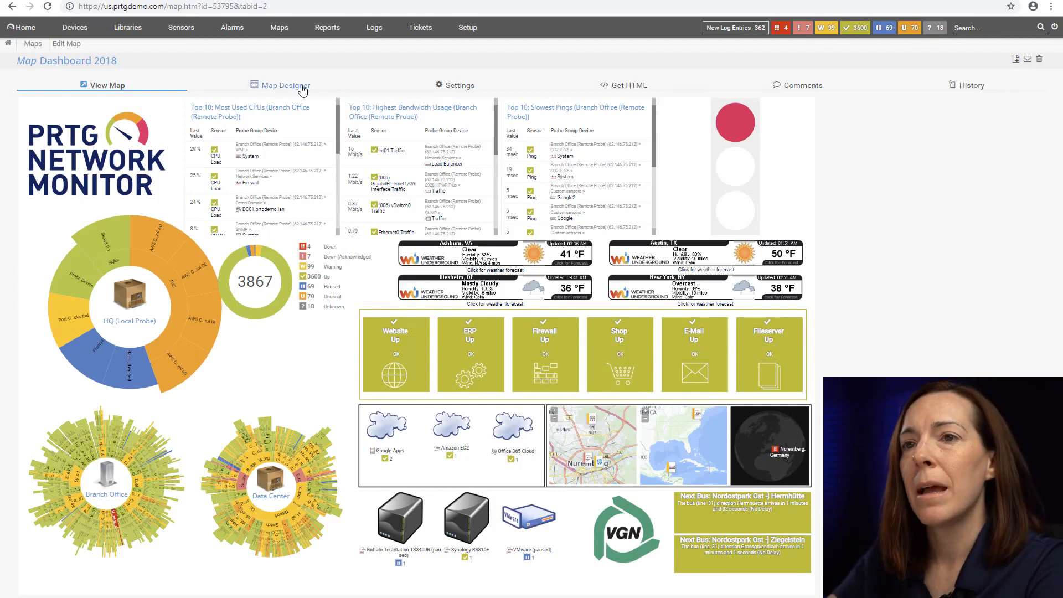
Open Dashboard 2018 in the Map Designer, expand the OS group, then view the map.
click(285, 85)
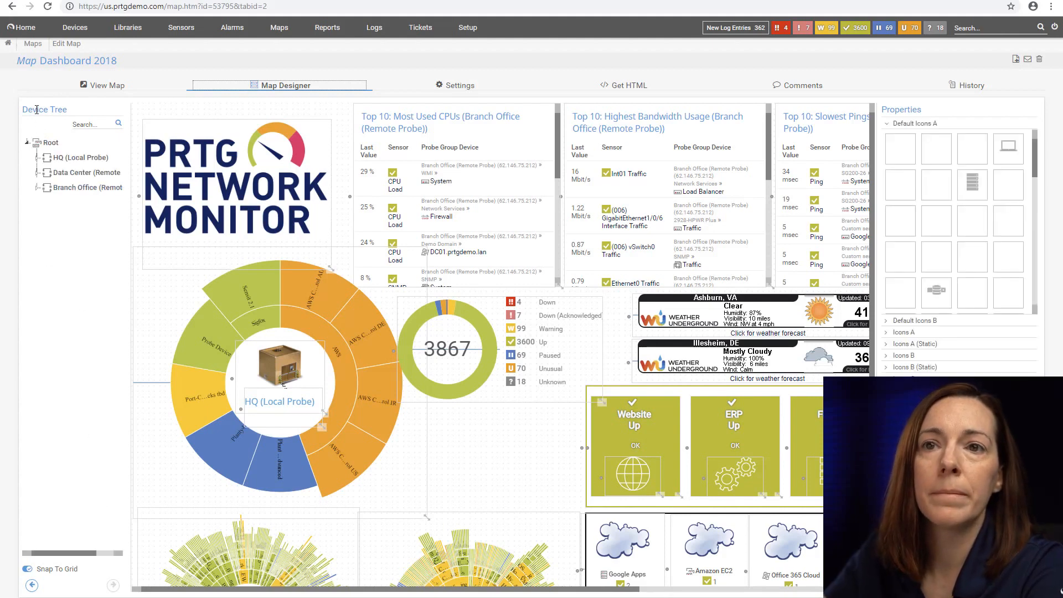
click(43, 173)
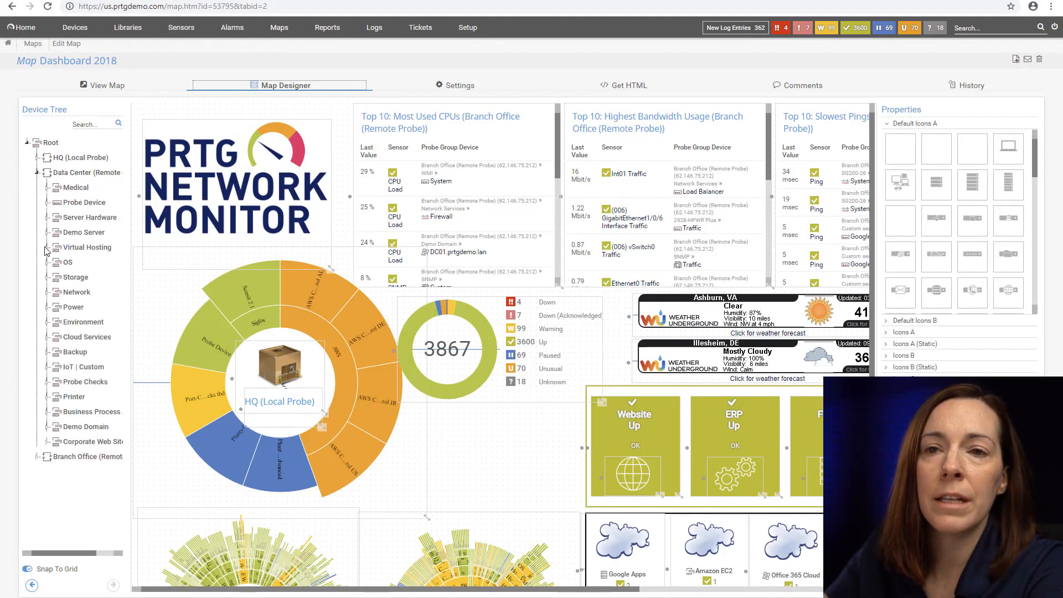
click(48, 262)
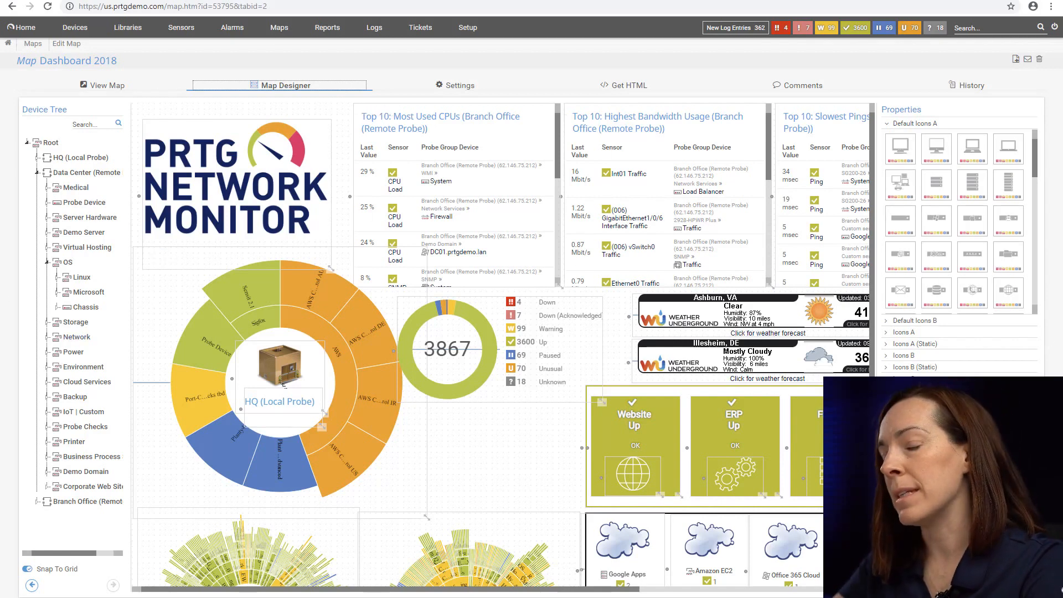
mouse_move(418, 331)
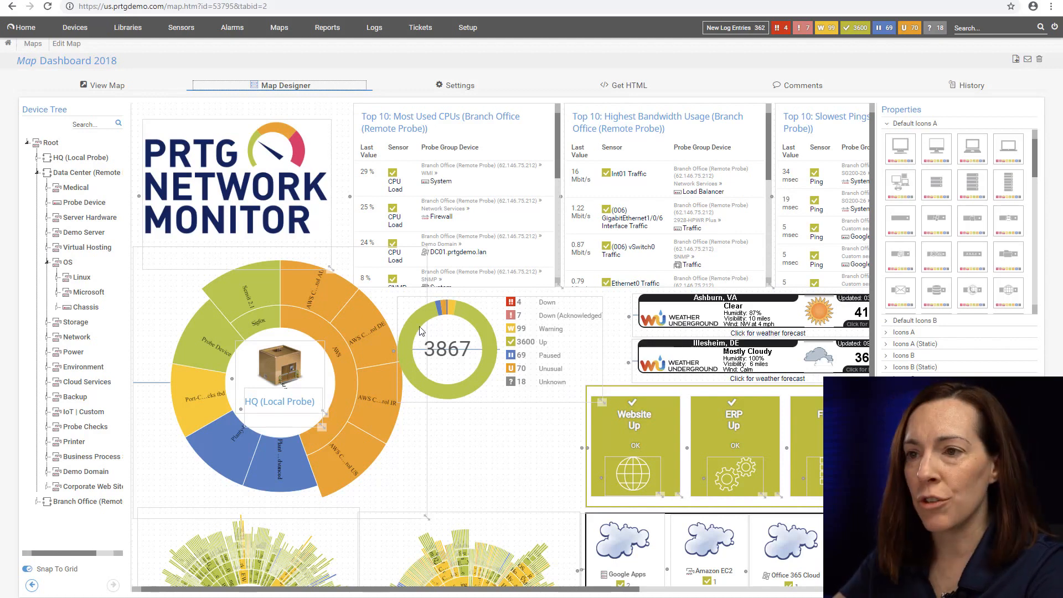
click(106, 85)
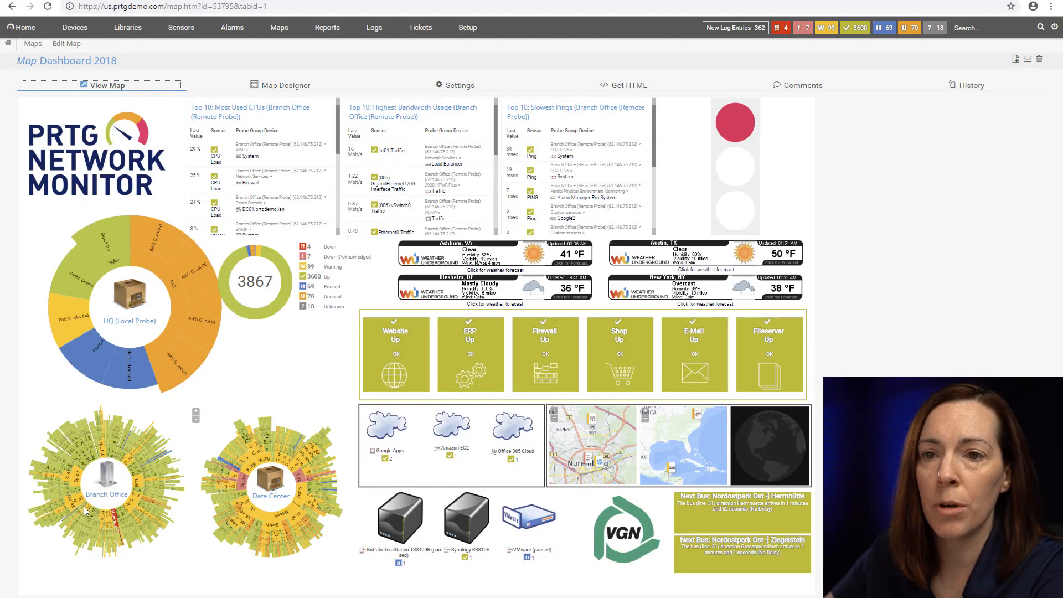
mouse_move(260, 454)
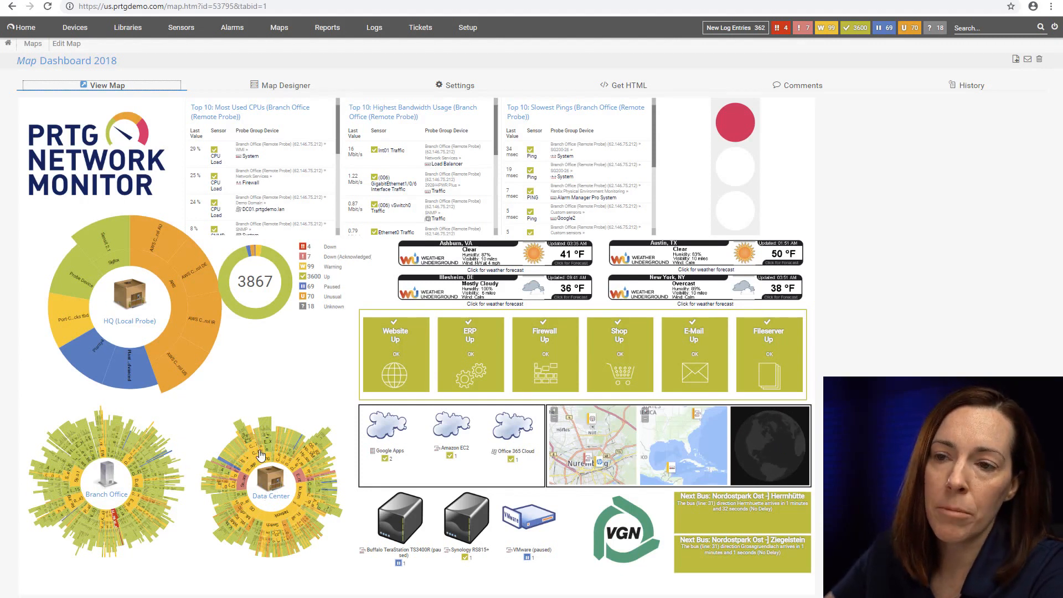
mouse_move(203, 481)
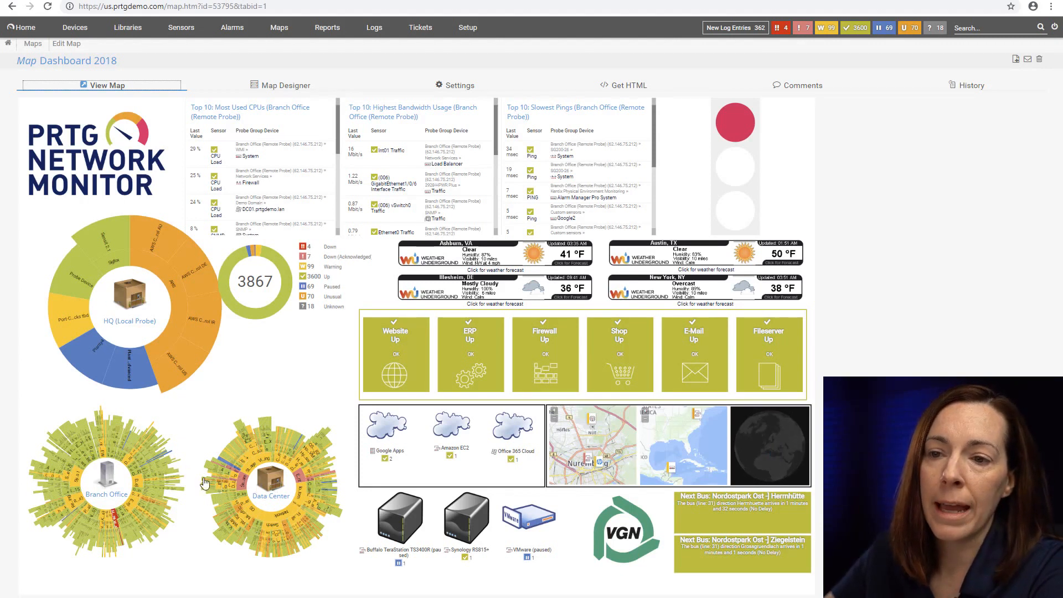
mouse_move(211, 468)
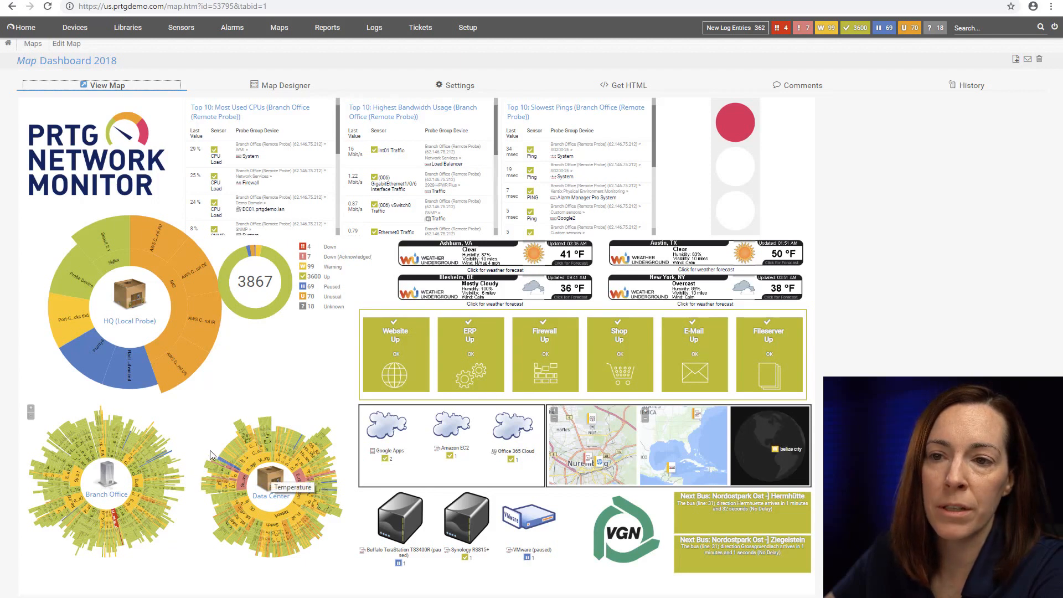
mouse_move(274, 434)
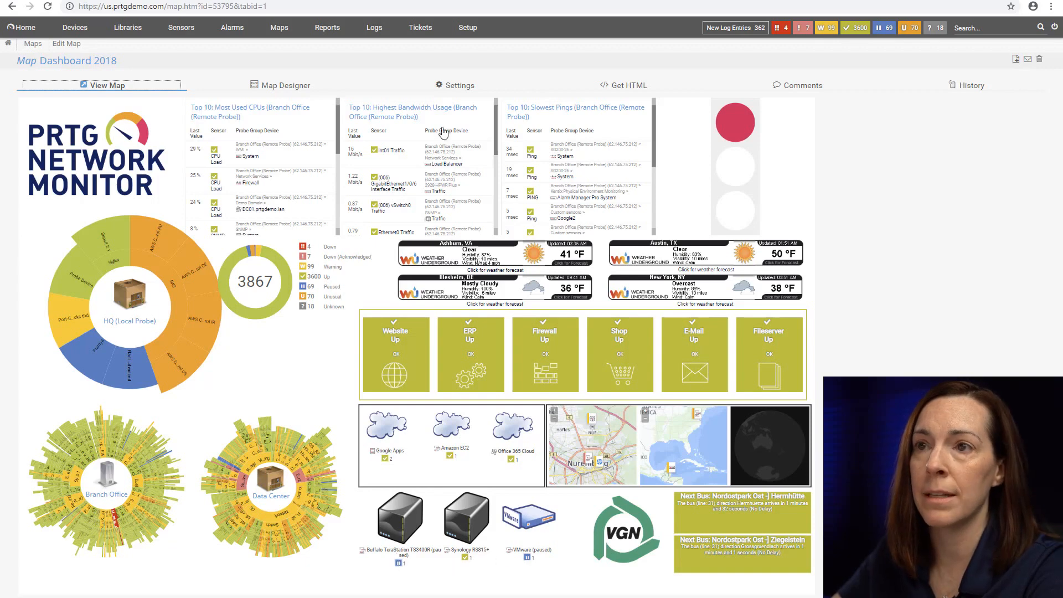
Show Maps > All, listing Dashboard 2018 and the other map objects.
click(420, 27)
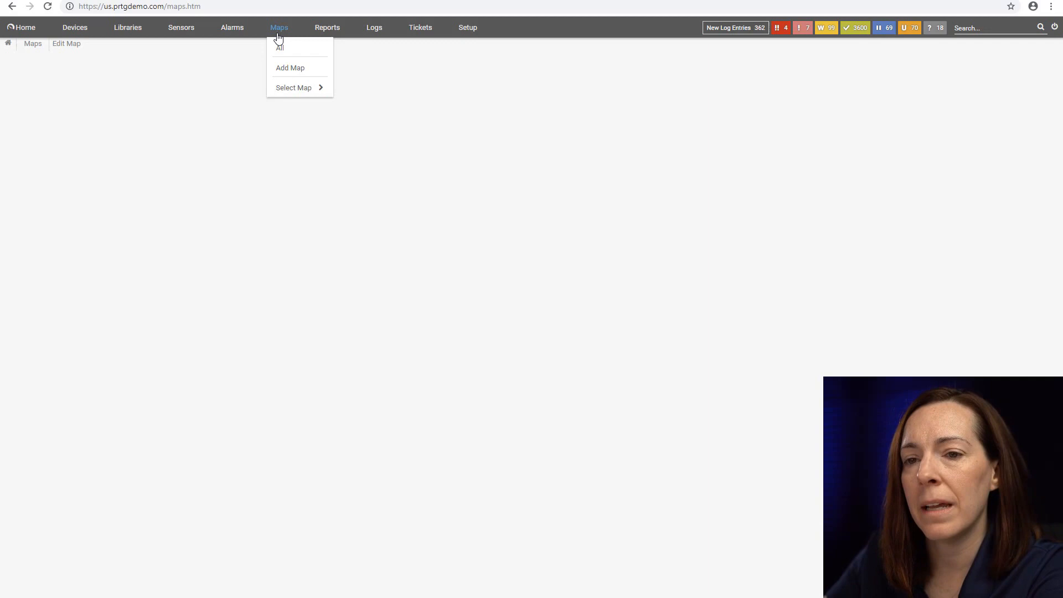
click(278, 48)
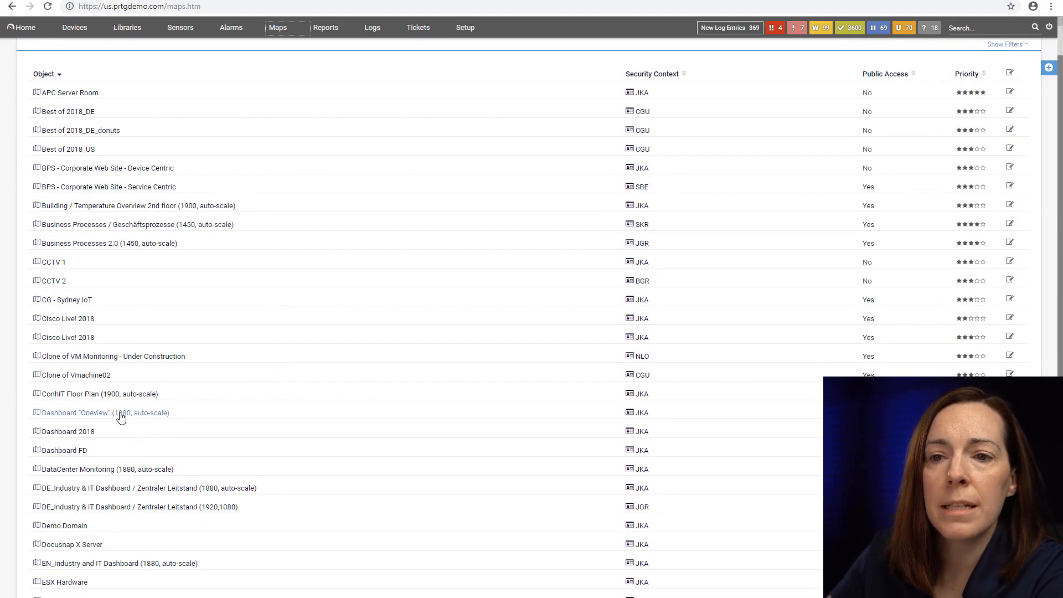
View the Dashboard 'Oneview' map, then return to Maps > All and scroll toward Global WAN.
click(104, 412)
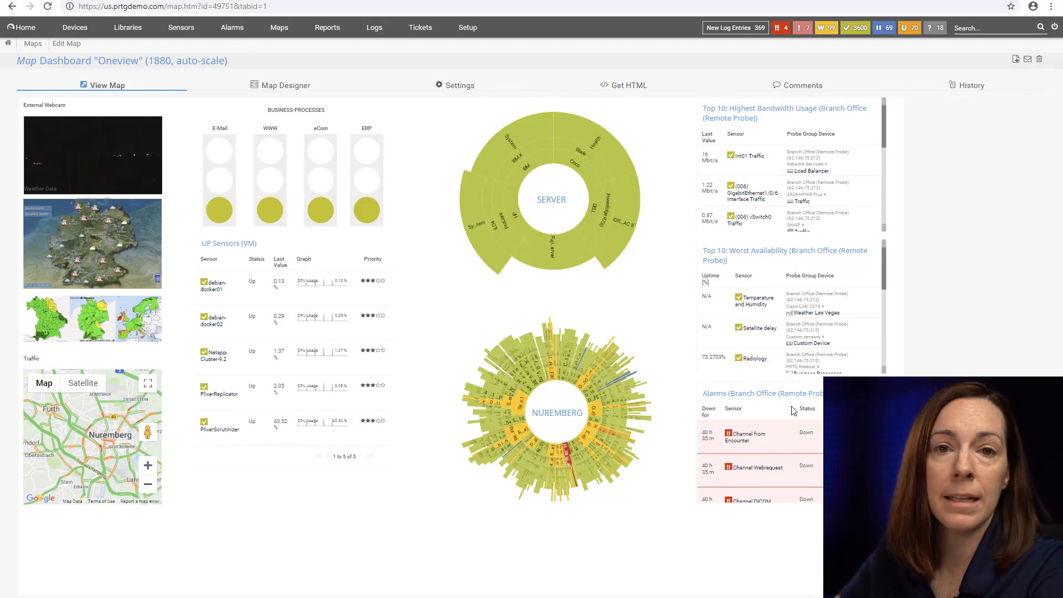
mouse_move(182, 191)
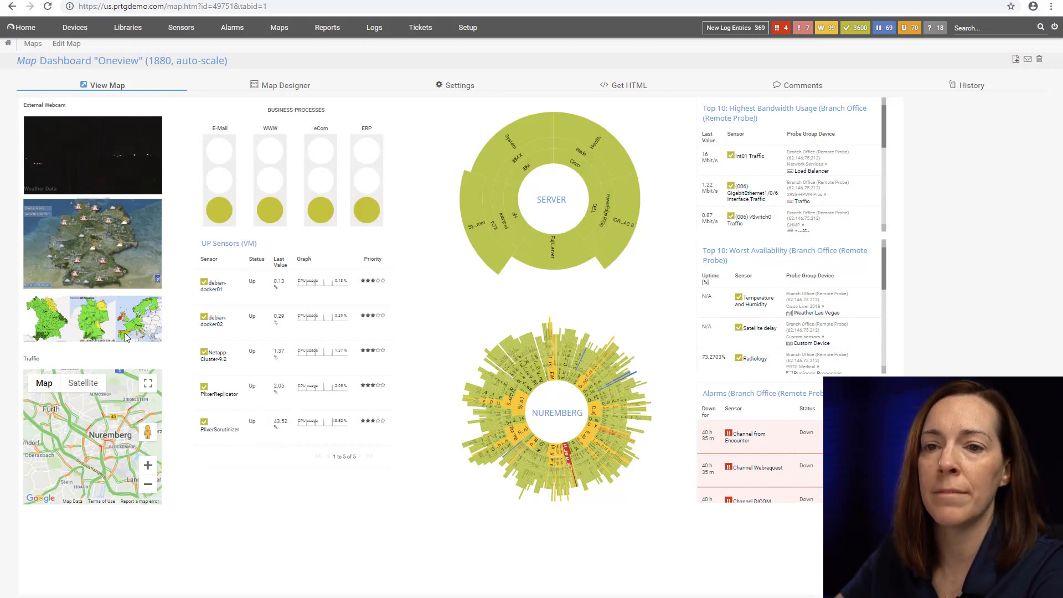
click(279, 27)
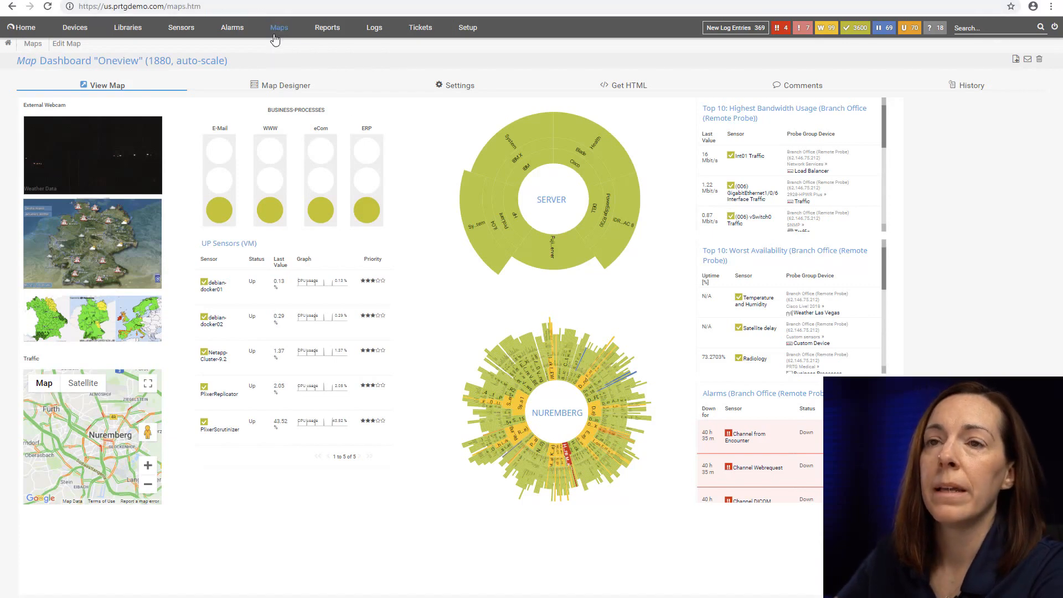
click(277, 27)
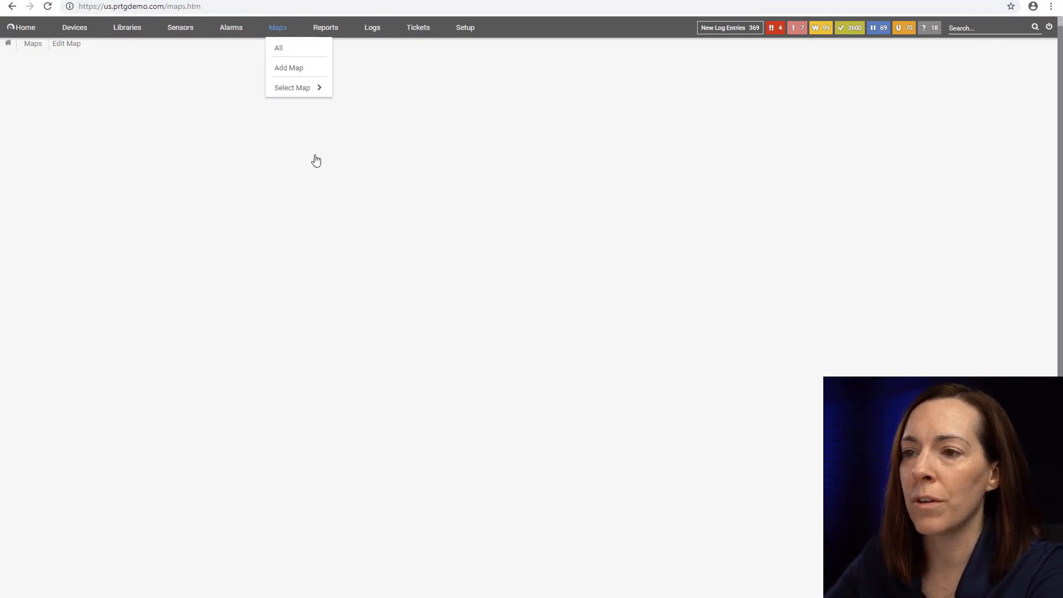
click(278, 48)
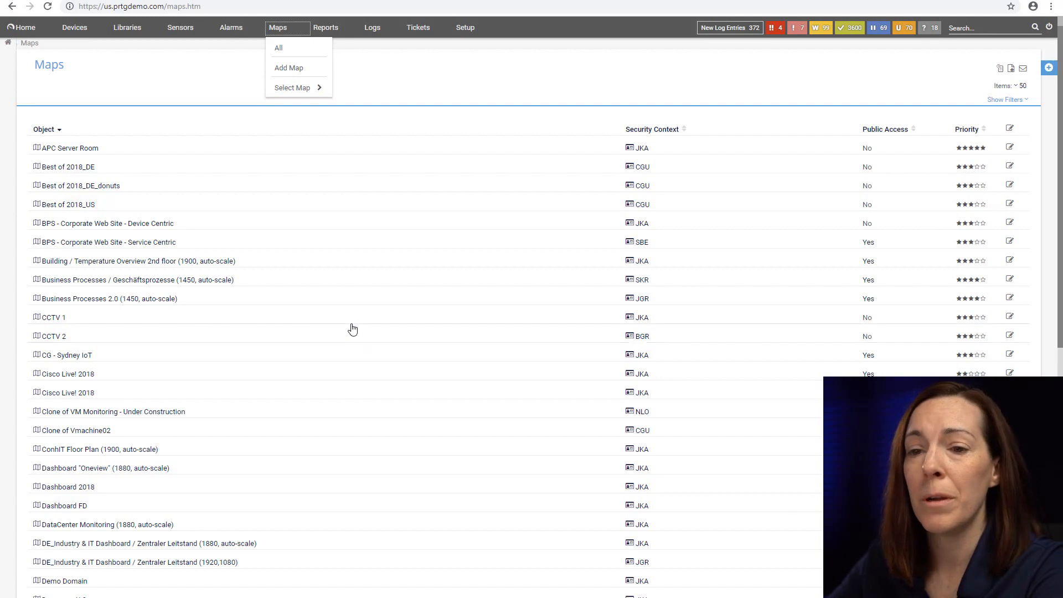
scroll(down, 3)
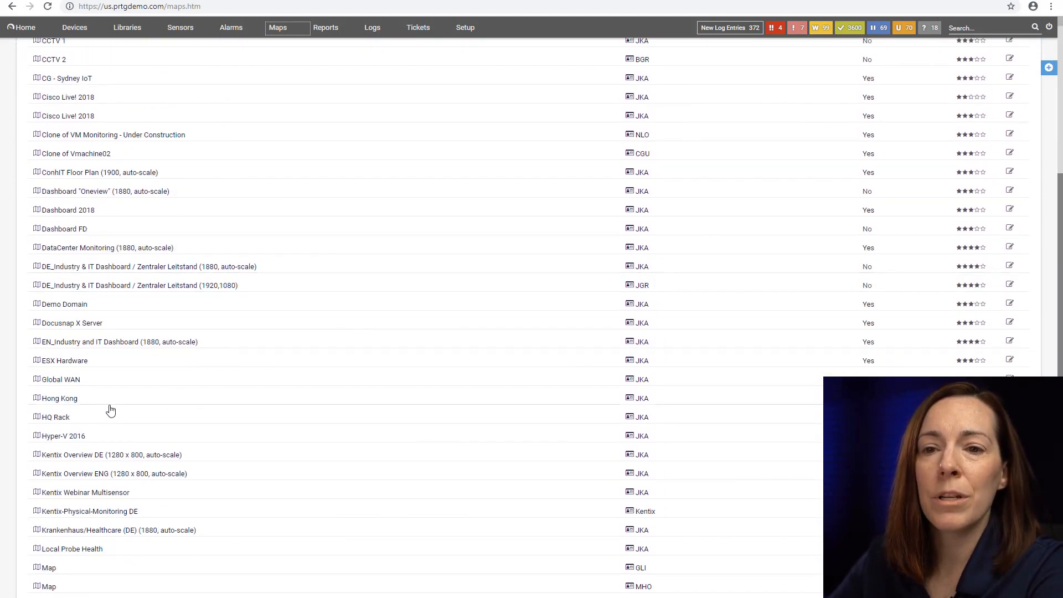
Open the HQ Rack map with device IPs and sensor counts, returning after a Maps detour.
click(56, 416)
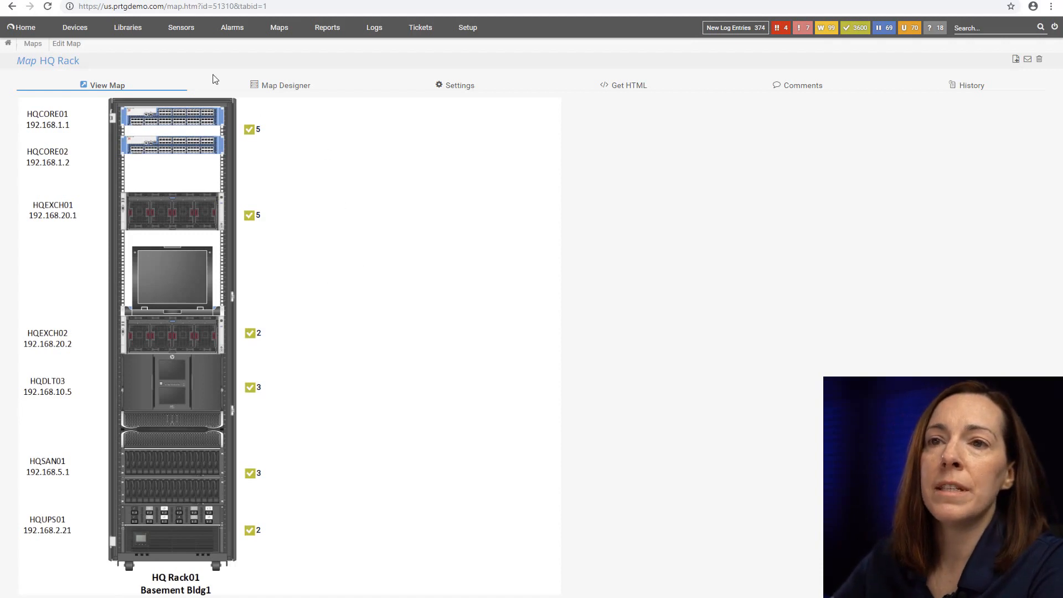
mouse_move(189, 531)
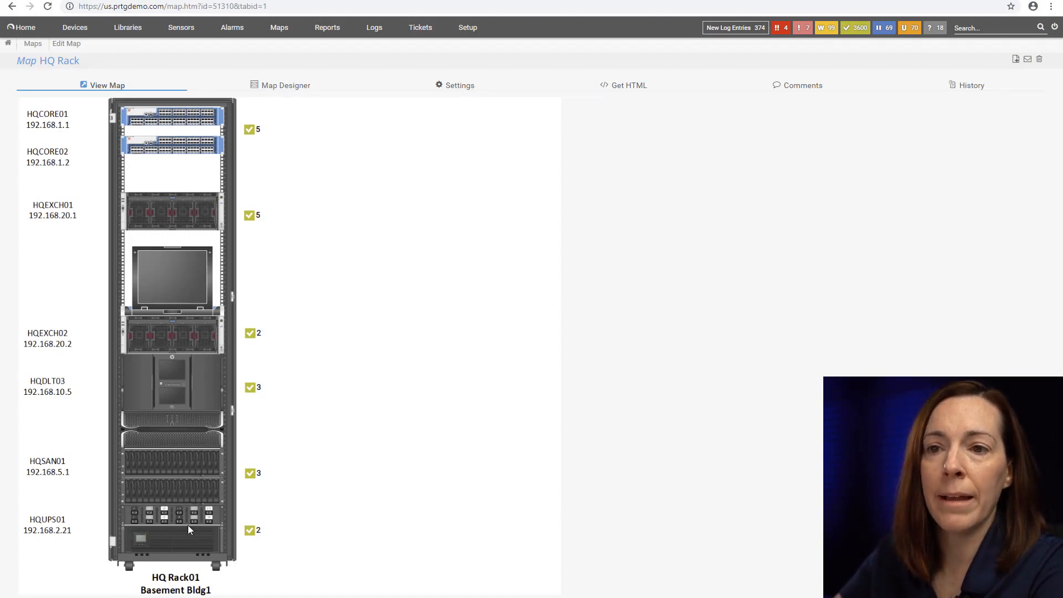
mouse_move(224, 537)
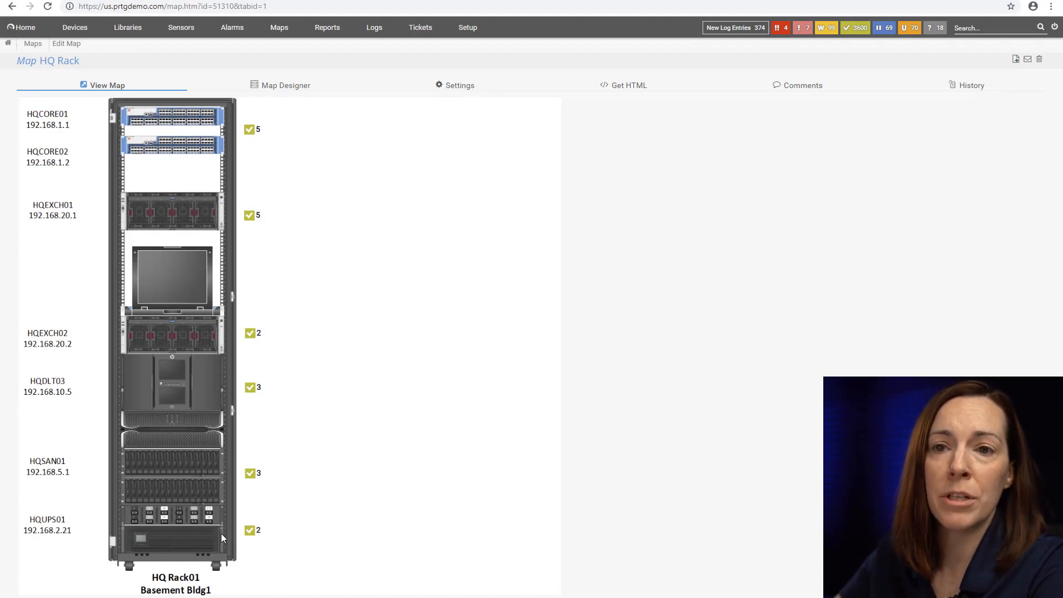
mouse_move(269, 511)
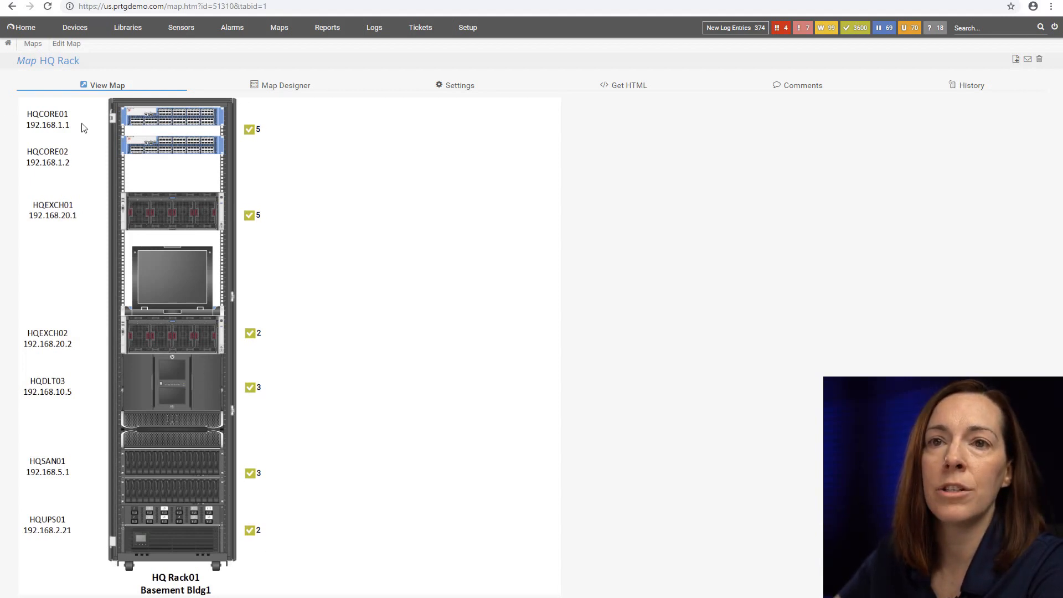
mouse_move(319, 67)
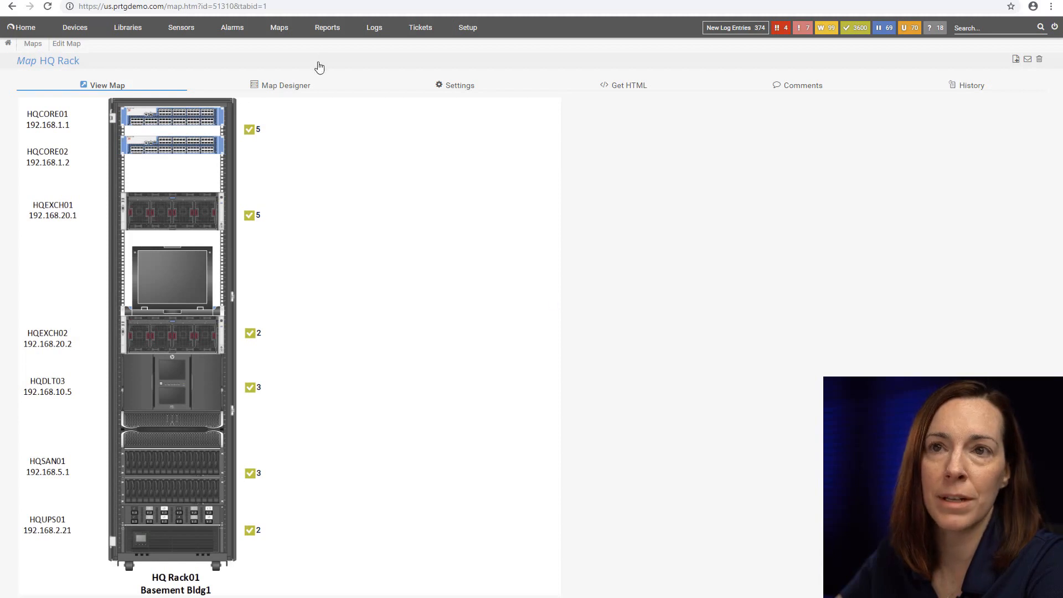
click(278, 27)
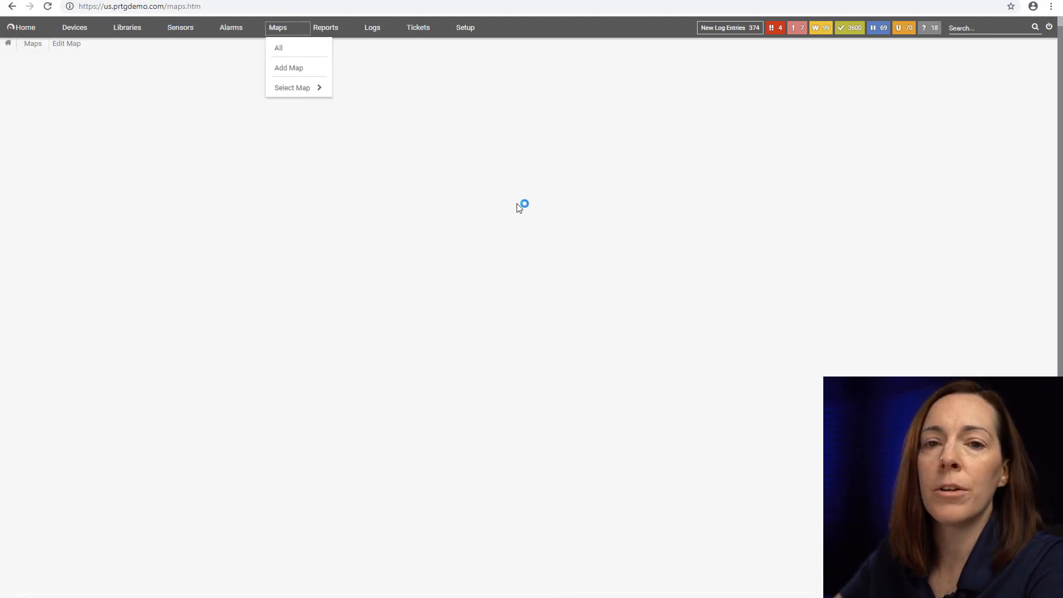
click(278, 47)
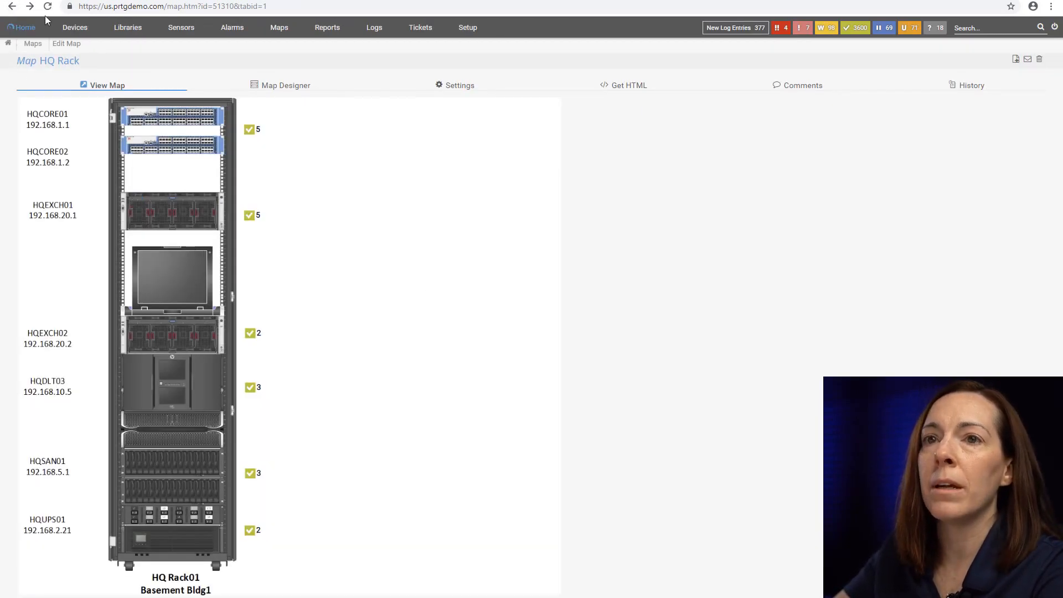
Open the Bandwidth Monitoring (SNMP Traffic) report from Reports > All.
click(325, 27)
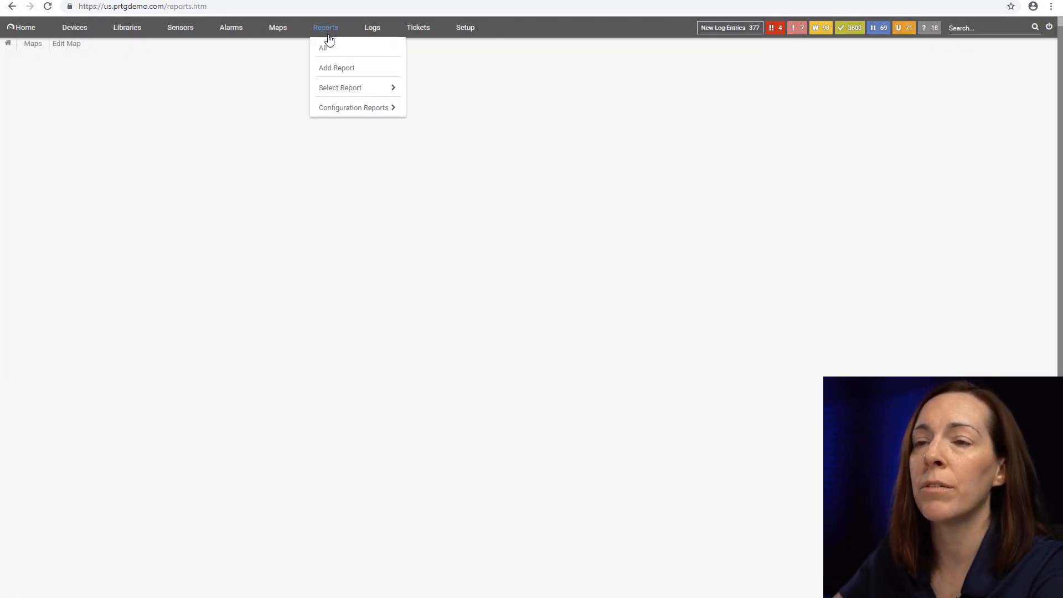
click(323, 47)
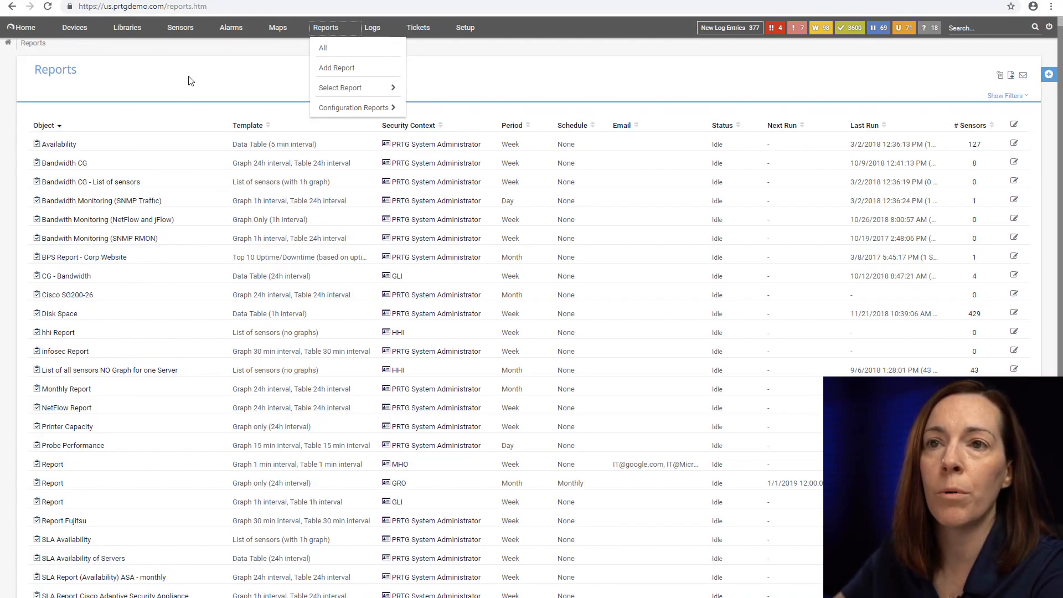
click(187, 87)
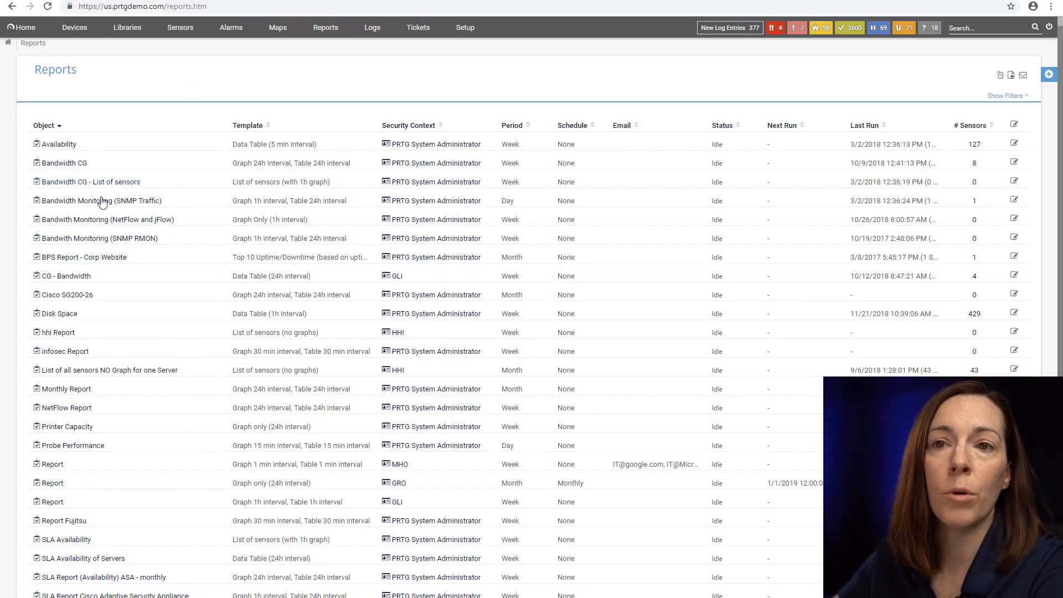
click(100, 200)
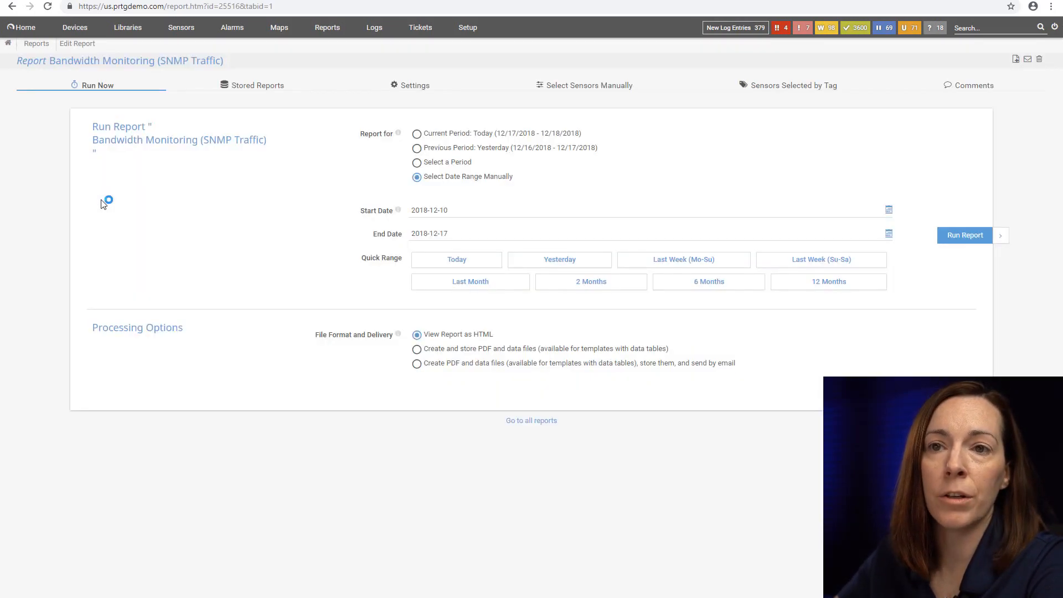
View a stored PDF report, then go back to the three stored reports.
click(256, 85)
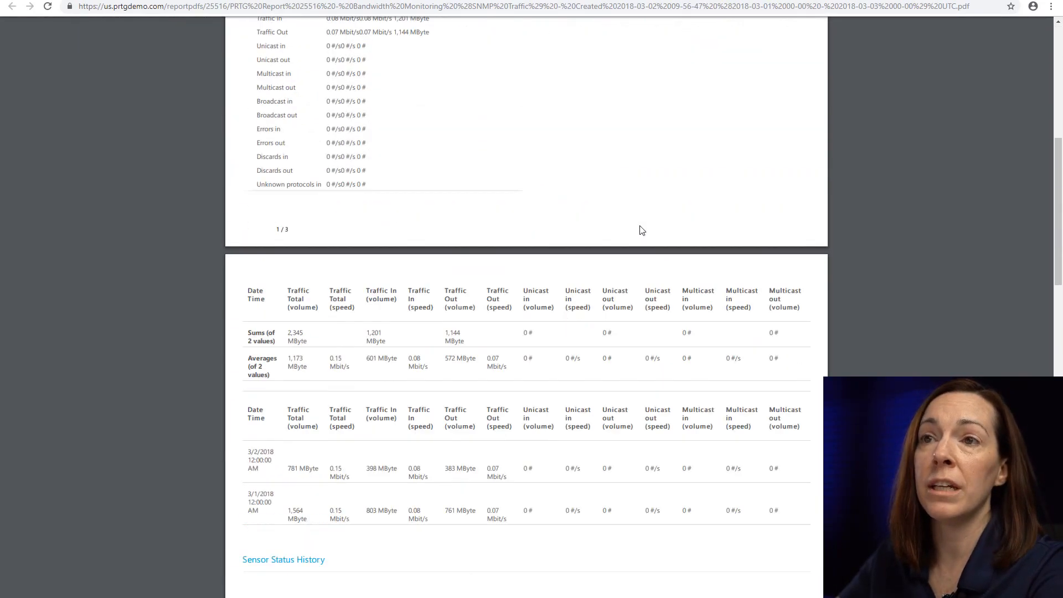
scroll(up, 3)
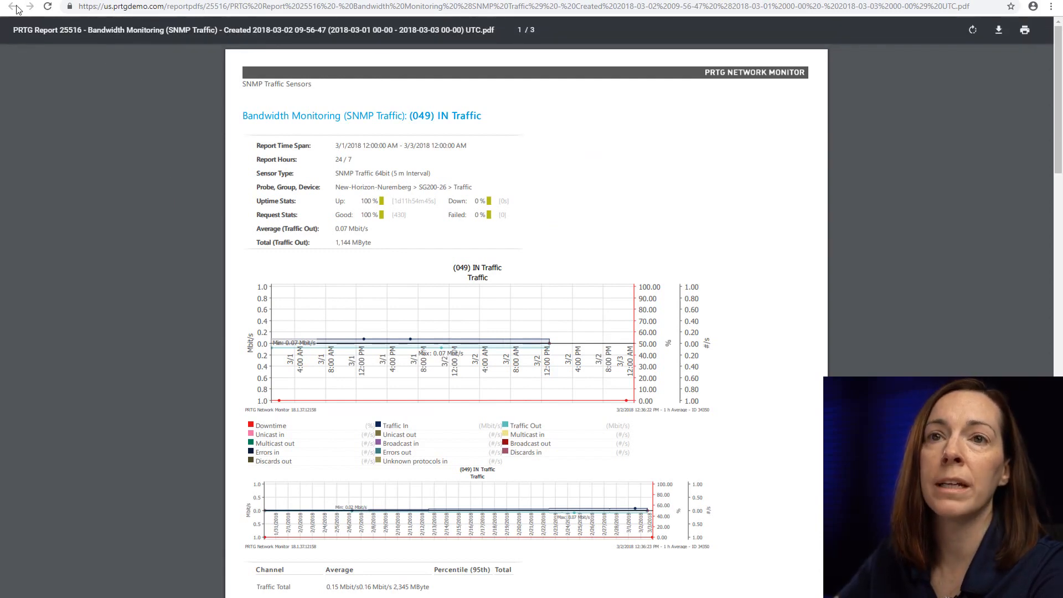
click(12, 6)
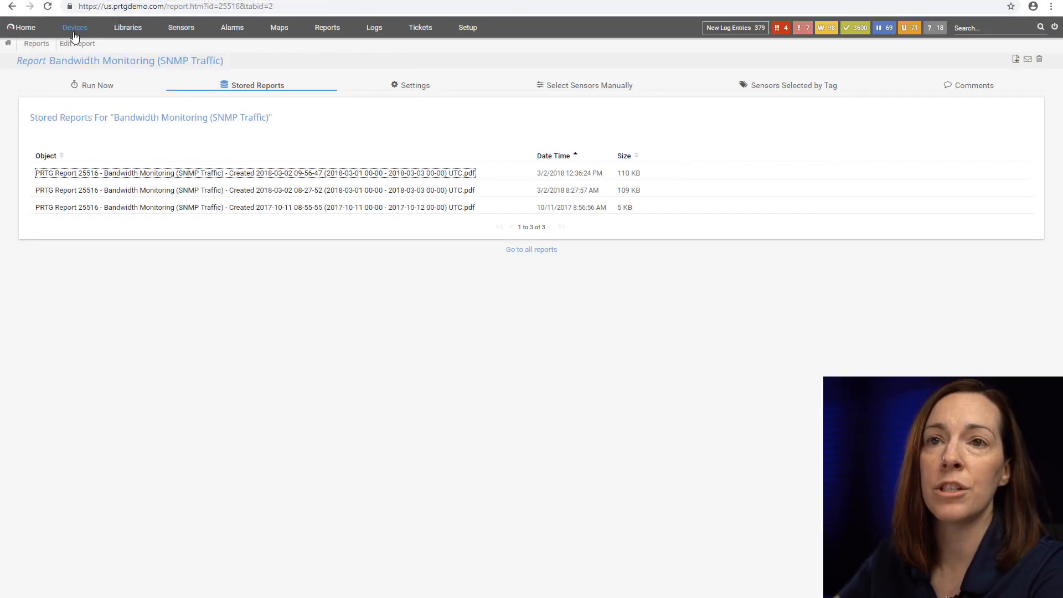
Check the Group Root device tree, then open the Setup overview page.
click(75, 28)
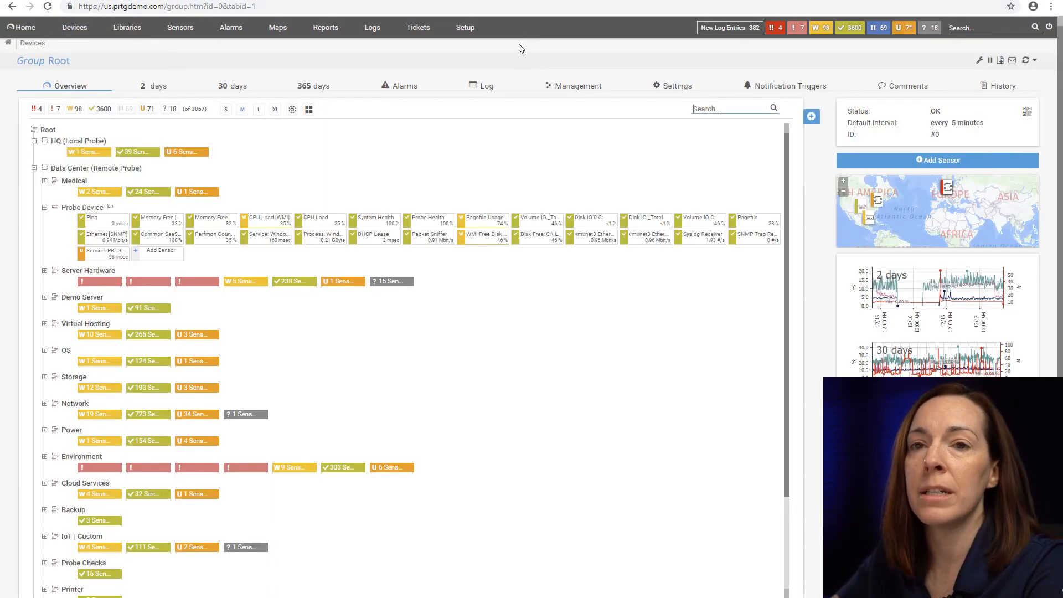
click(465, 27)
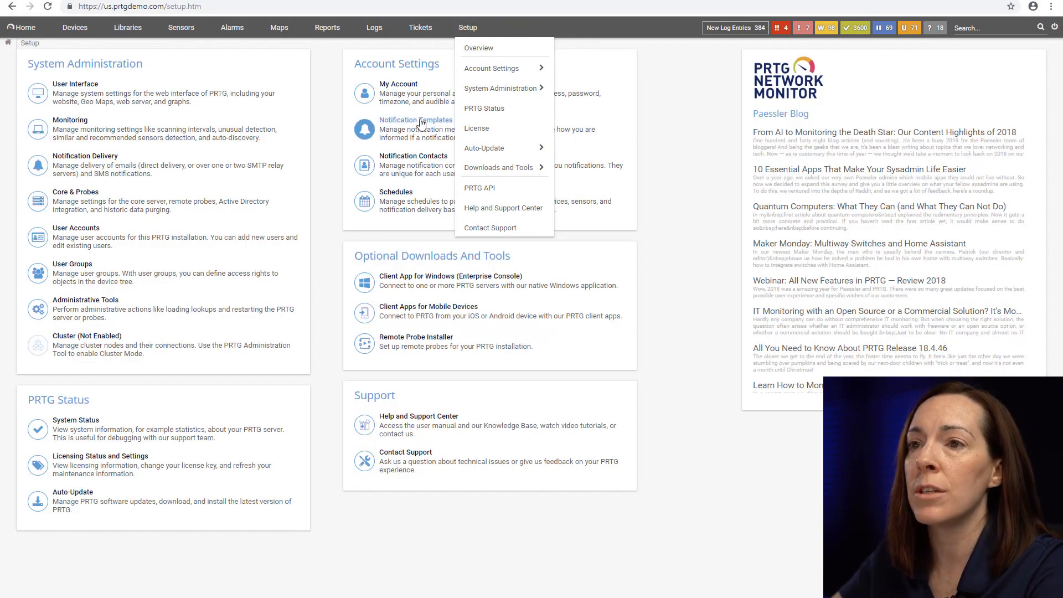
Start a new notification template, scroll its settings, and toggle Send Email on and off.
click(415, 120)
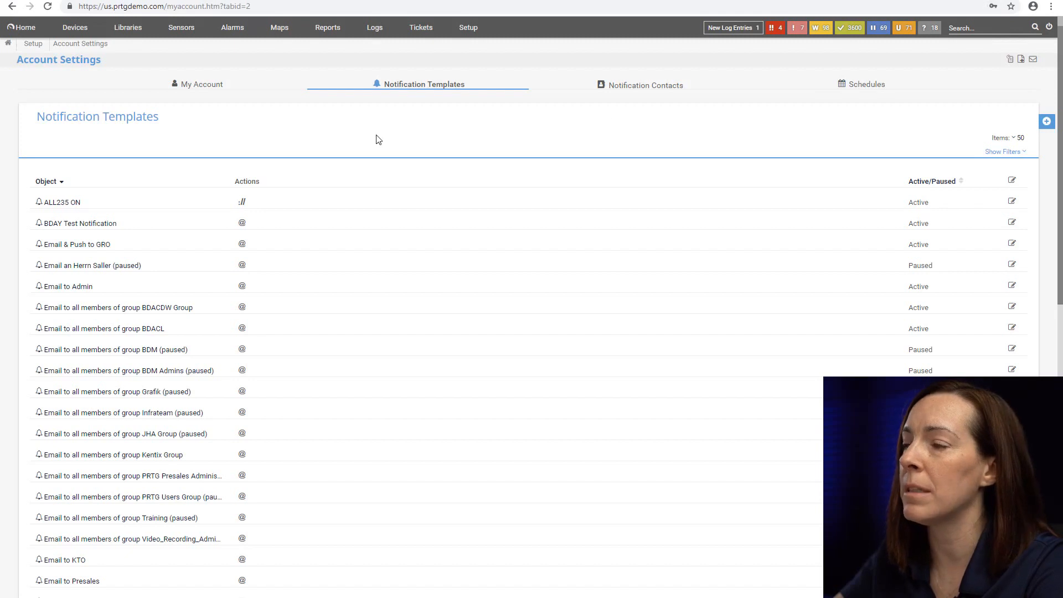
mouse_move(305, 157)
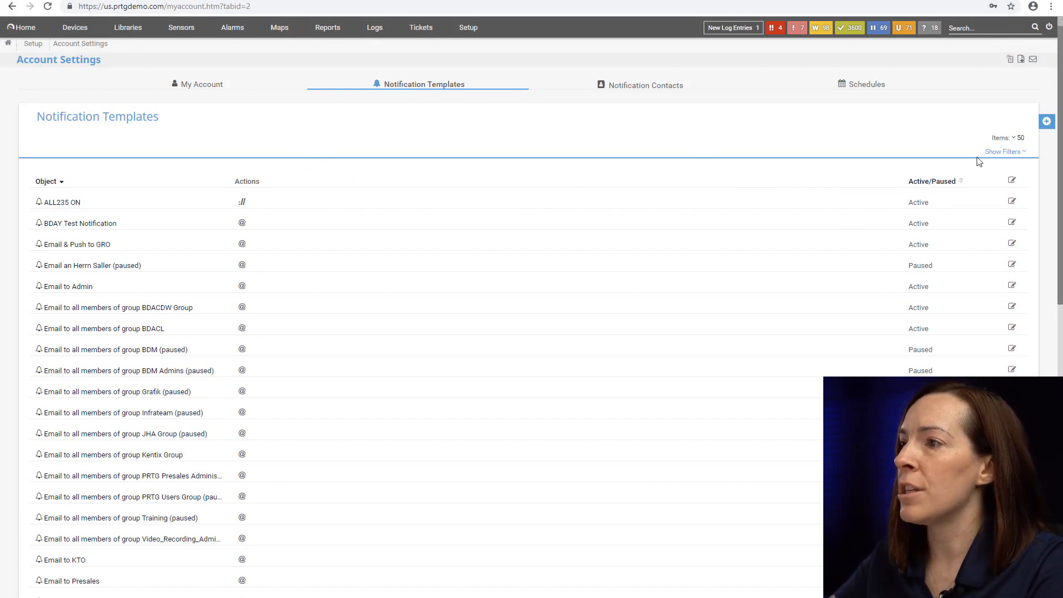
click(1046, 121)
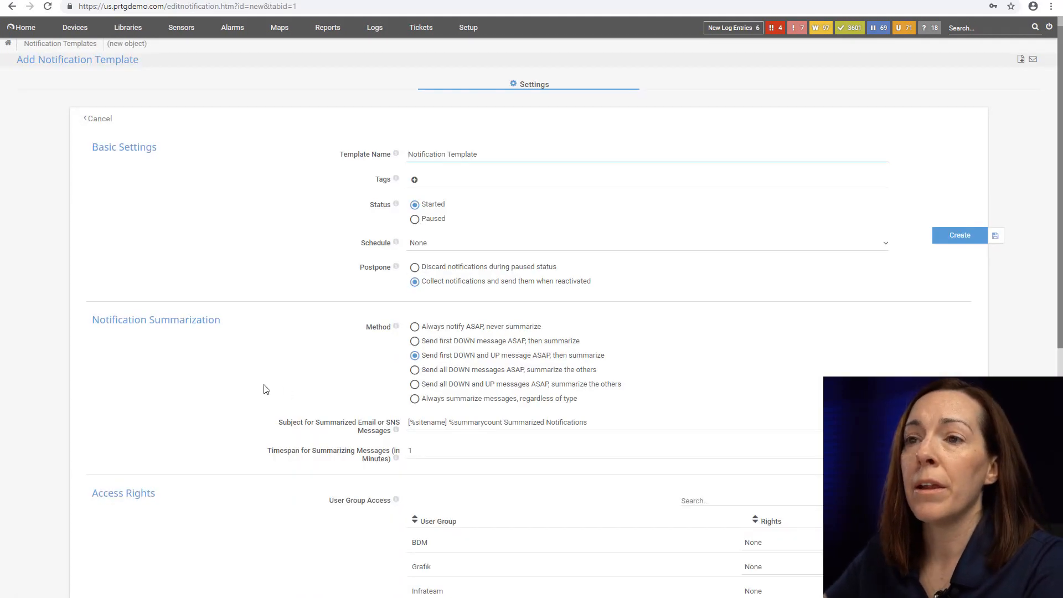
scroll(down, 3)
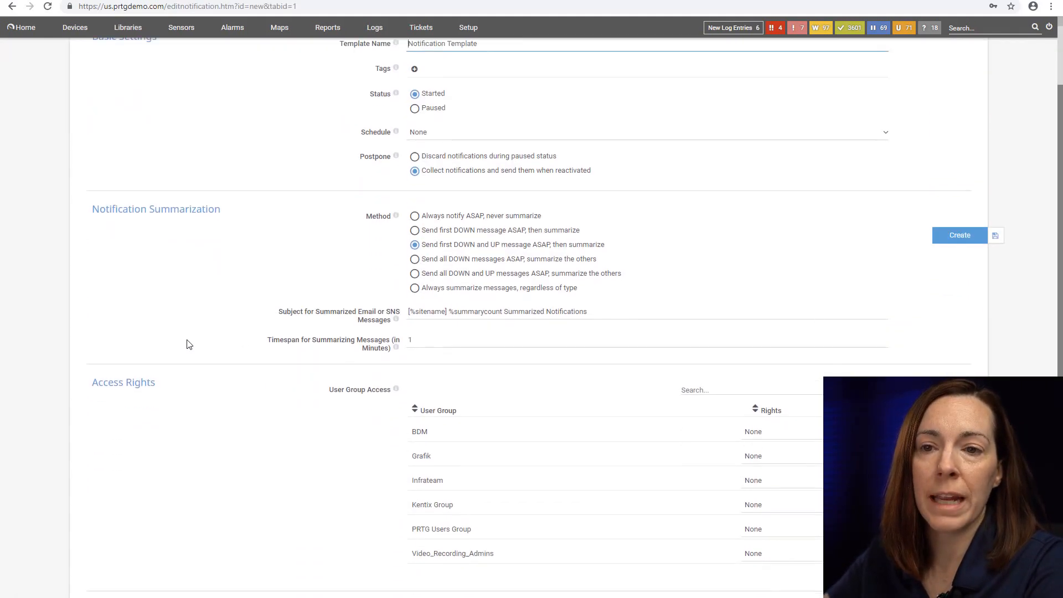
scroll(down, 3)
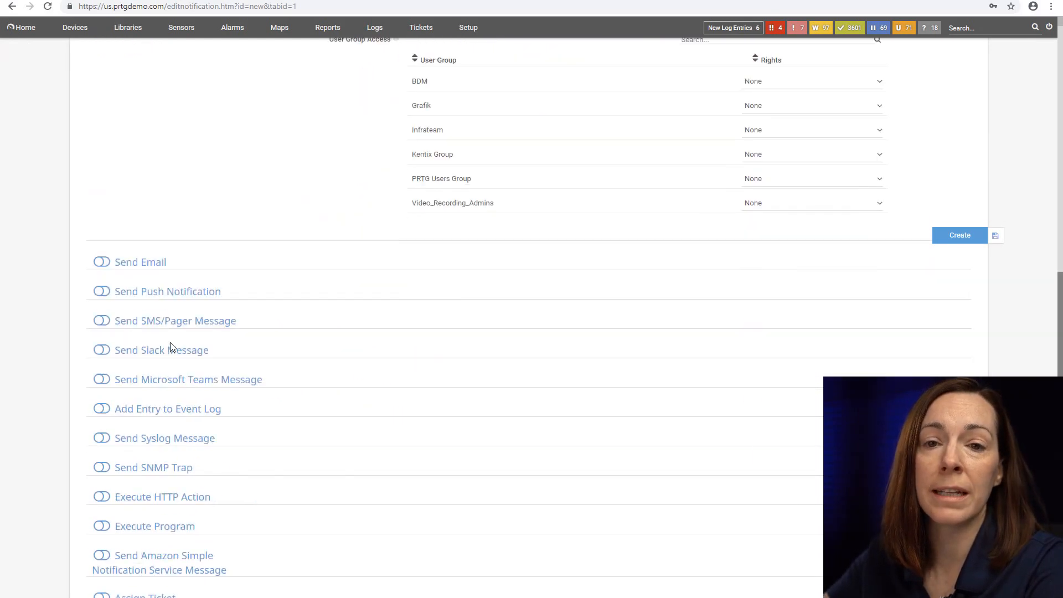
scroll(down, 3)
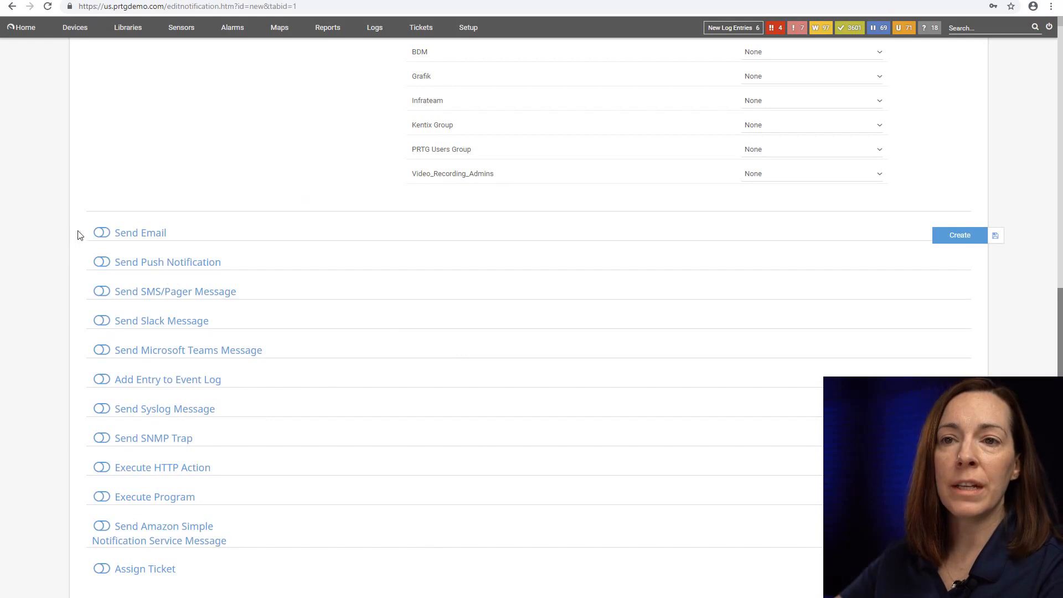
click(101, 232)
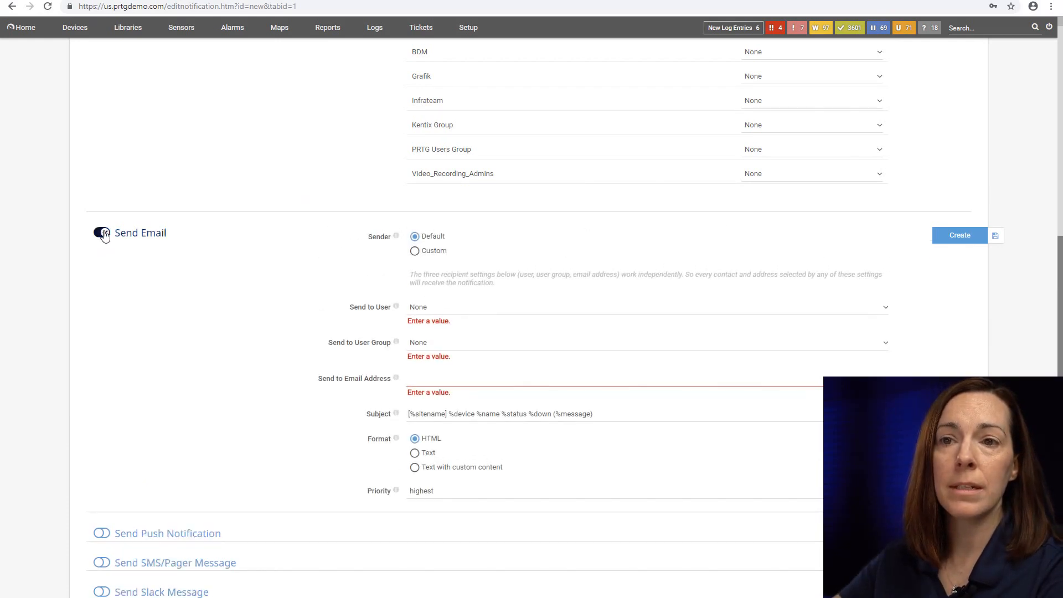
click(101, 232)
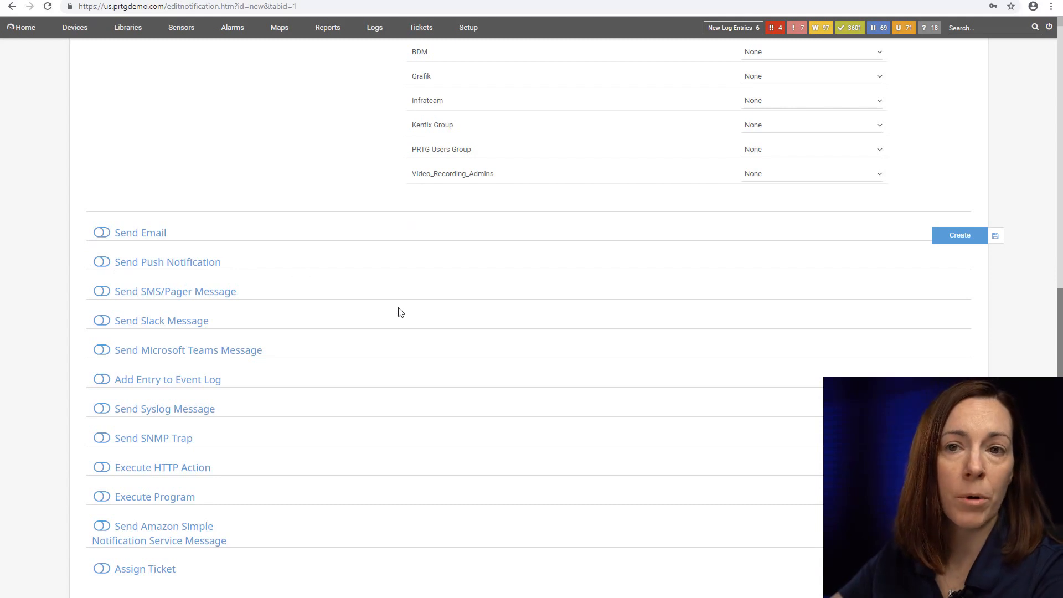
mouse_move(192, 304)
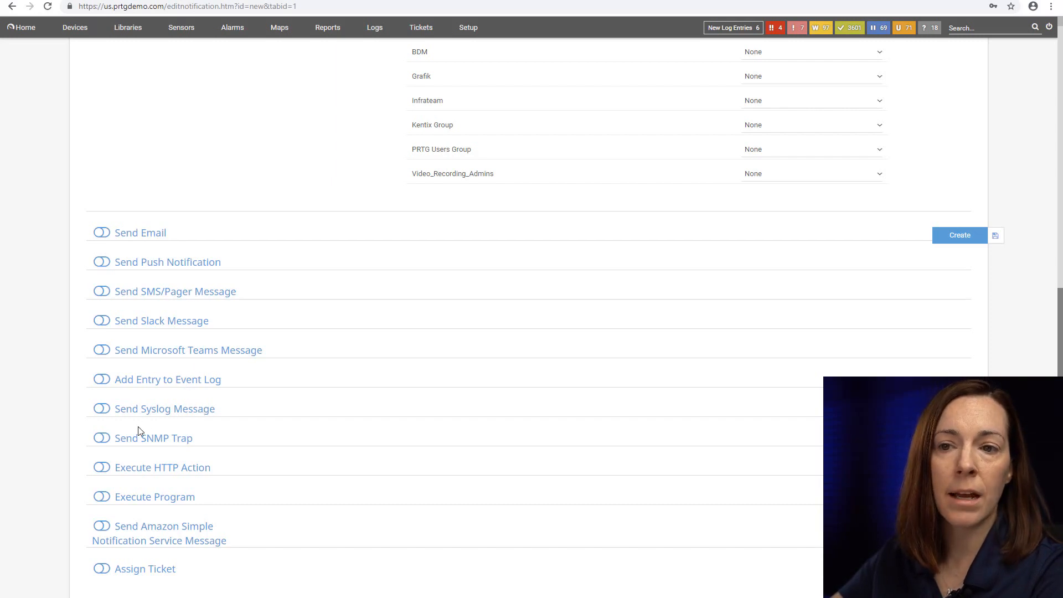
mouse_move(163, 514)
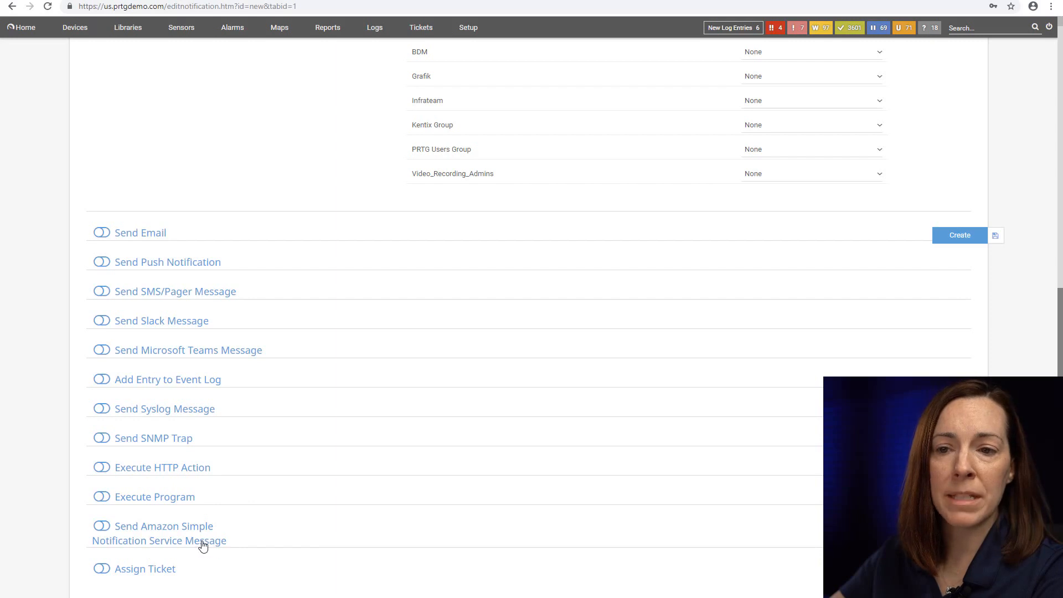
mouse_move(352, 513)
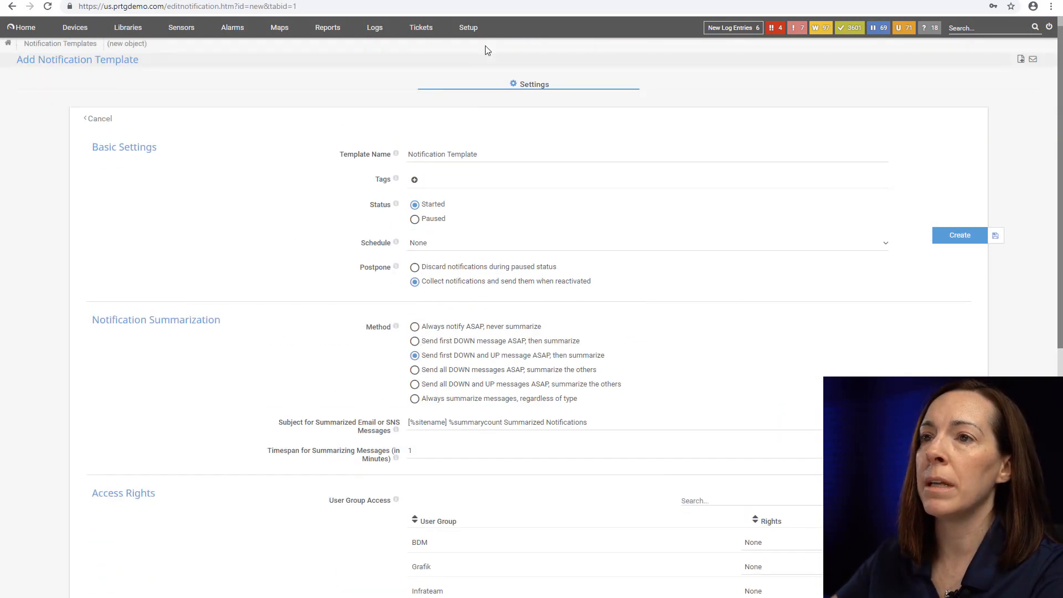
Browse the two resolved tickets, then return to the Group Root device tree overview.
click(421, 28)
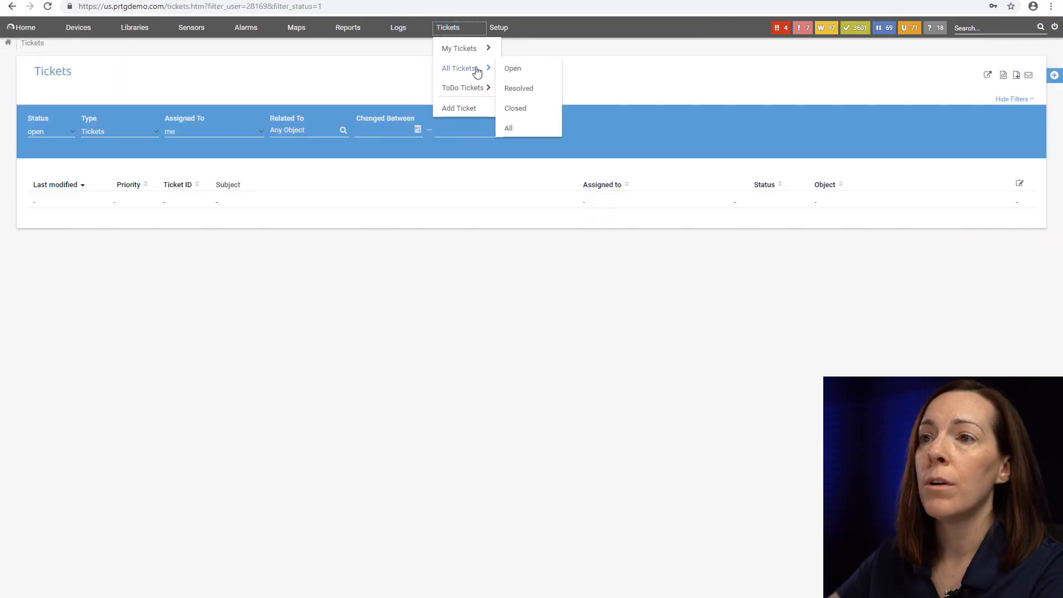
click(519, 88)
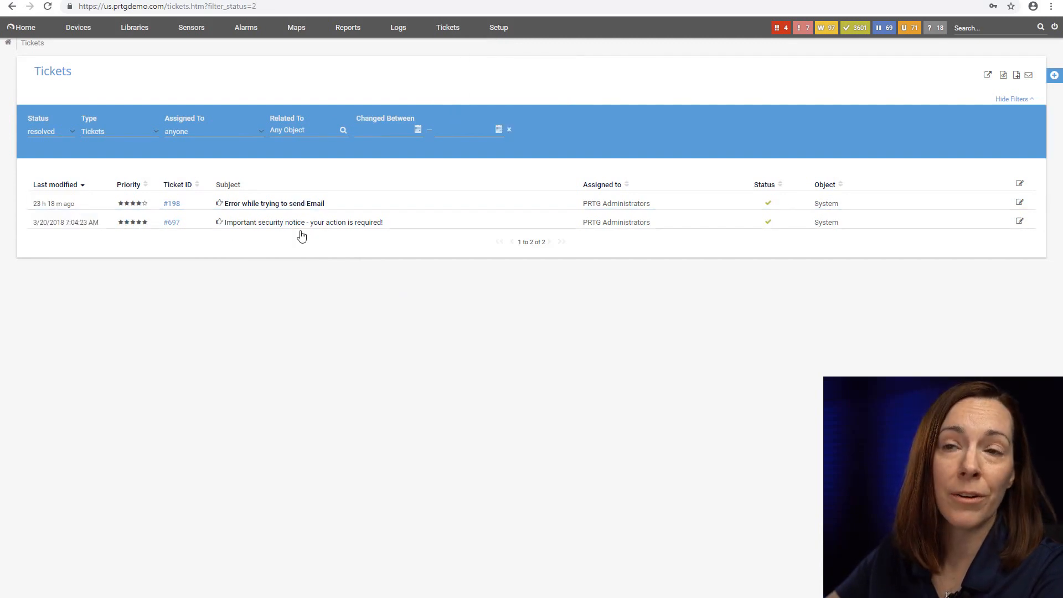
click(78, 27)
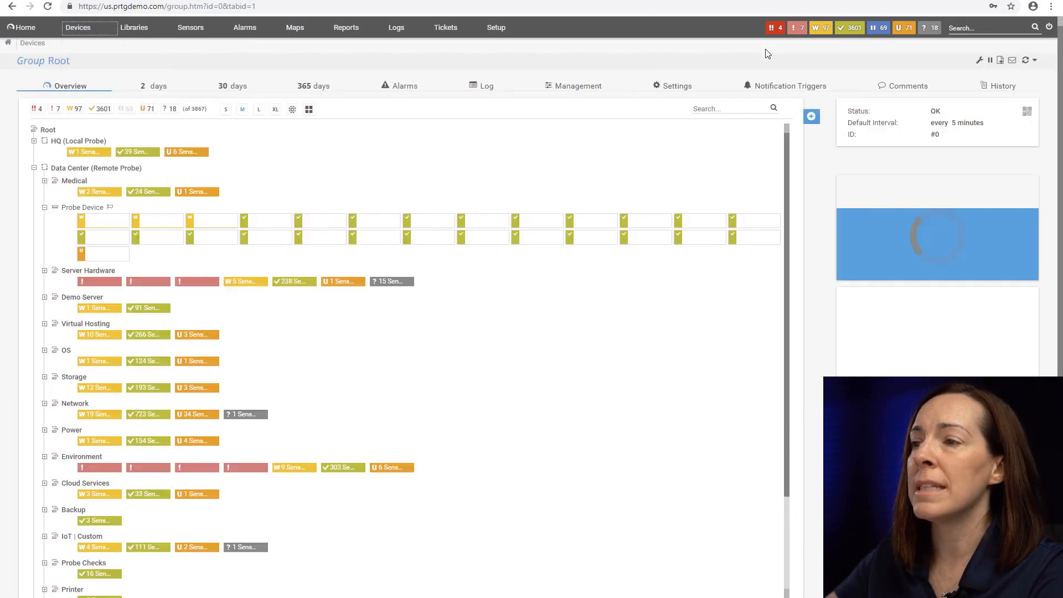
Inspect Group Root's single State Trigger (no notification), then go back to the group overview.
click(791, 85)
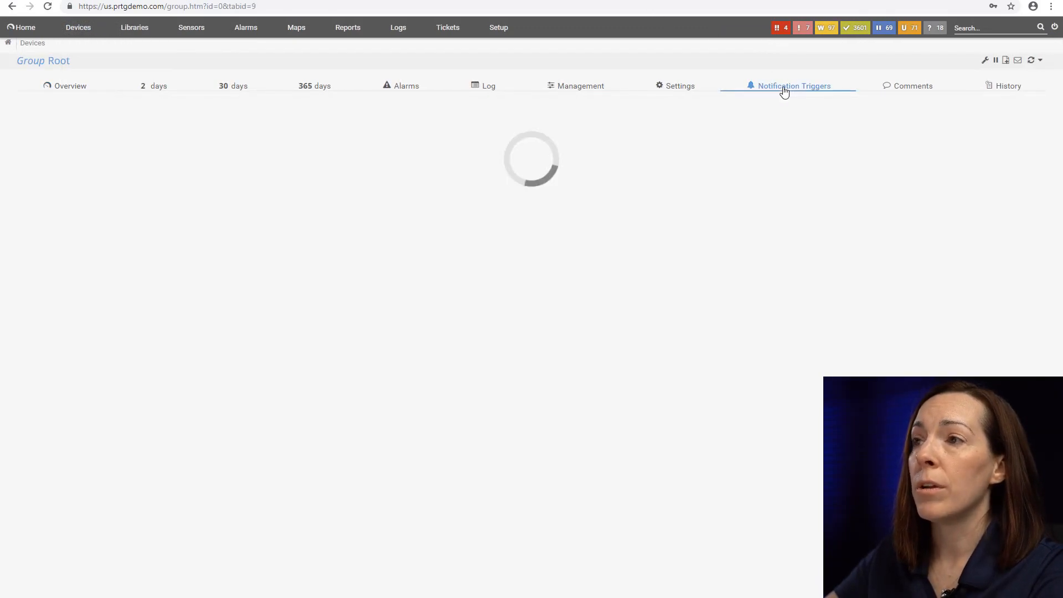
click(788, 85)
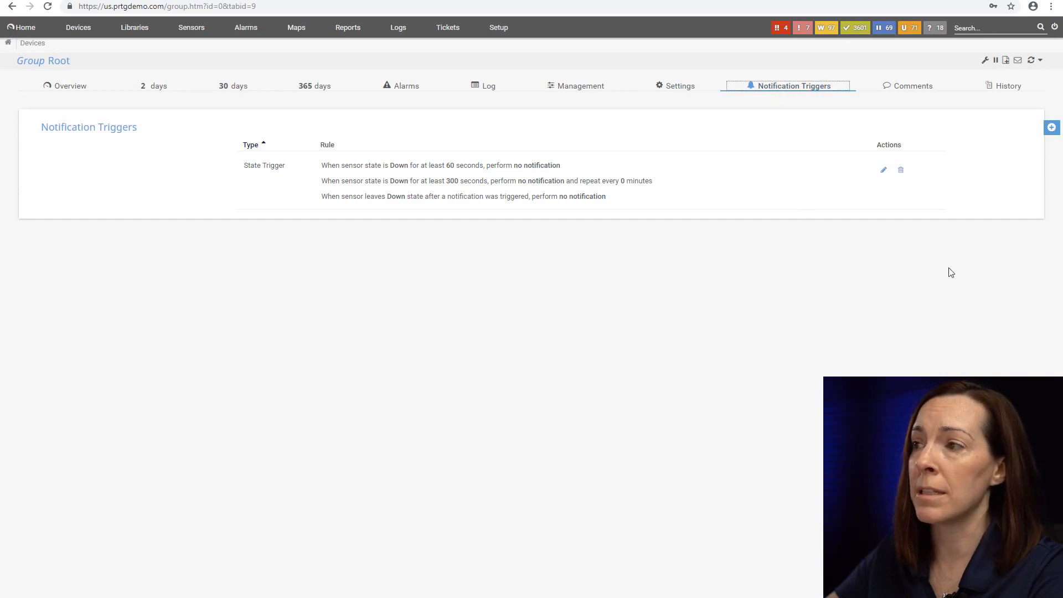
click(1051, 128)
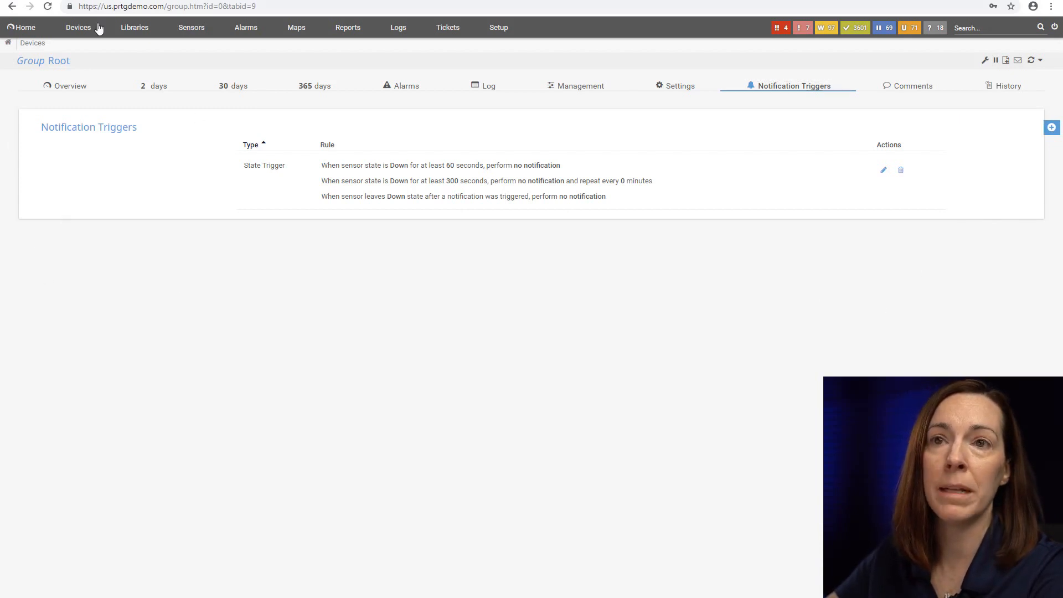
click(78, 28)
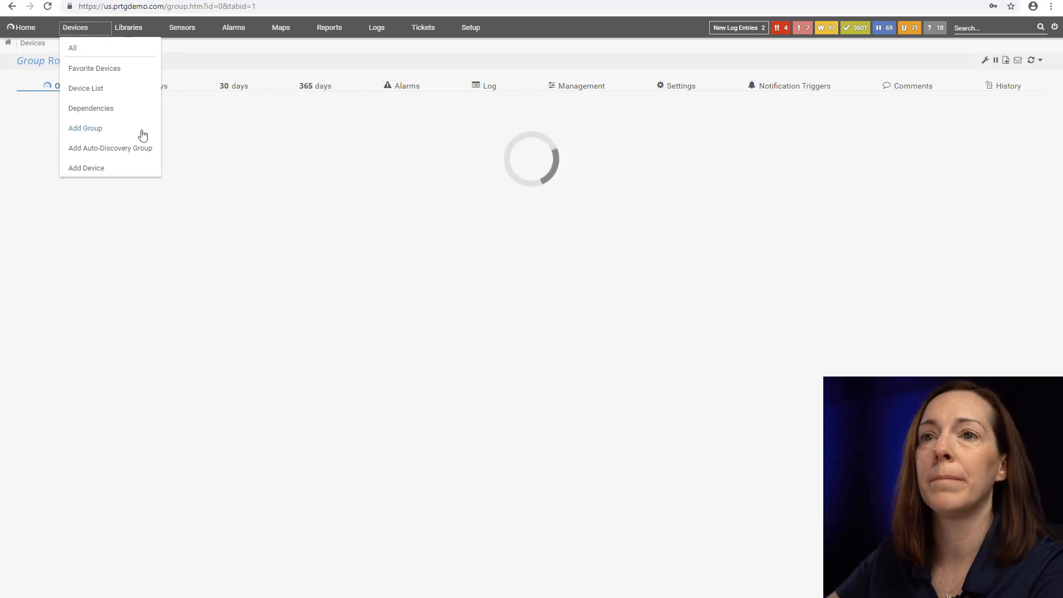